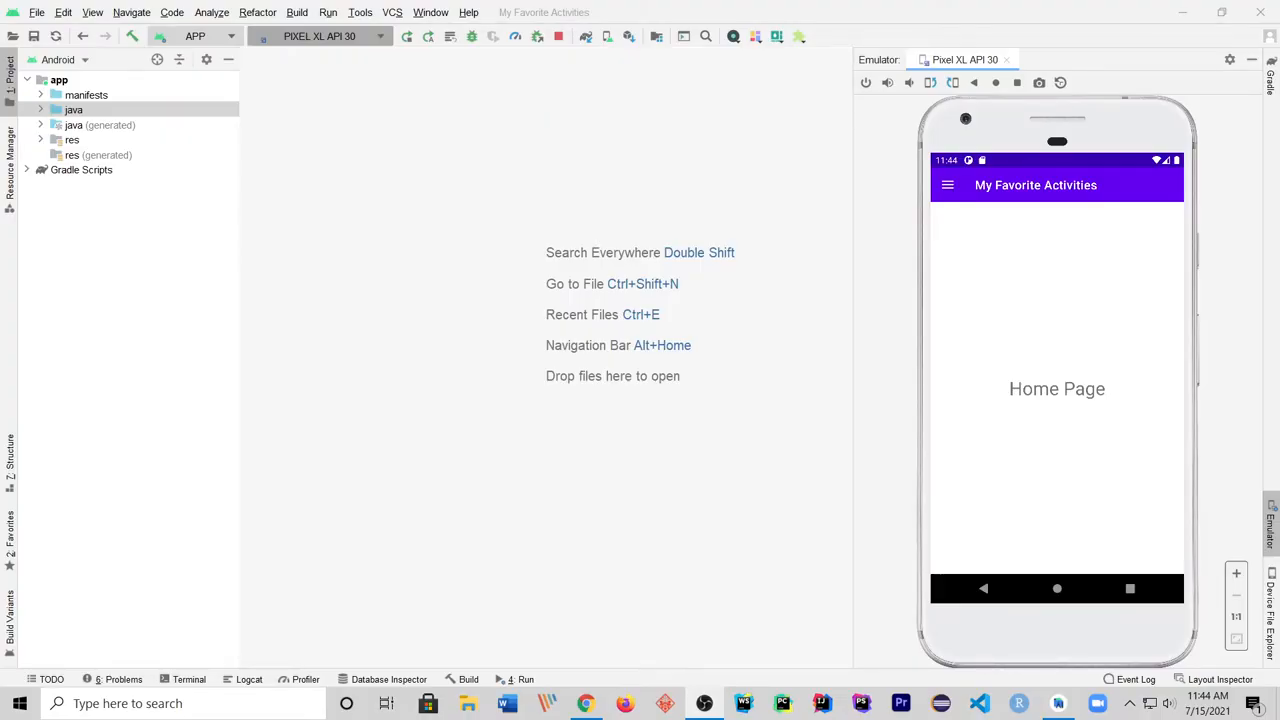
mouse_move(573, 289)
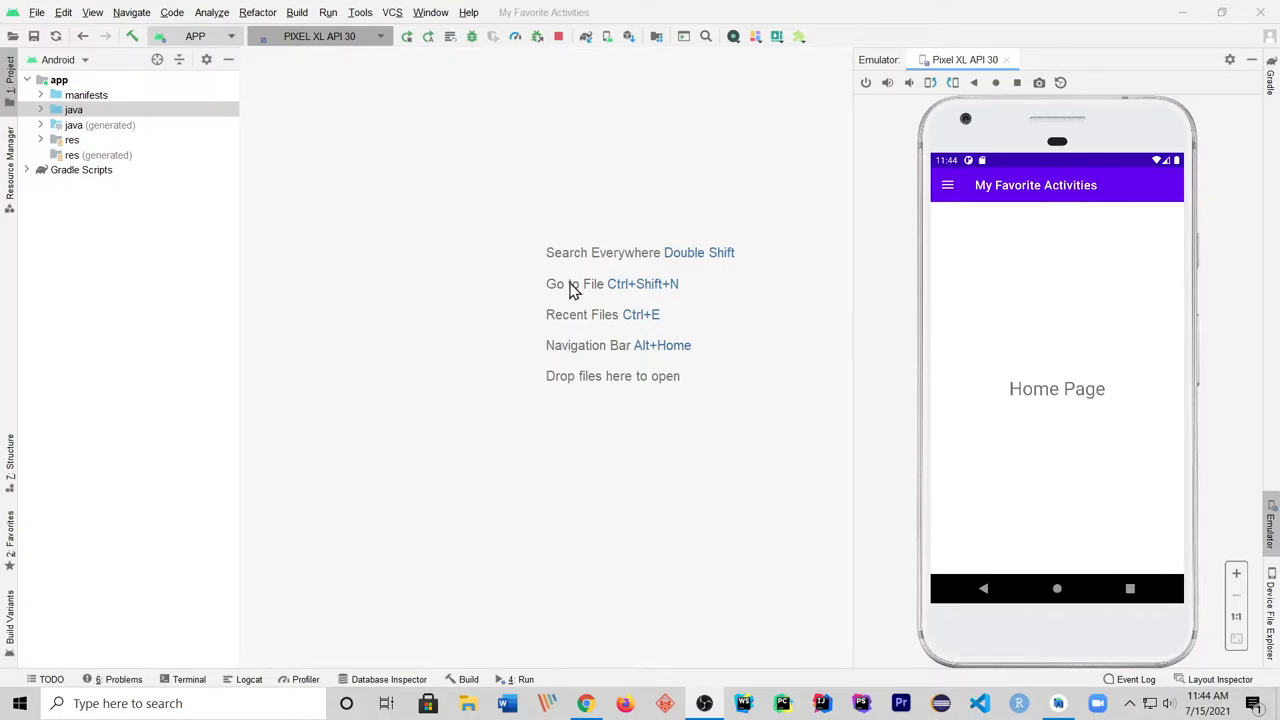
Step: Expand java and com.christianhur.myfavoriteactivities, then open MainActivity.java
click(47, 110)
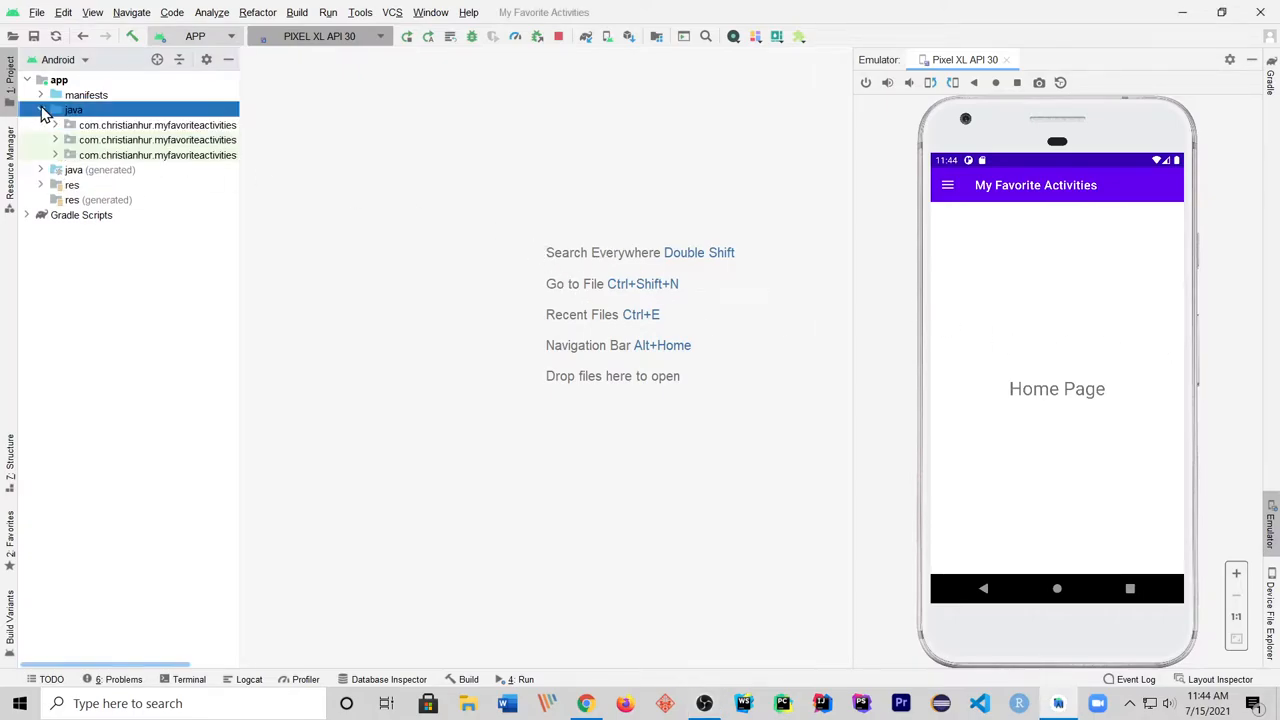
click(57, 125)
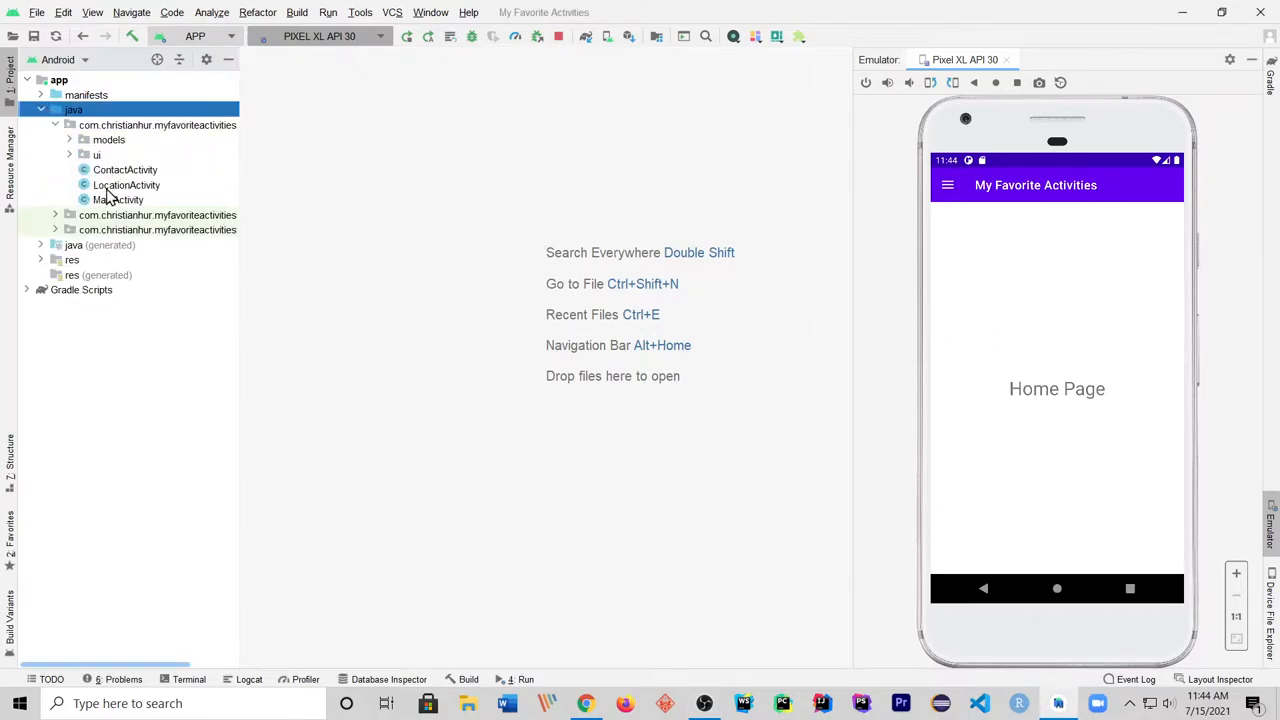
double_click(118, 199)
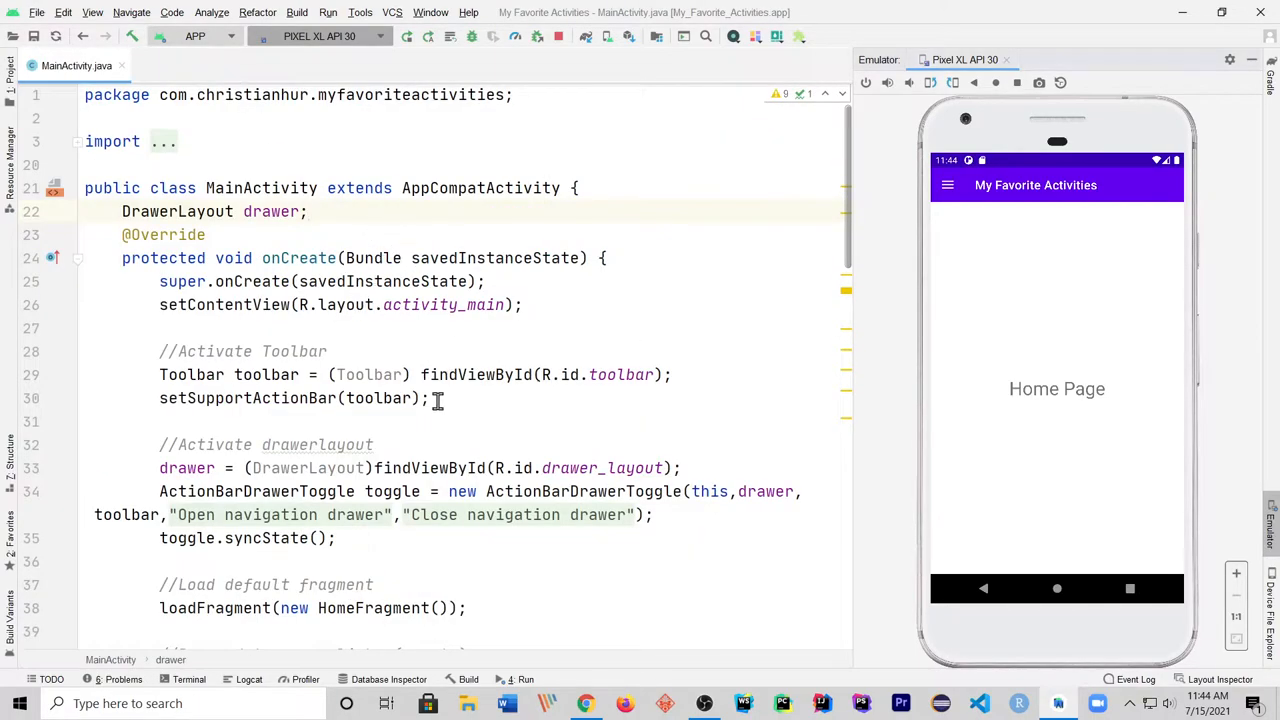
scroll(down, 3)
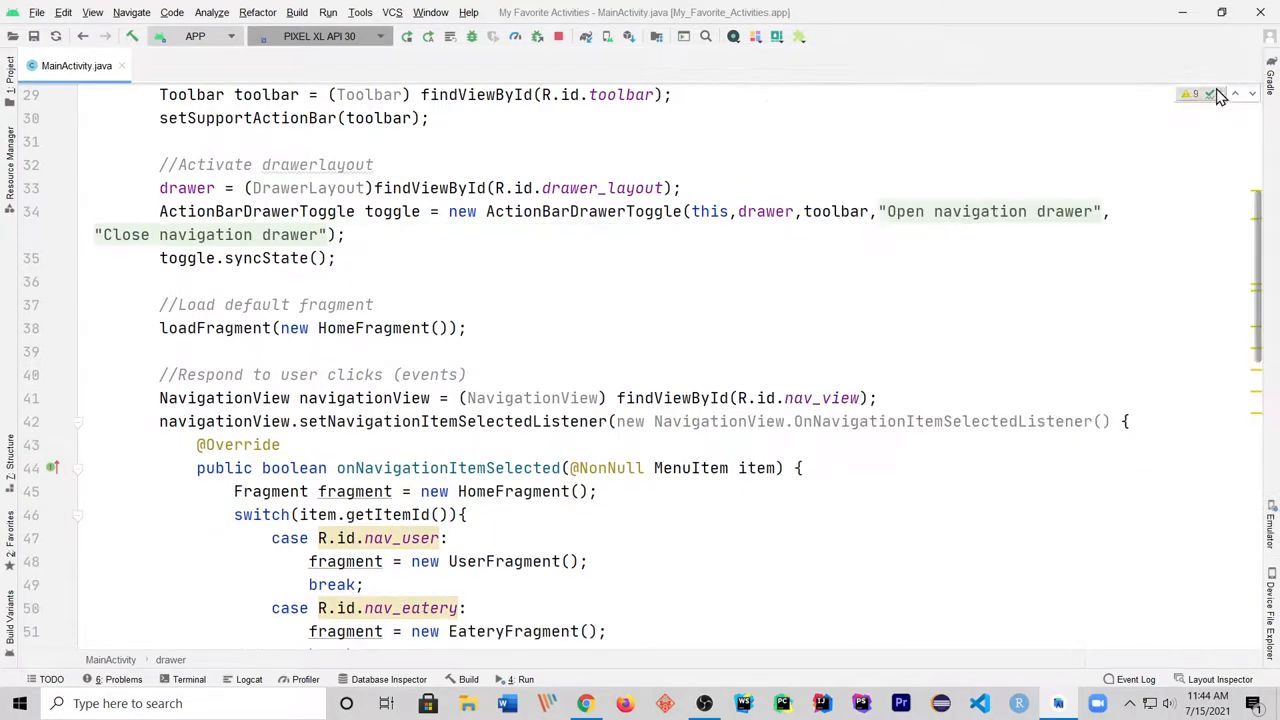
scroll(down, 3)
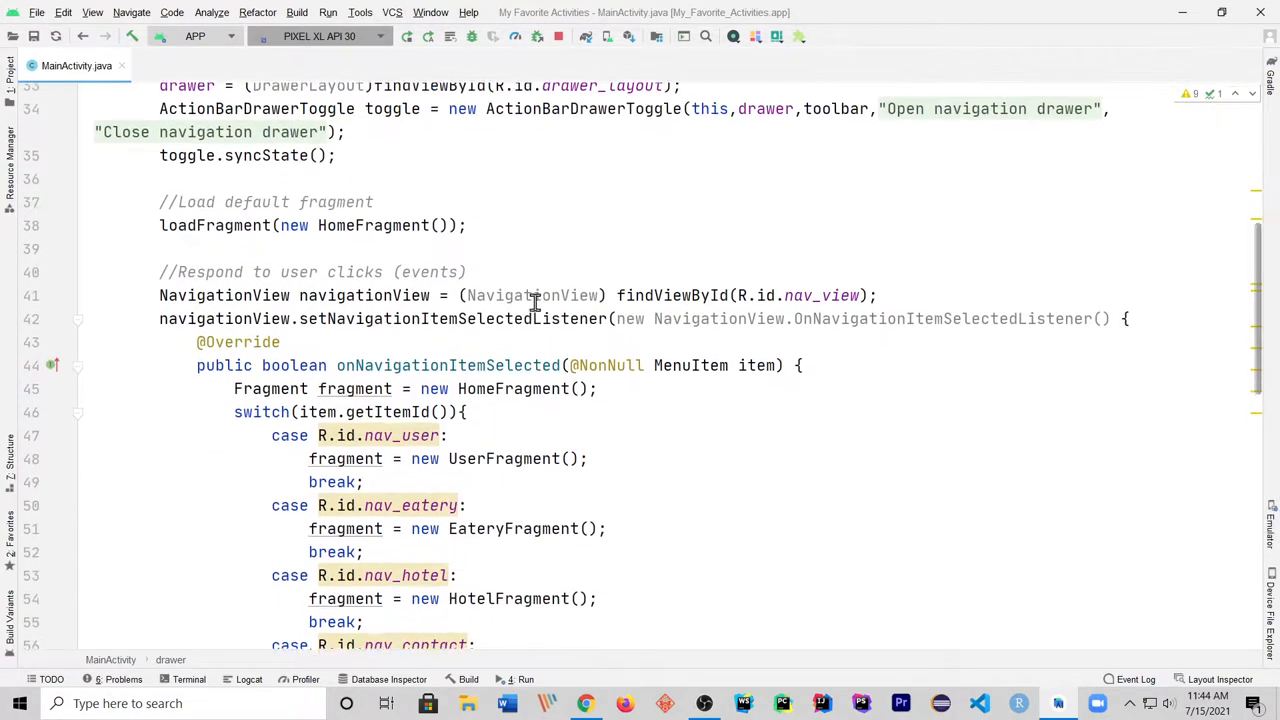
scroll(down, 3)
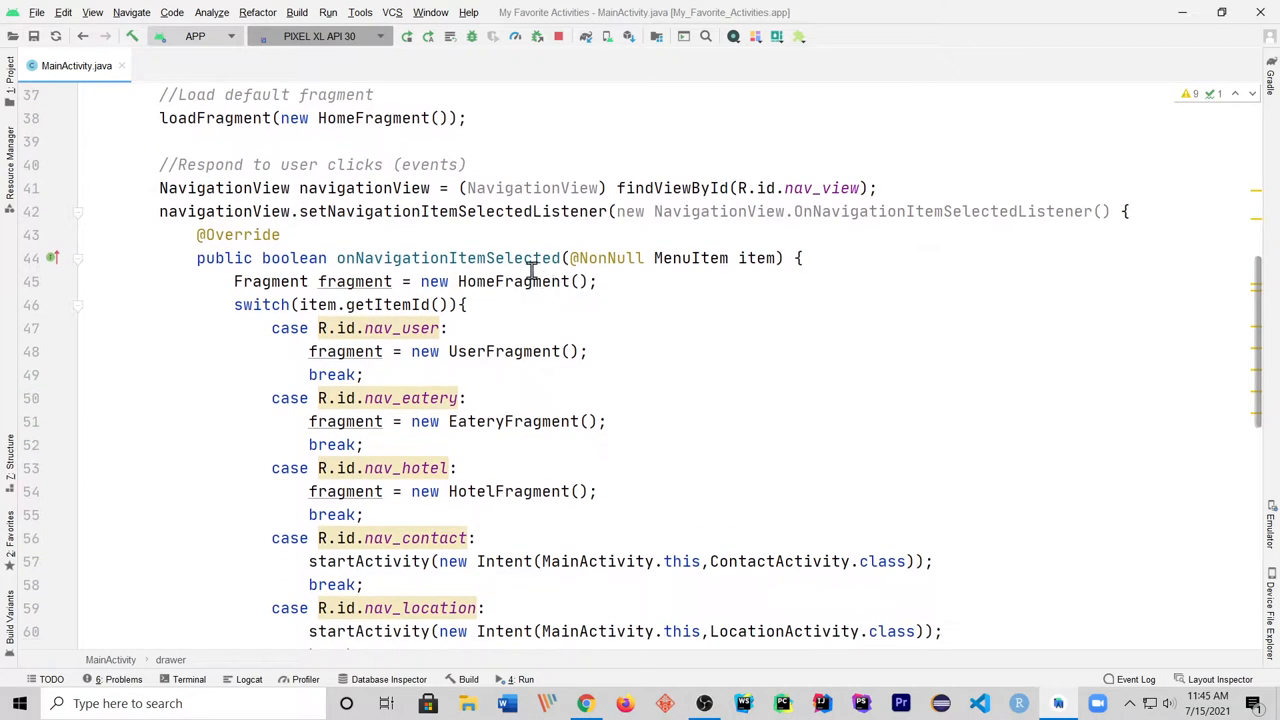
double_click(223, 211)
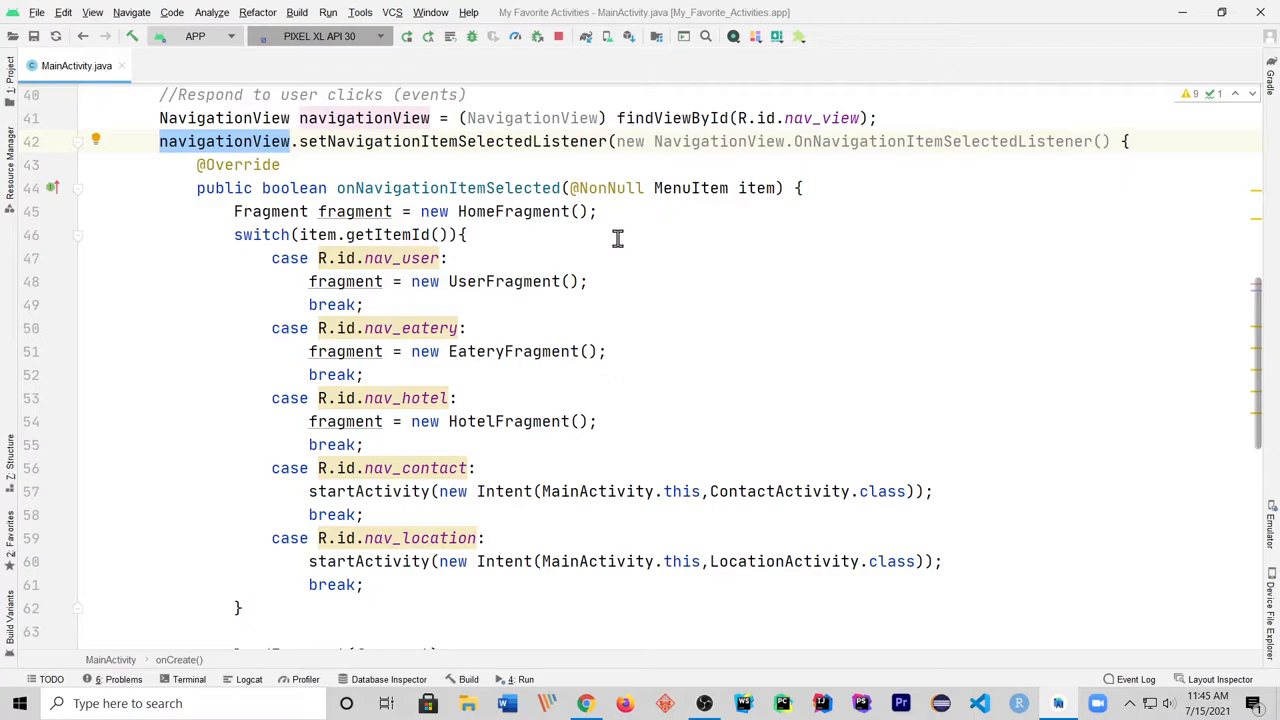
mouse_move(703, 166)
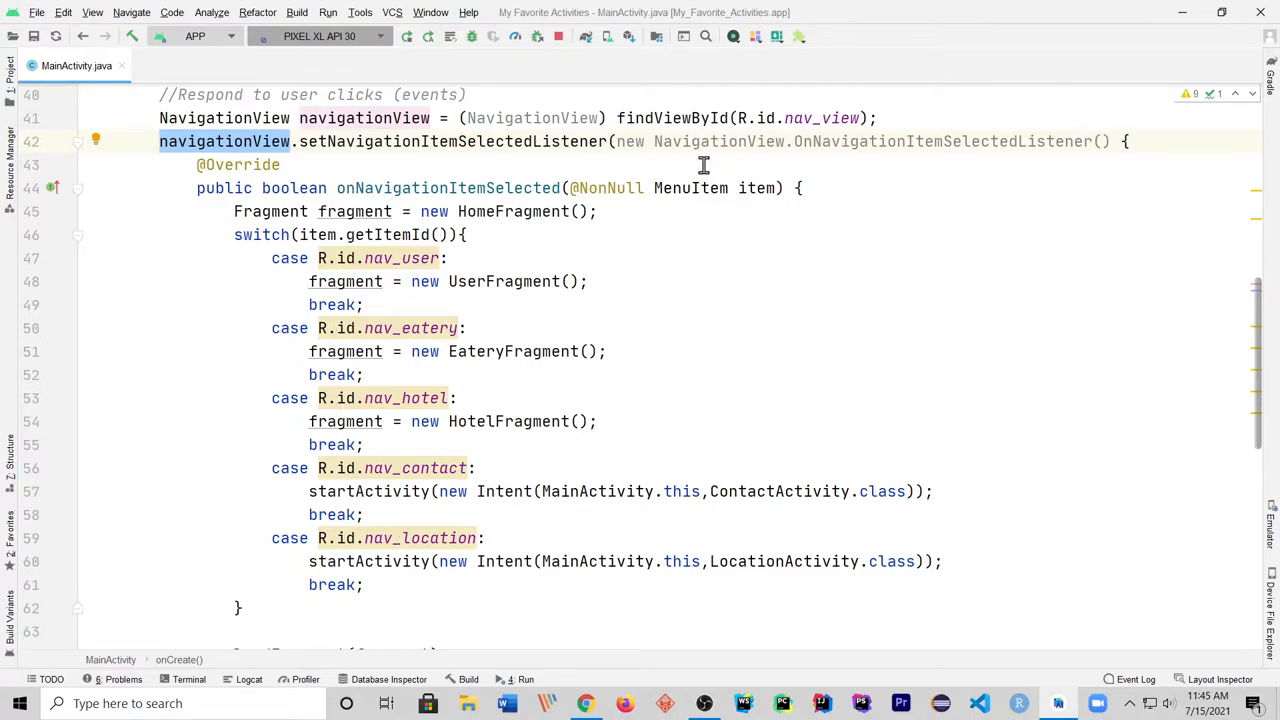
mouse_move(631, 399)
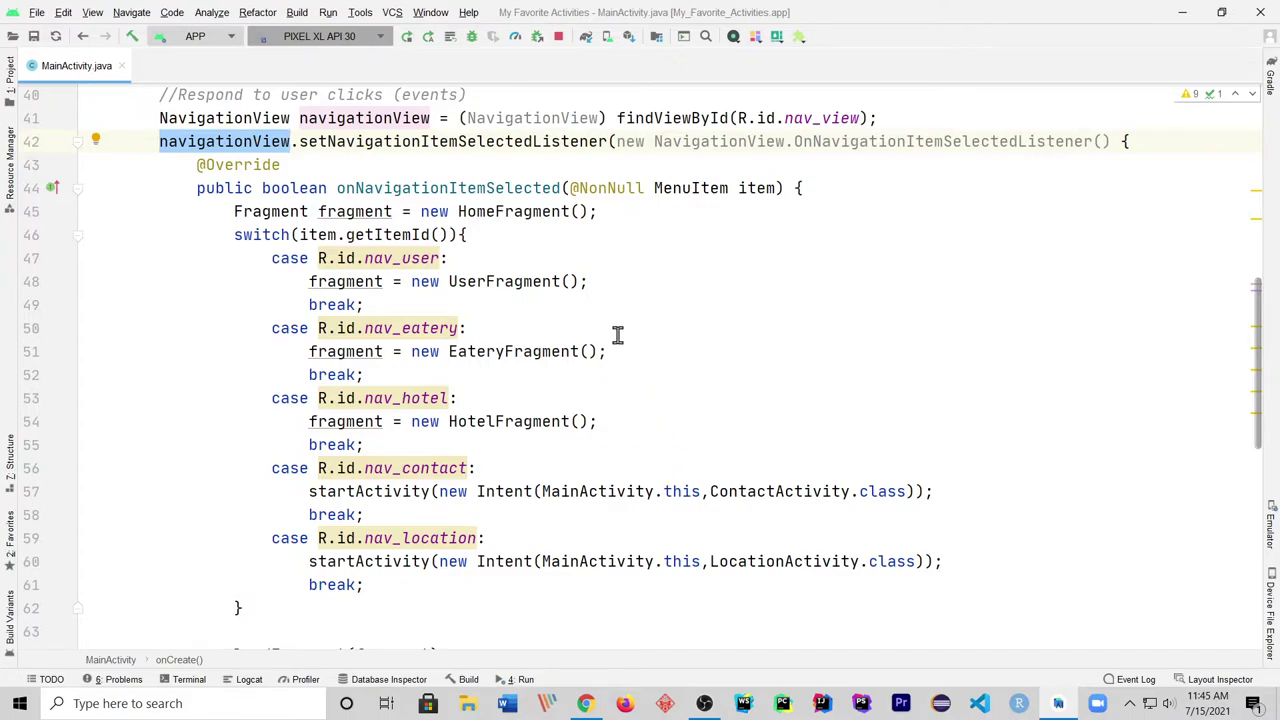
mouse_move(596, 323)
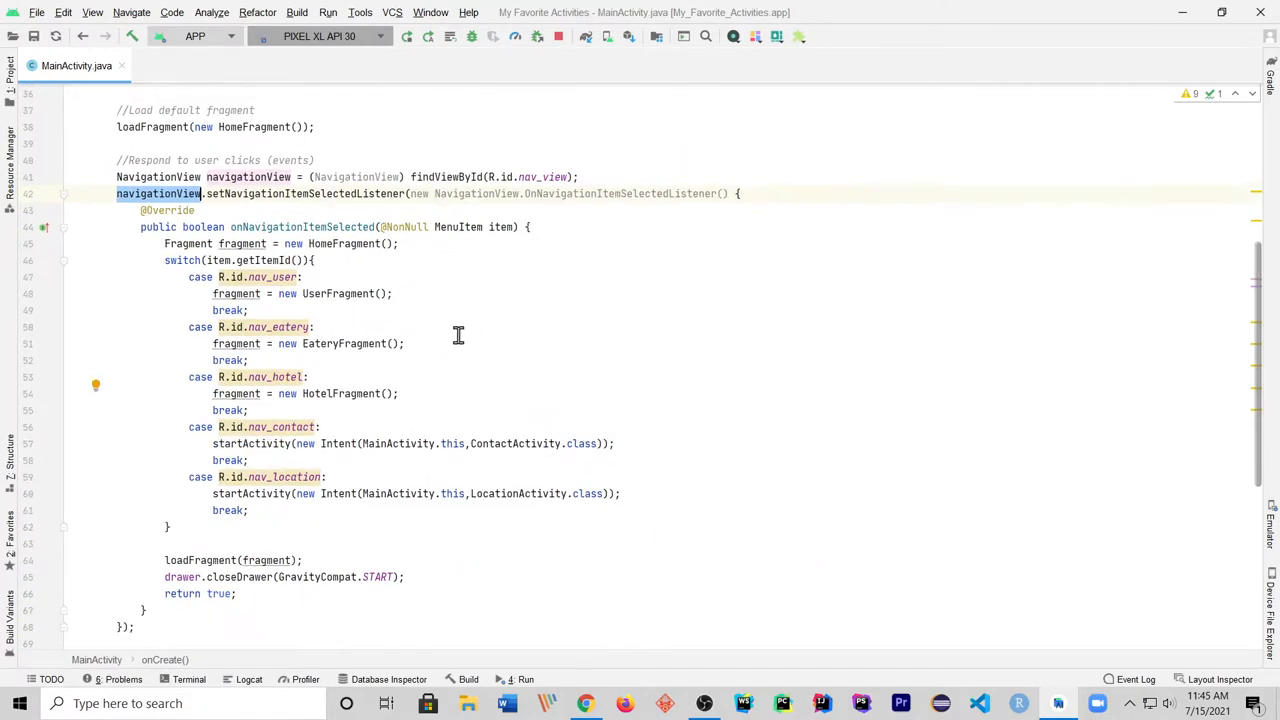
scroll(down, 3)
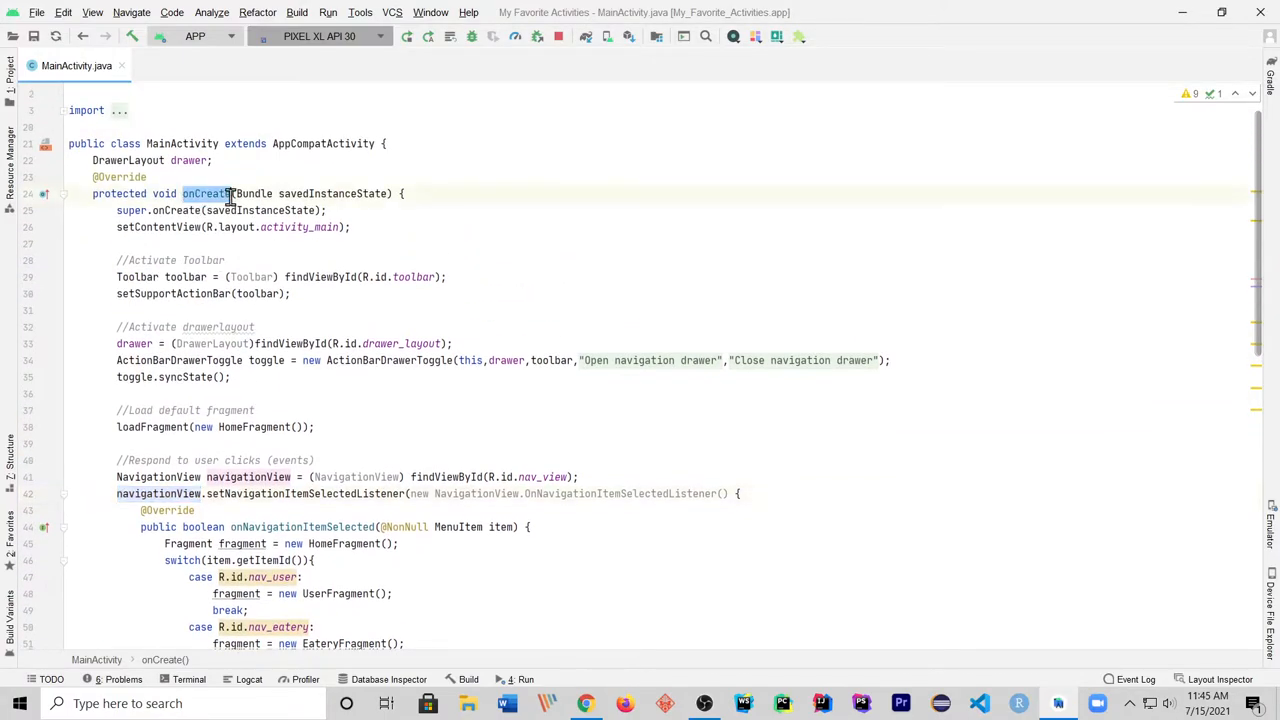
scroll(down, 3)
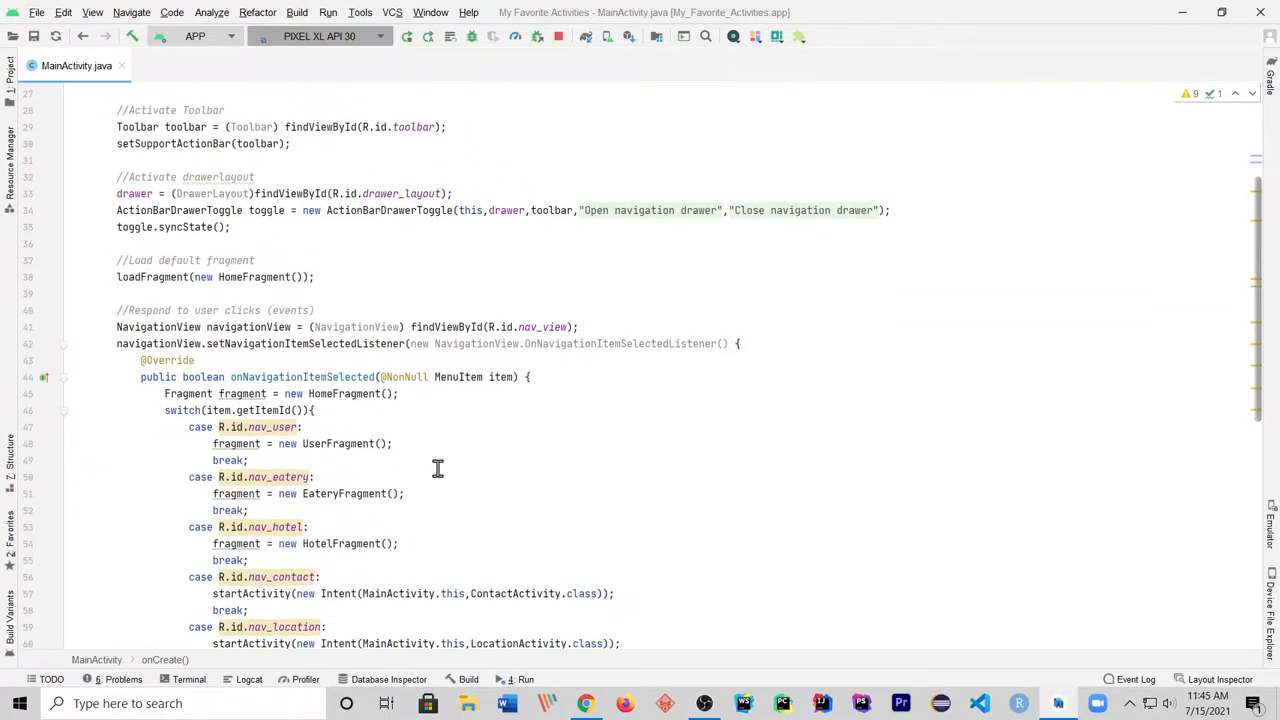
scroll(down, 3)
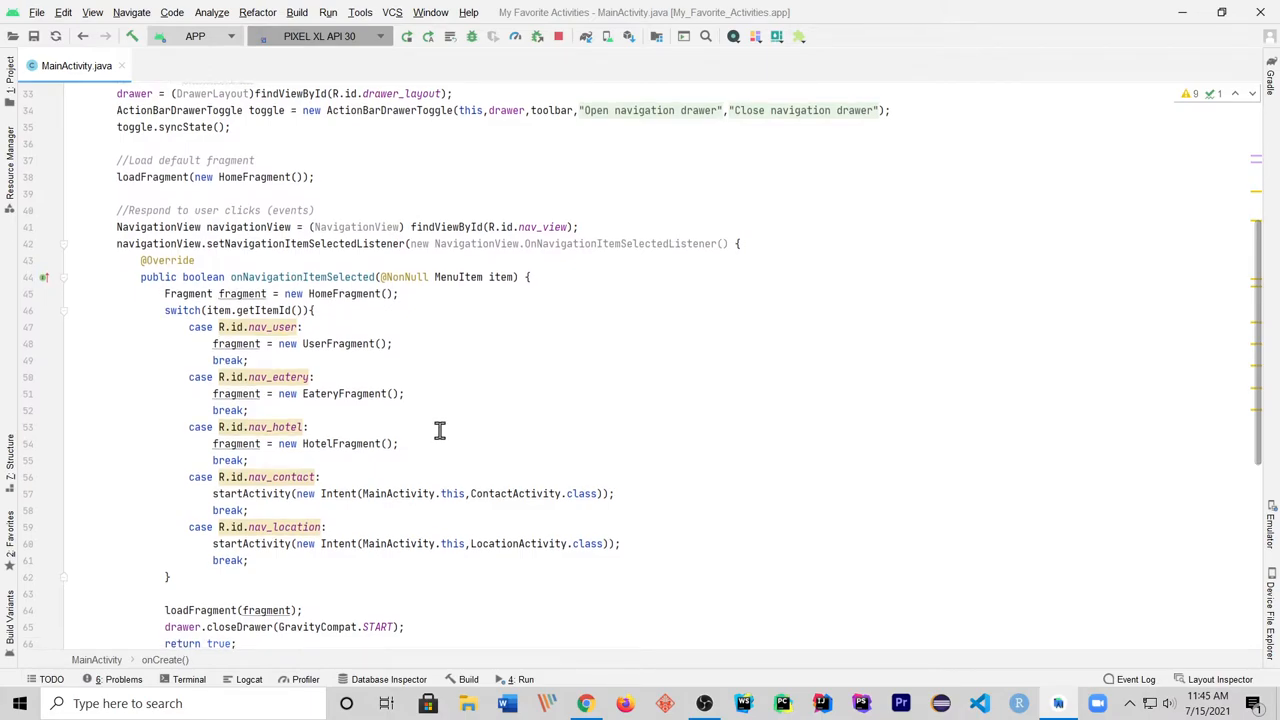
scroll(down, 3)
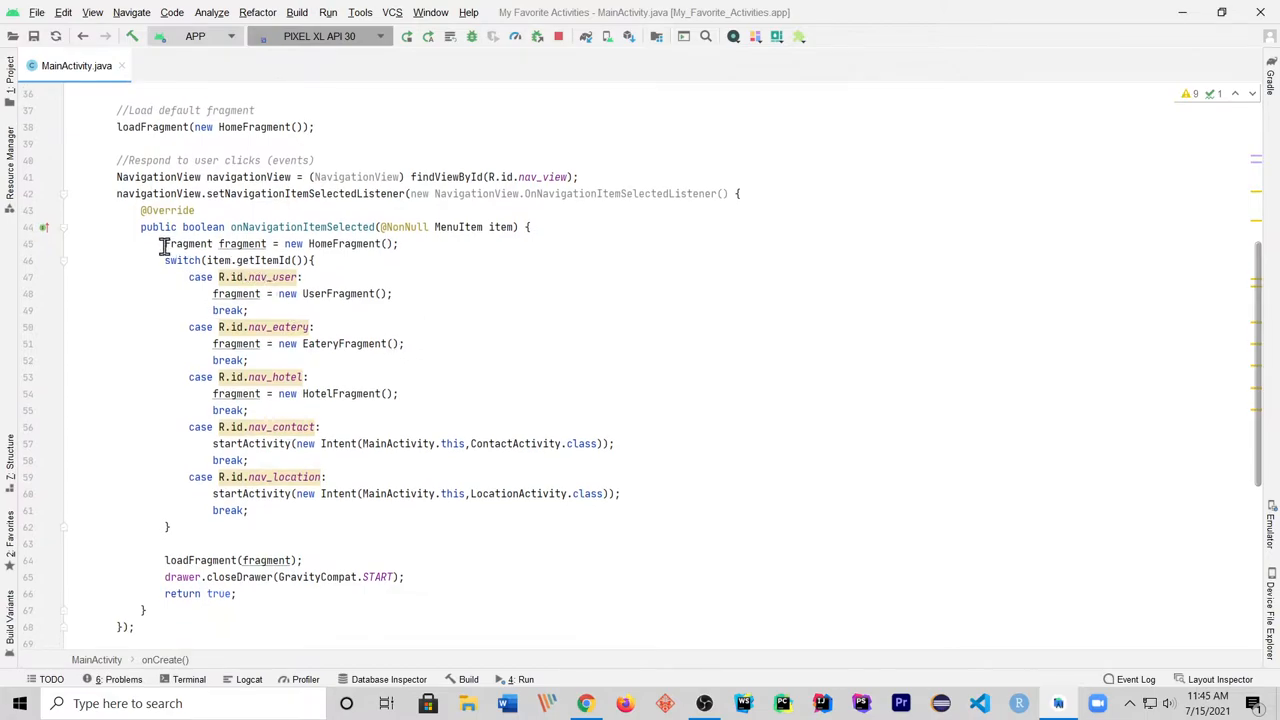
Step: Cut the listener's switch body into a new public boolean onSelectedItem() method below onCreate
drag(164, 243, 250, 510)
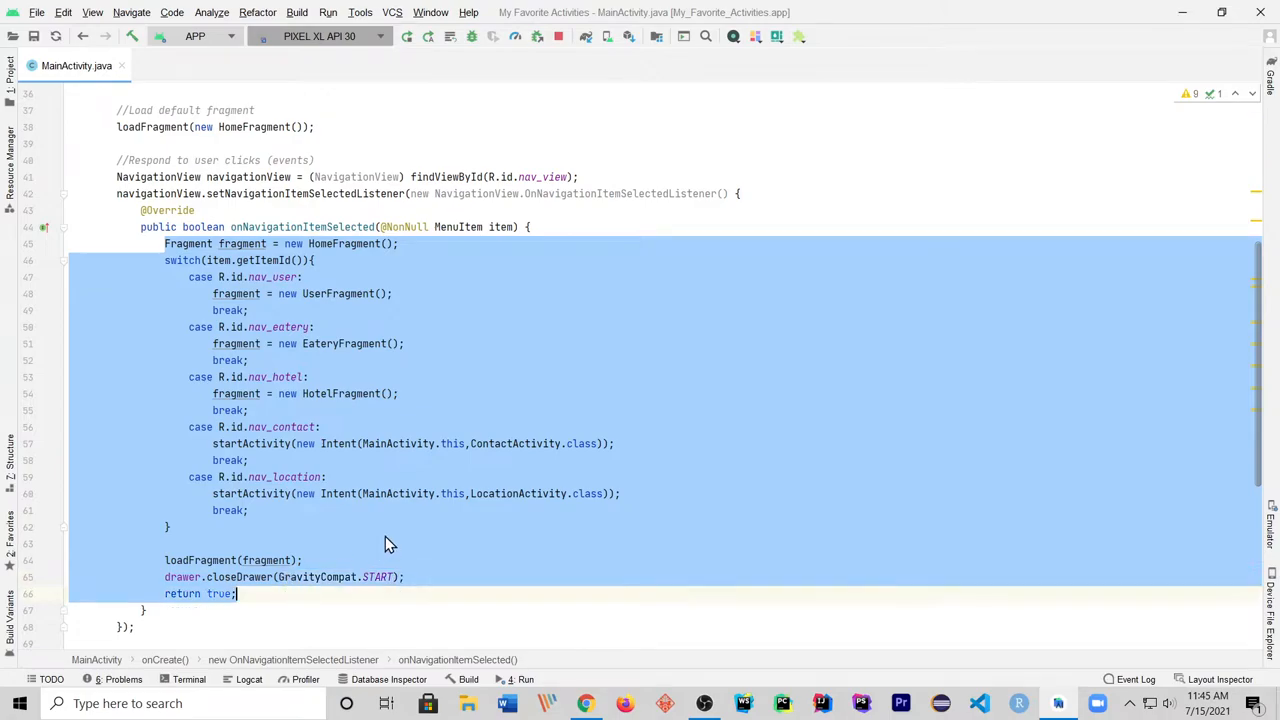
mouse_move(165, 460)
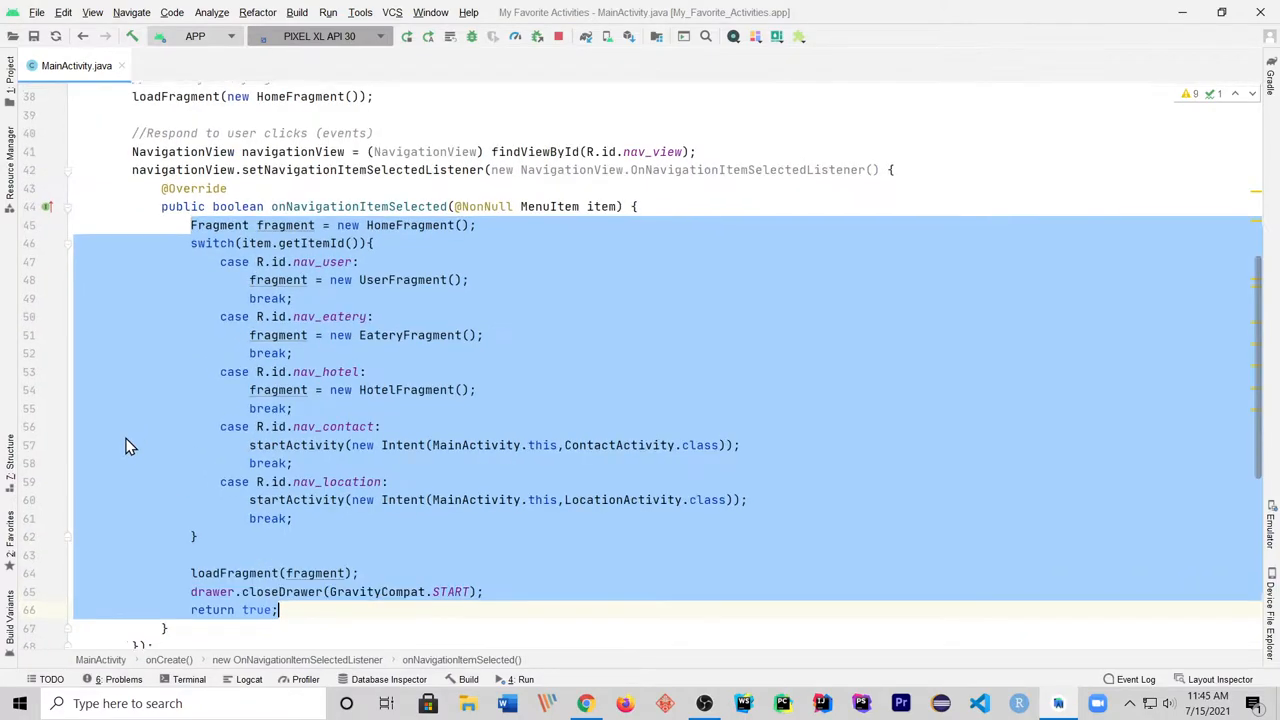
scroll(down, 3)
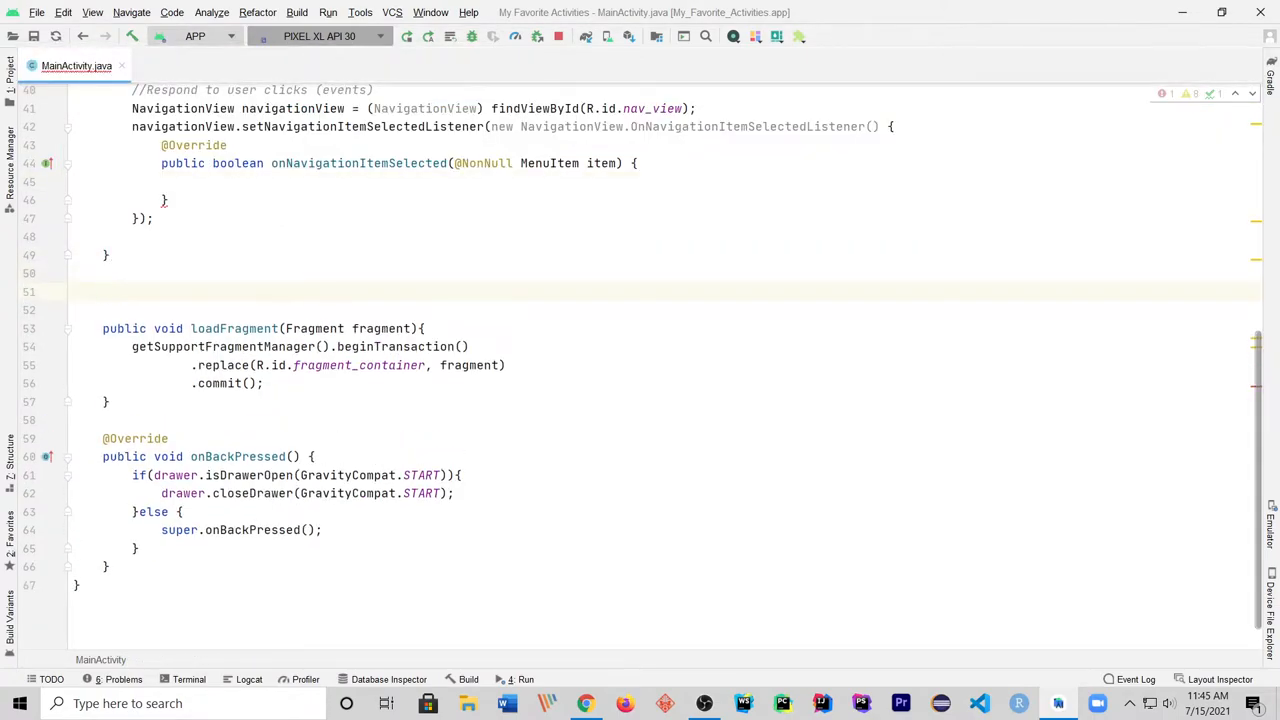
text(public v)
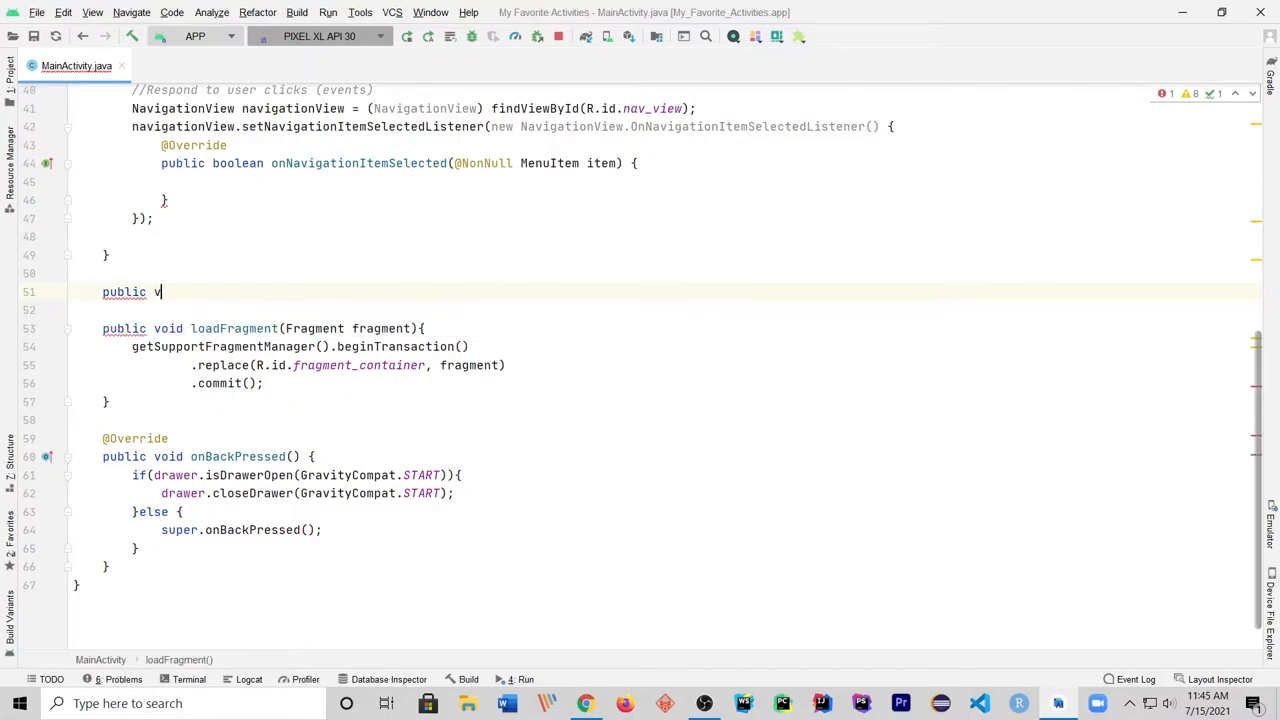
key(Backspace)
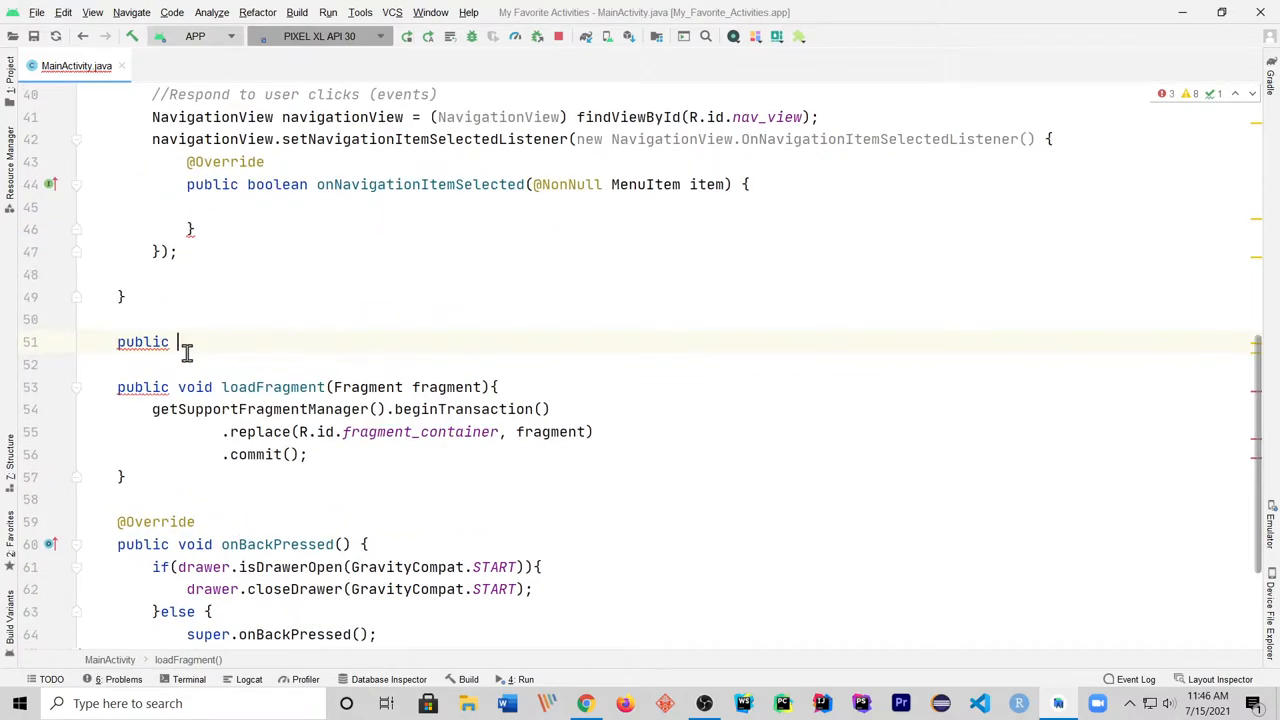
text(b)
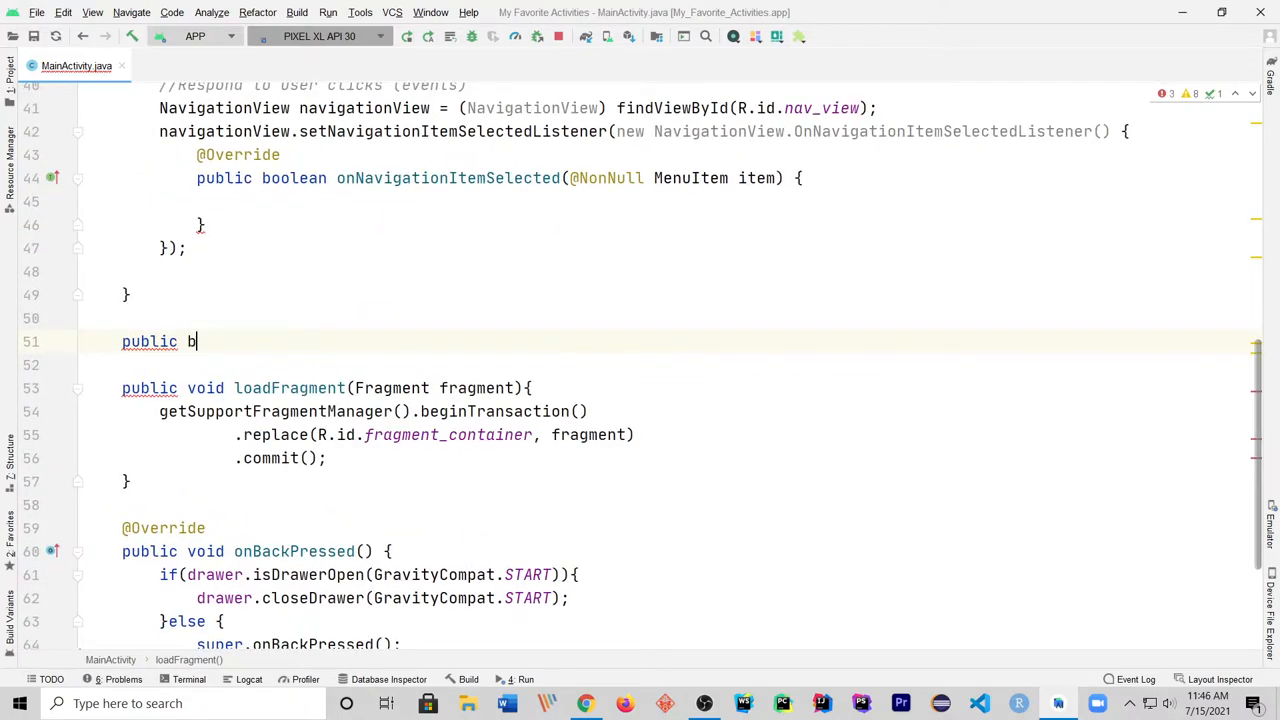
text(oolean)
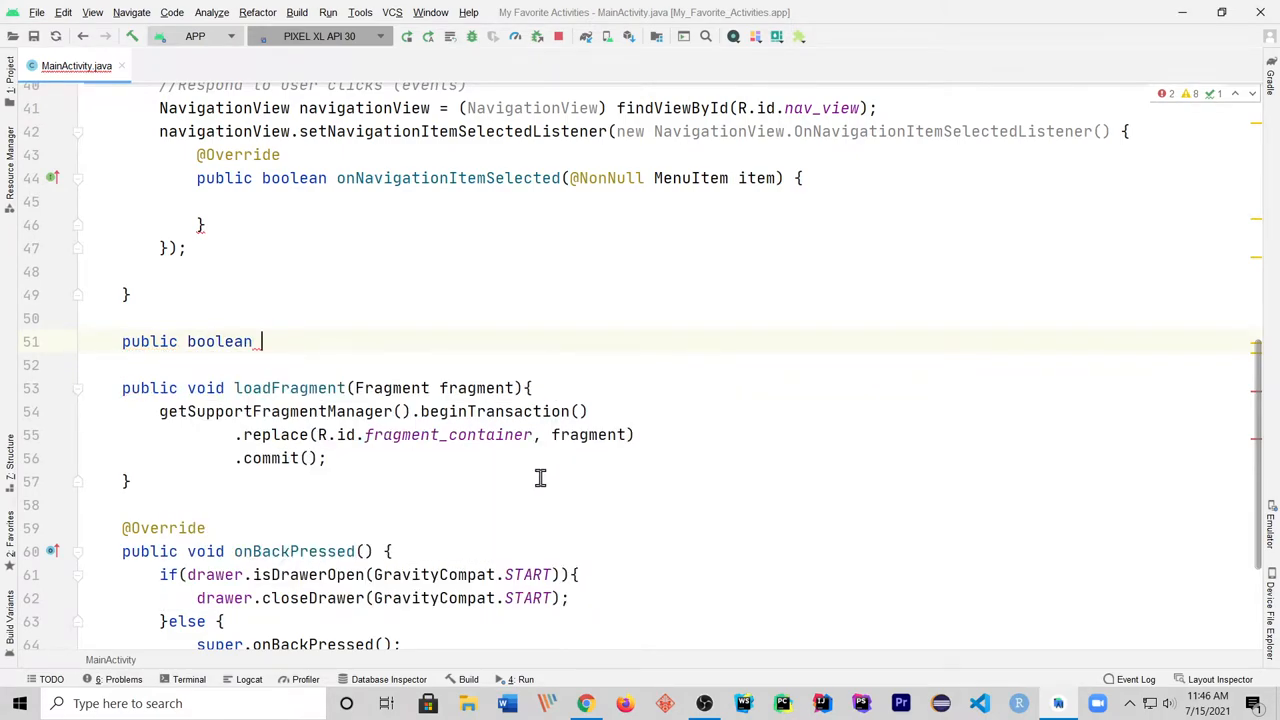
text(onSele)
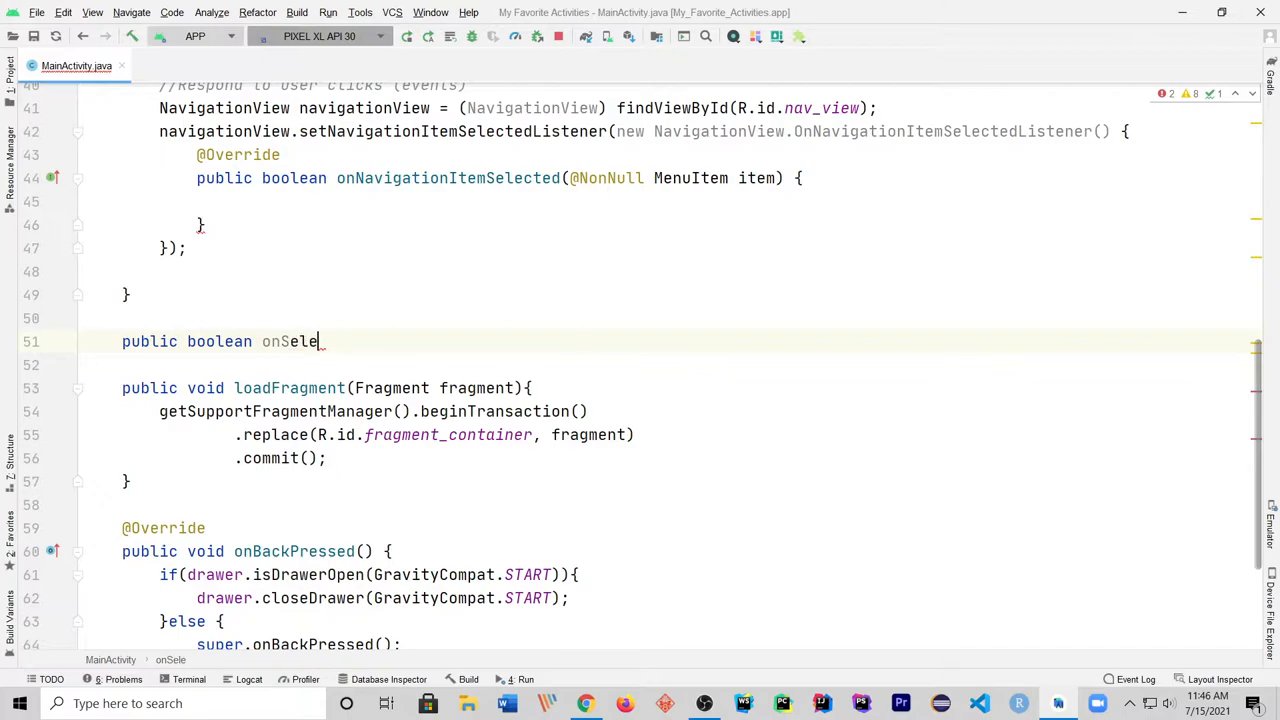
text(ctedItem()
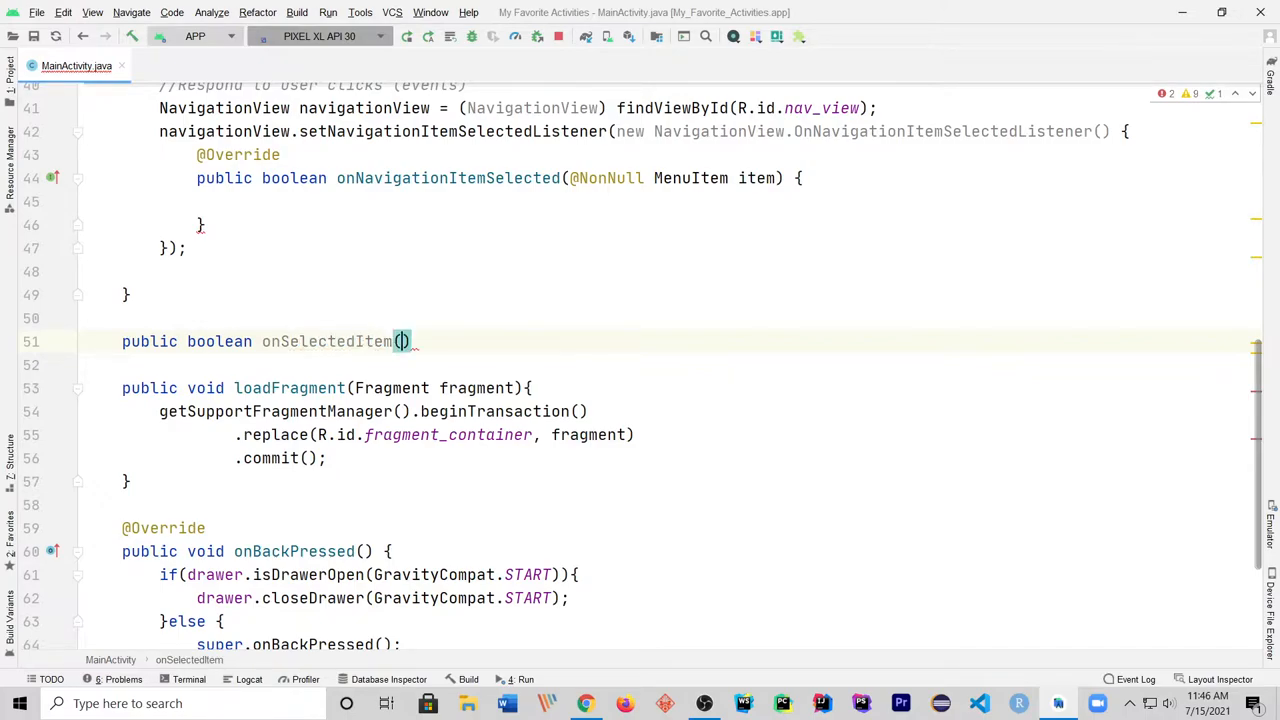
text({)
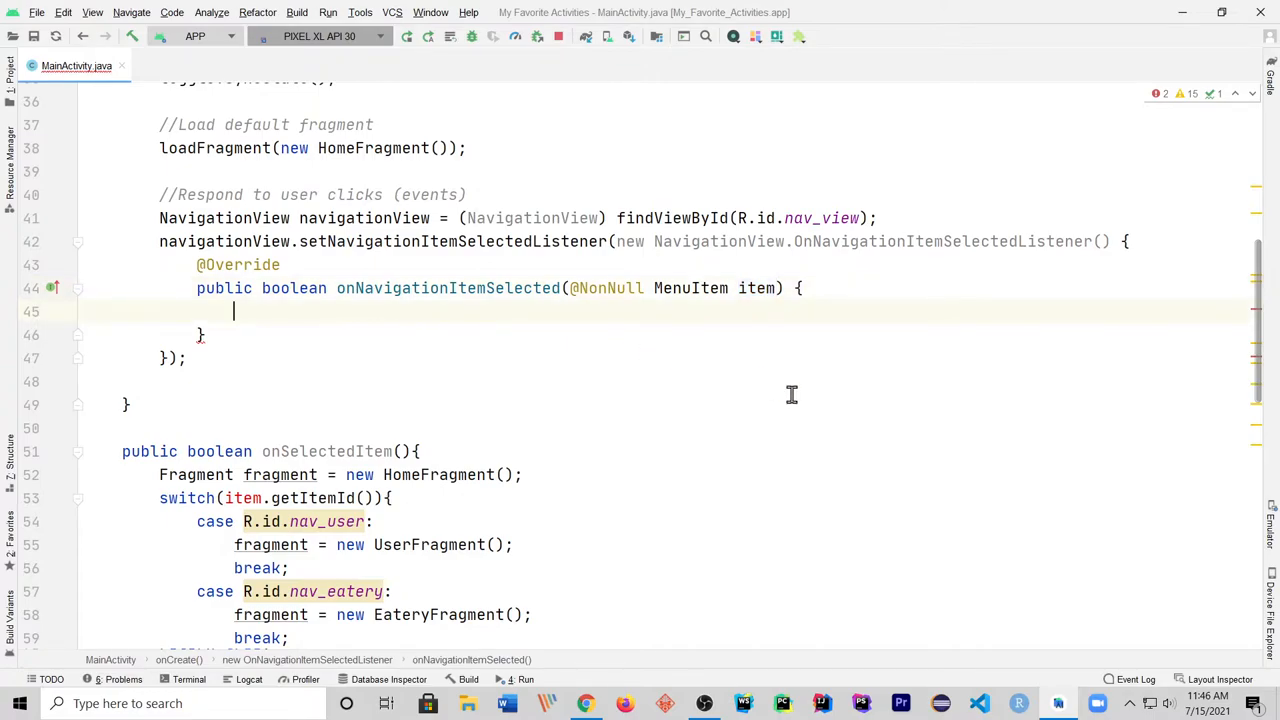
Step: Call onSelectedItem(item) with return, giving onSelectedItem a MenuItem item parameter
text(onSelectedItem()
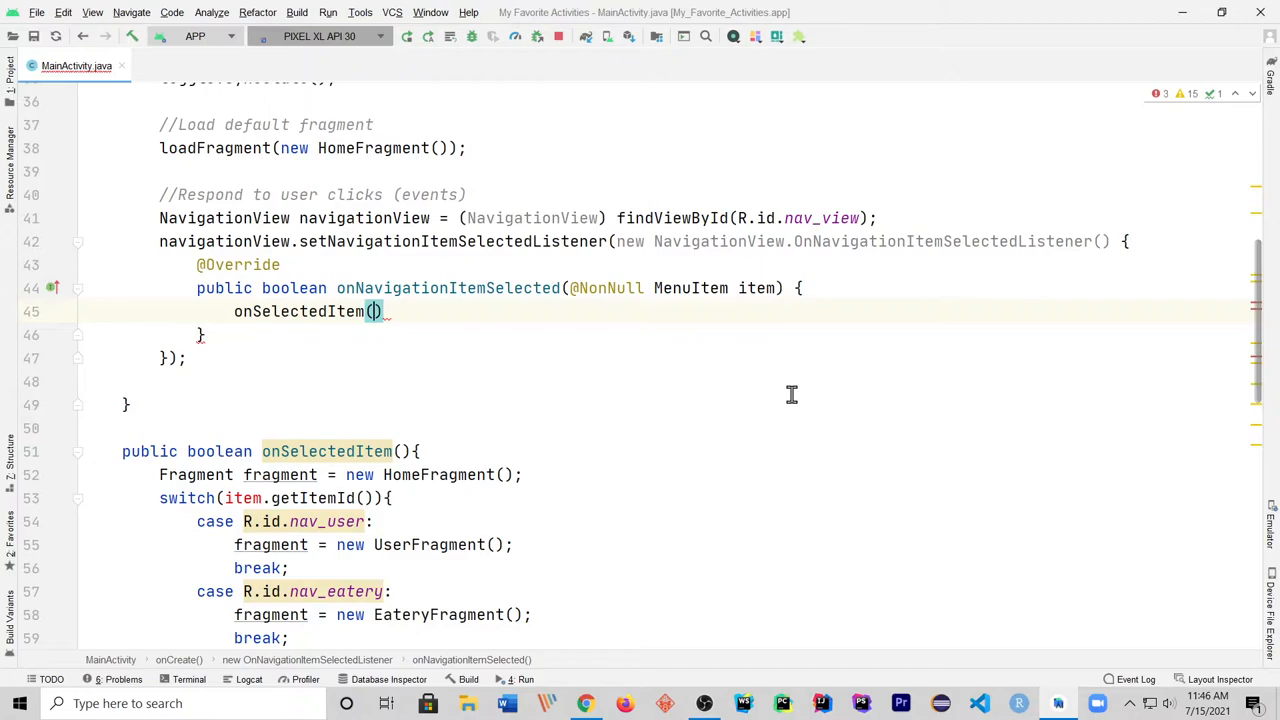
text(item);)
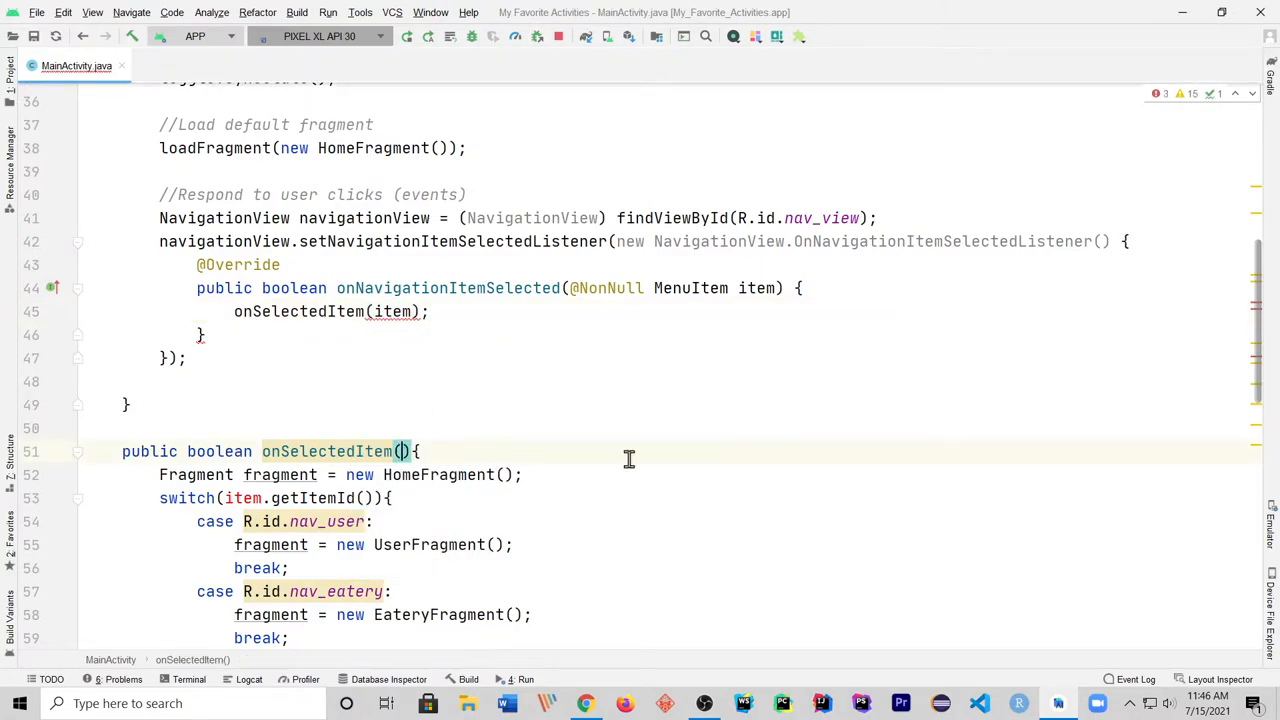
text(Men)
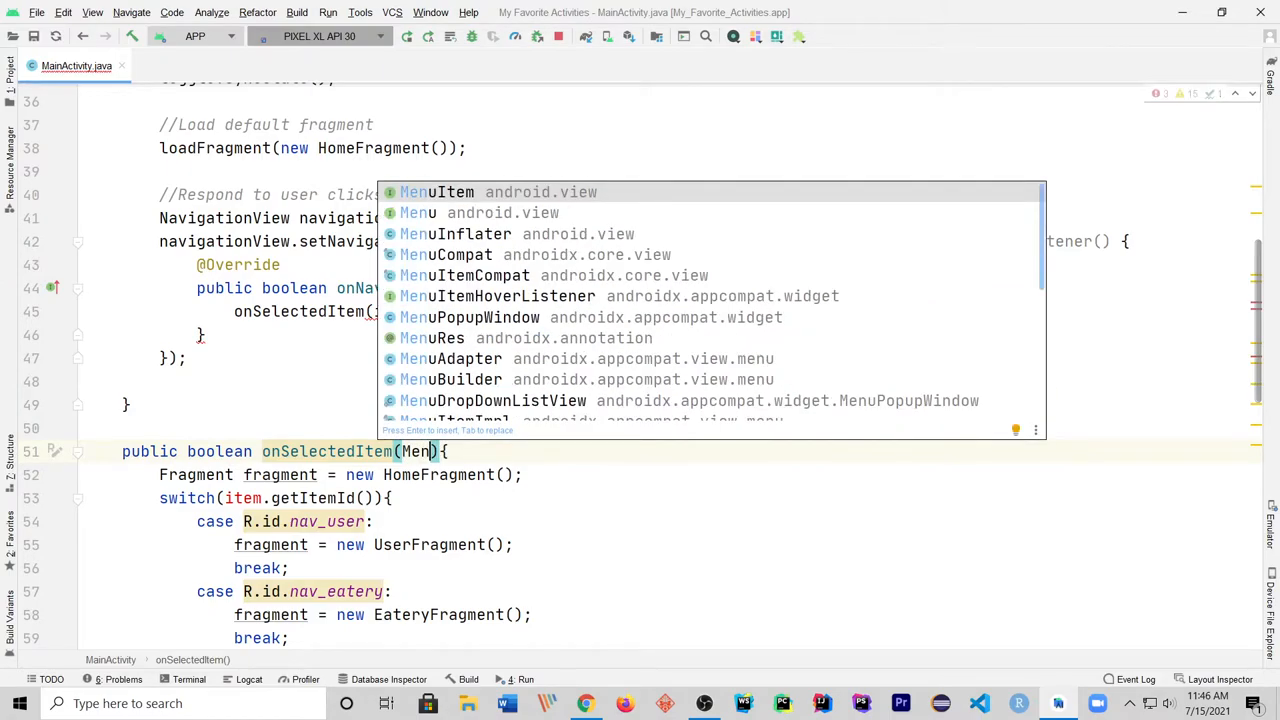
key(Enter)
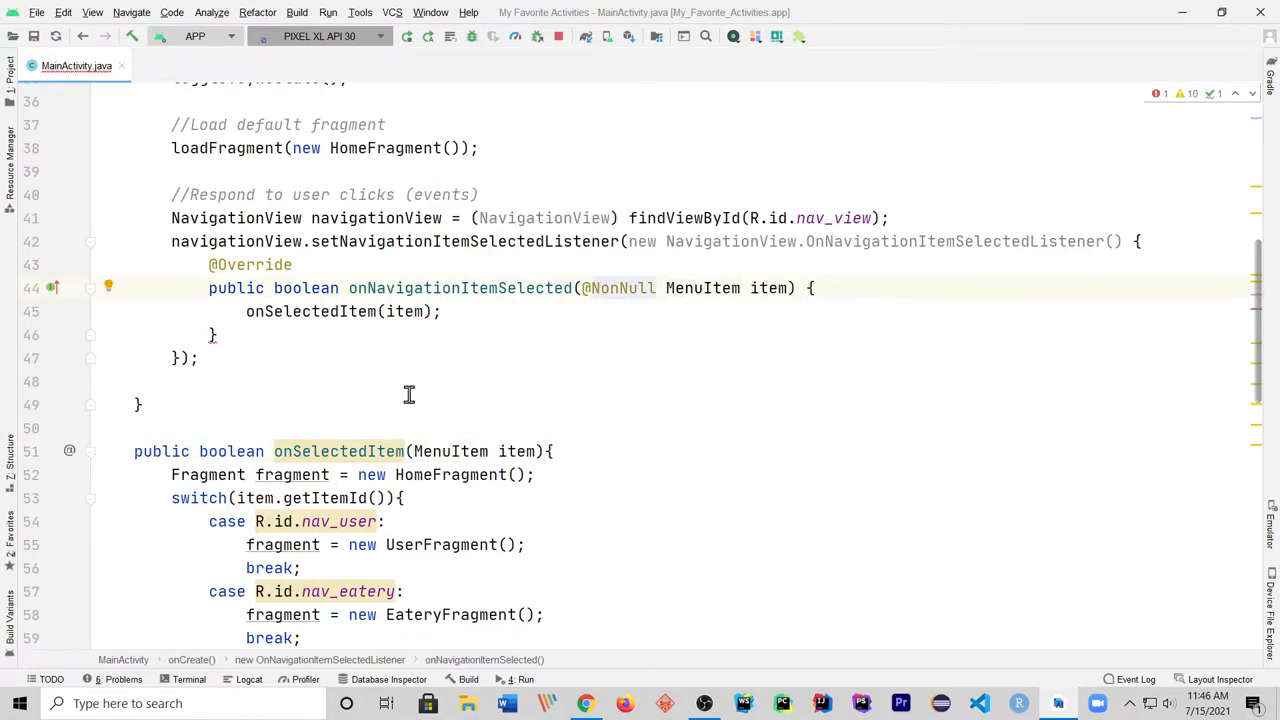
scroll(down, 3)
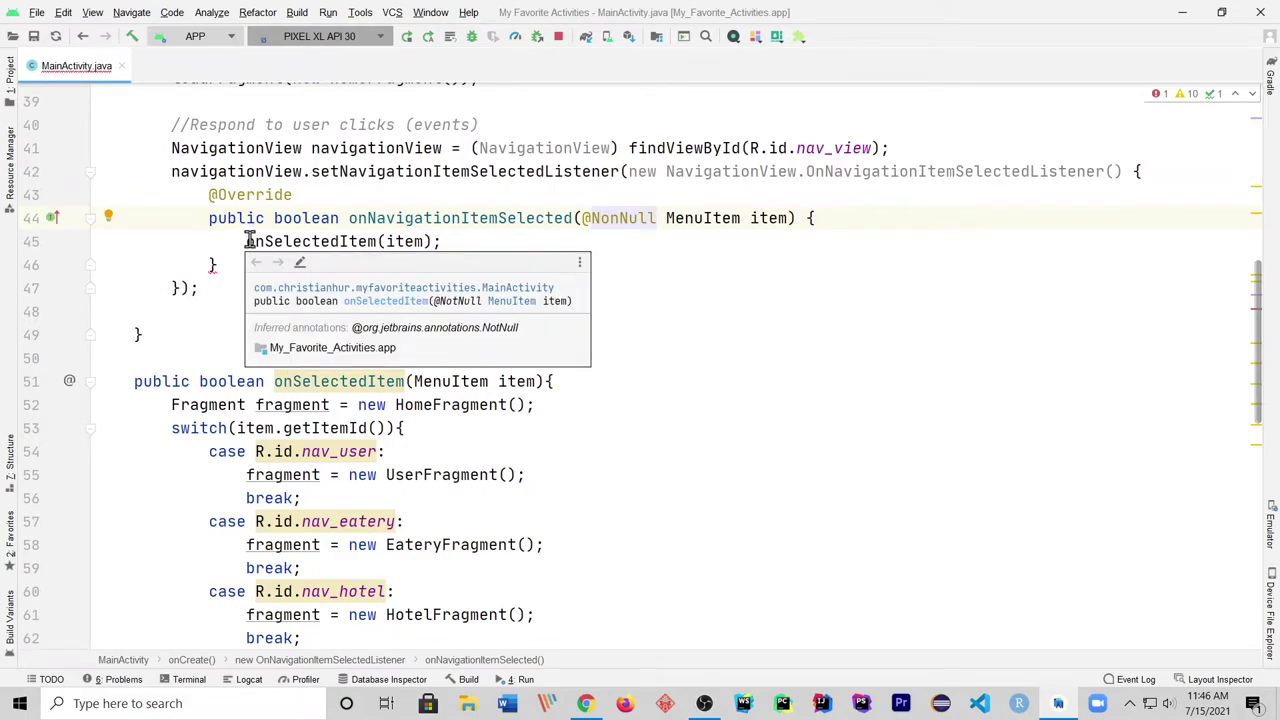
text(ret)
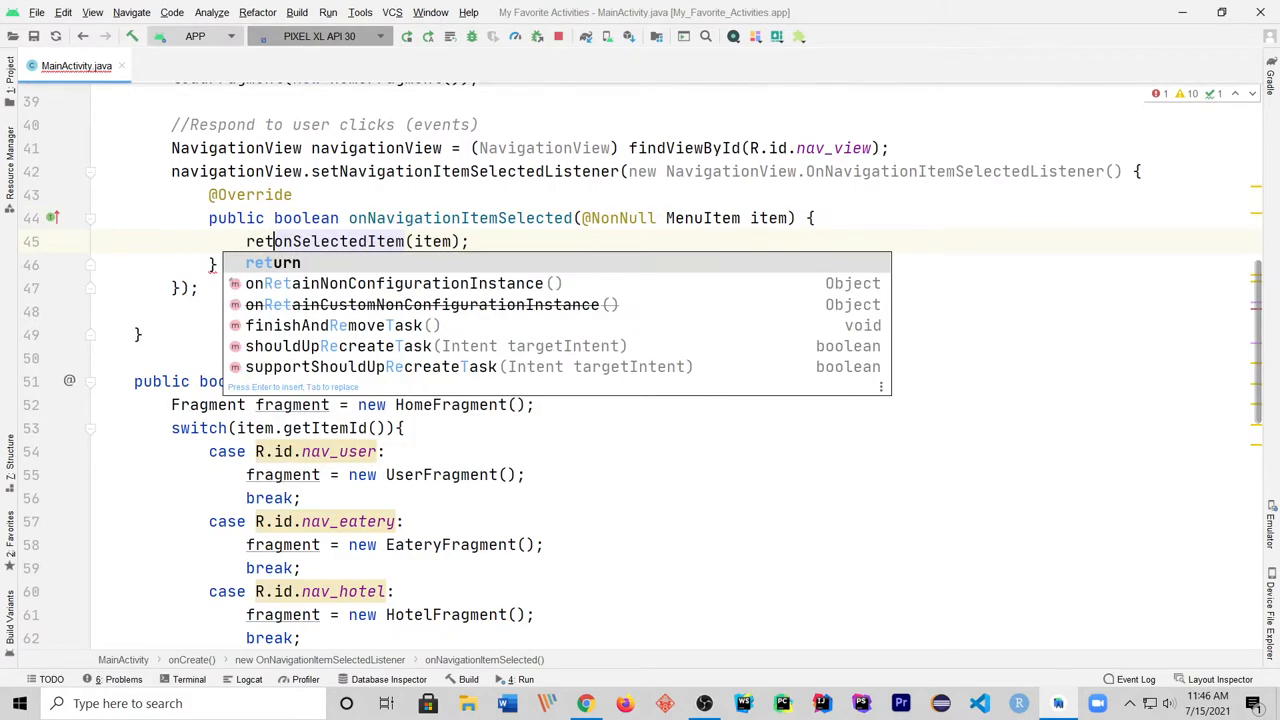
key(Escape)
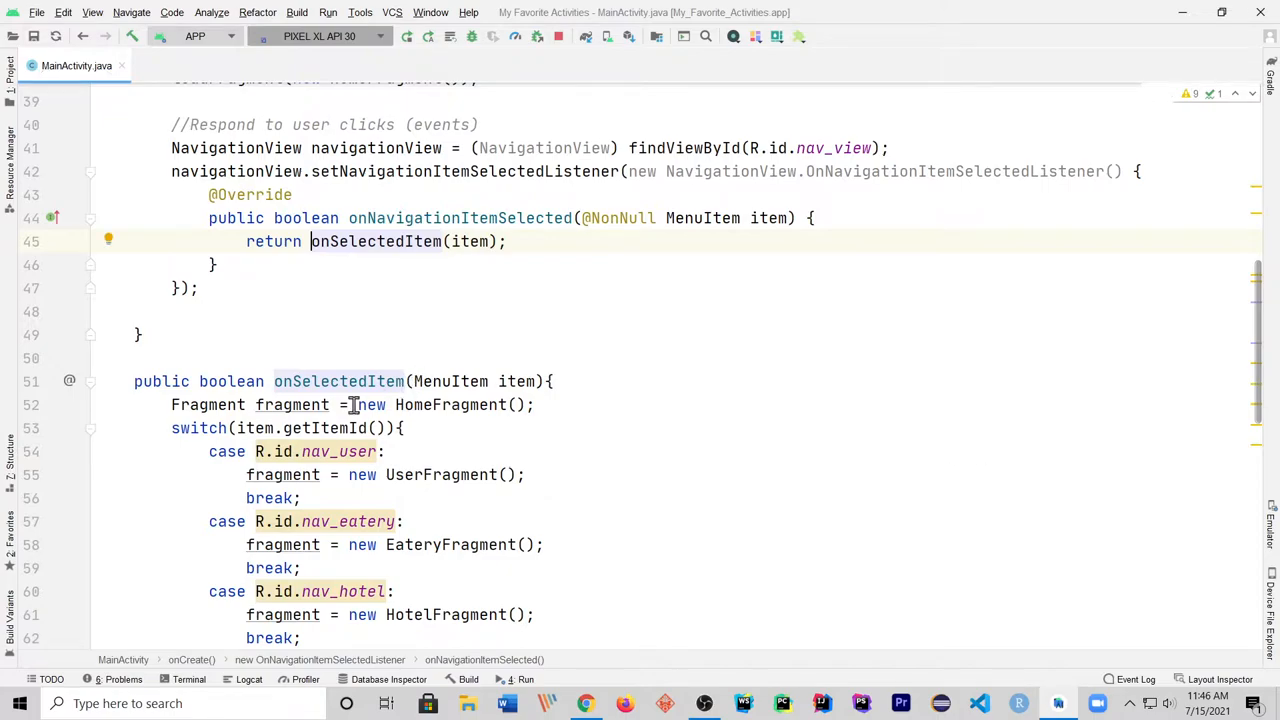
Step: Run the app on the Pixel XL API 30 emulator and open Eateries from the drawer
scroll(down, 3)
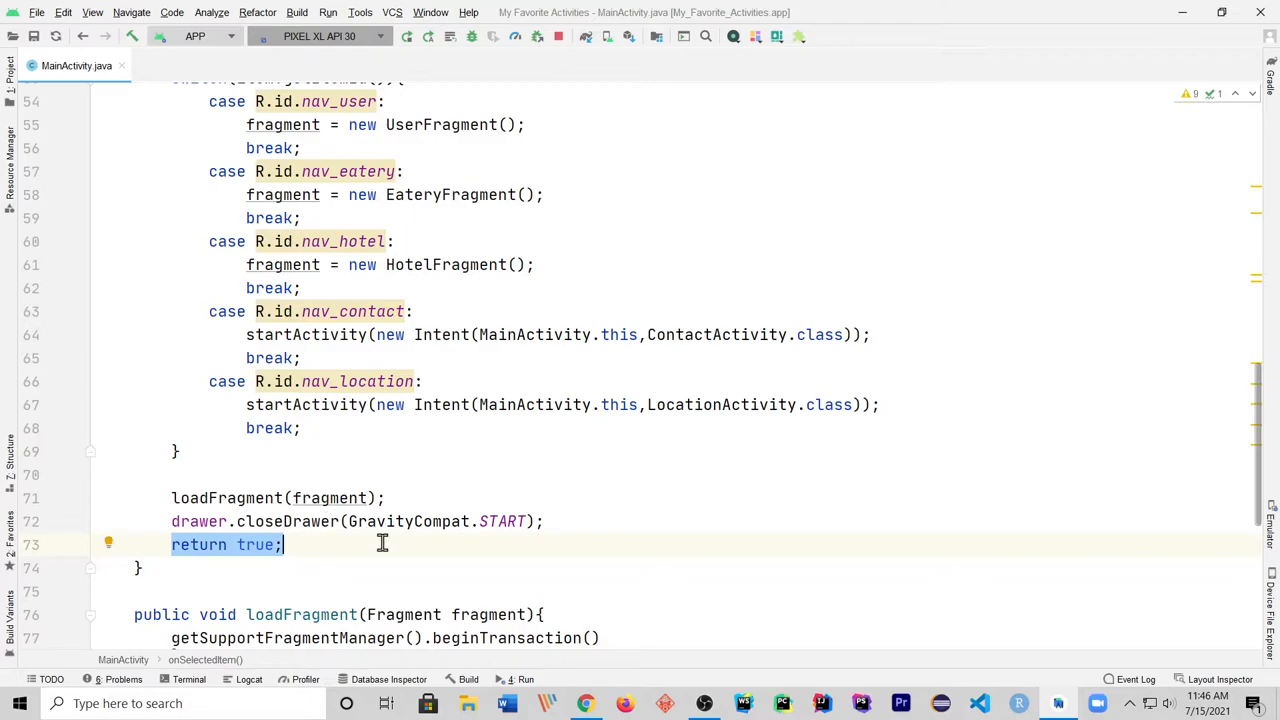
mouse_move(248, 405)
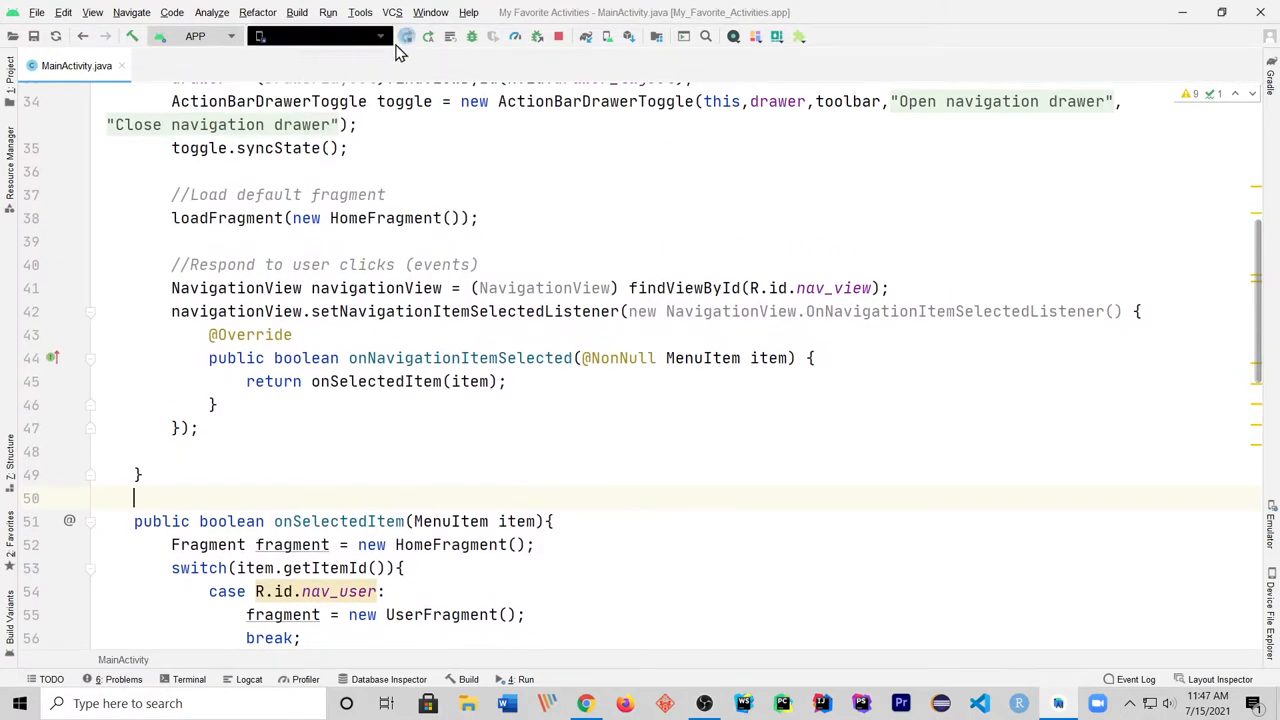
click(404, 36)
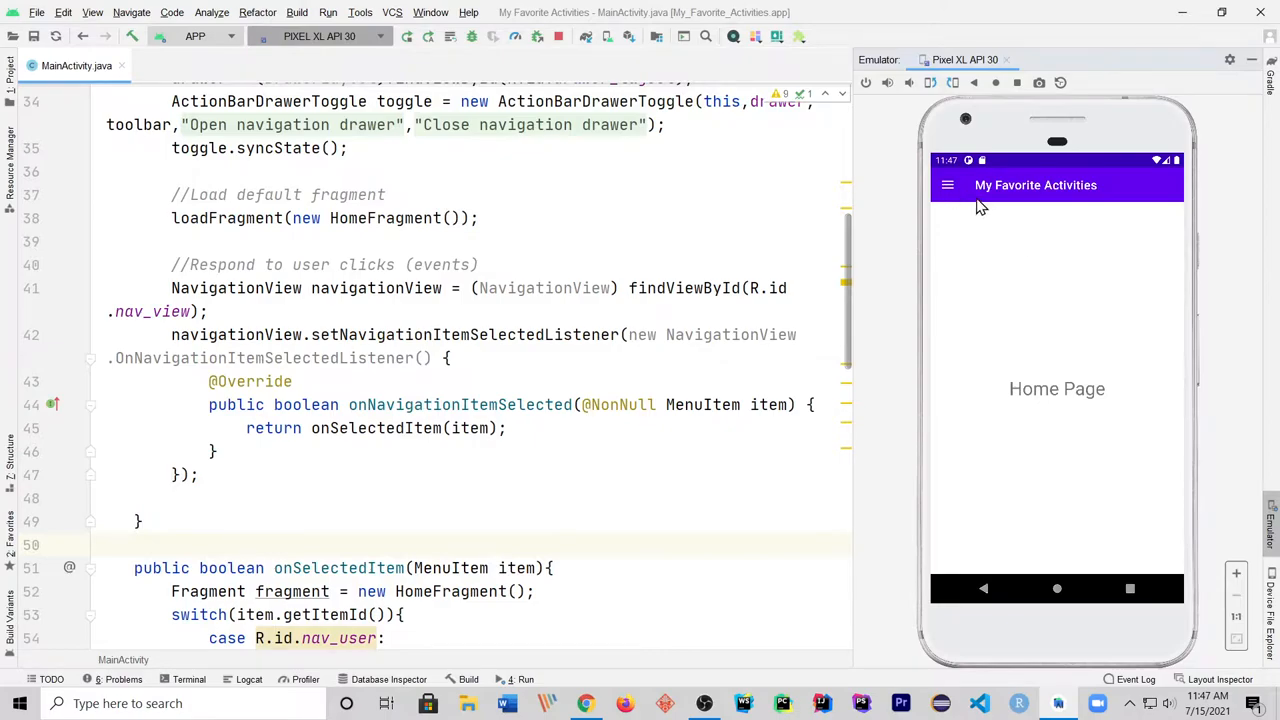
click(947, 185)
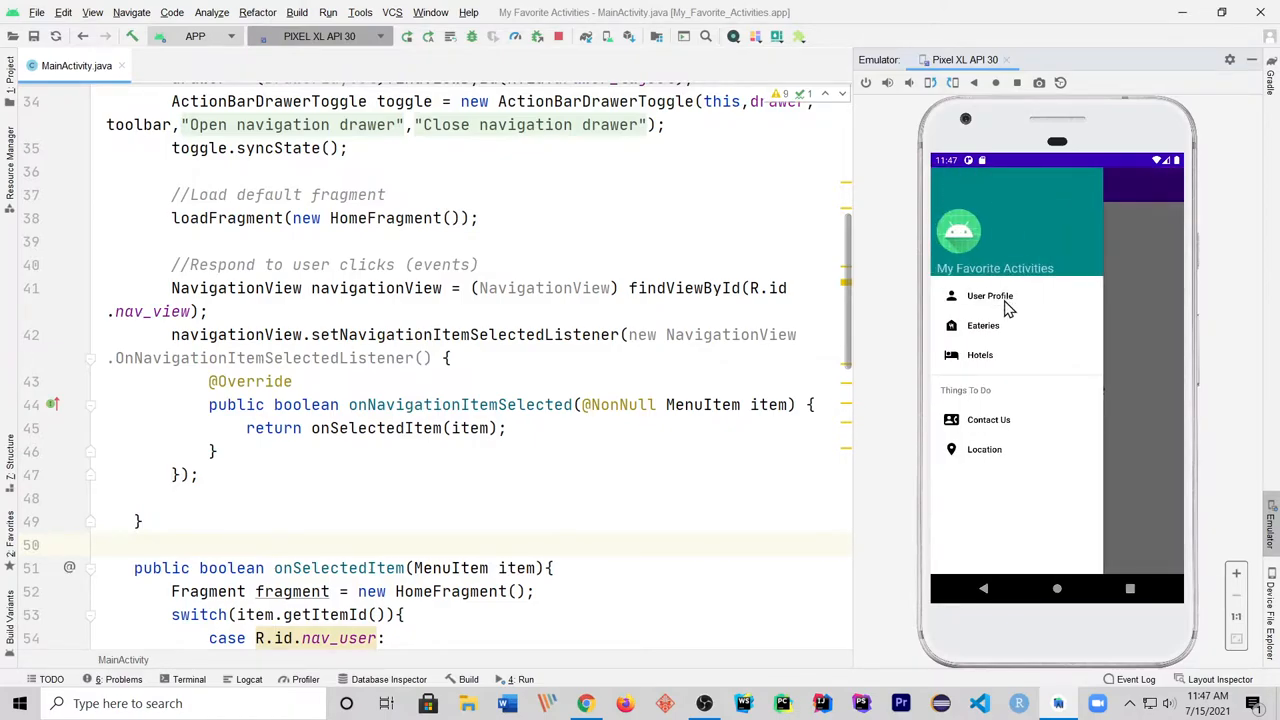
click(989, 295)
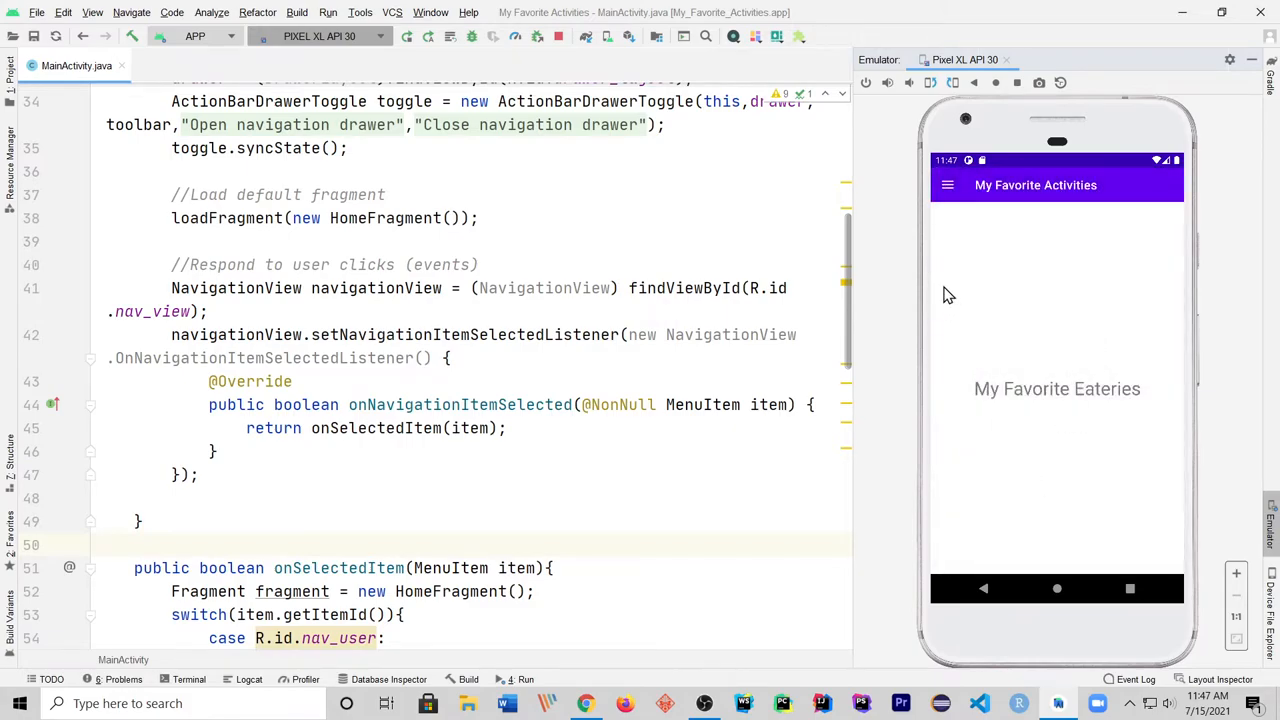
click(947, 184)
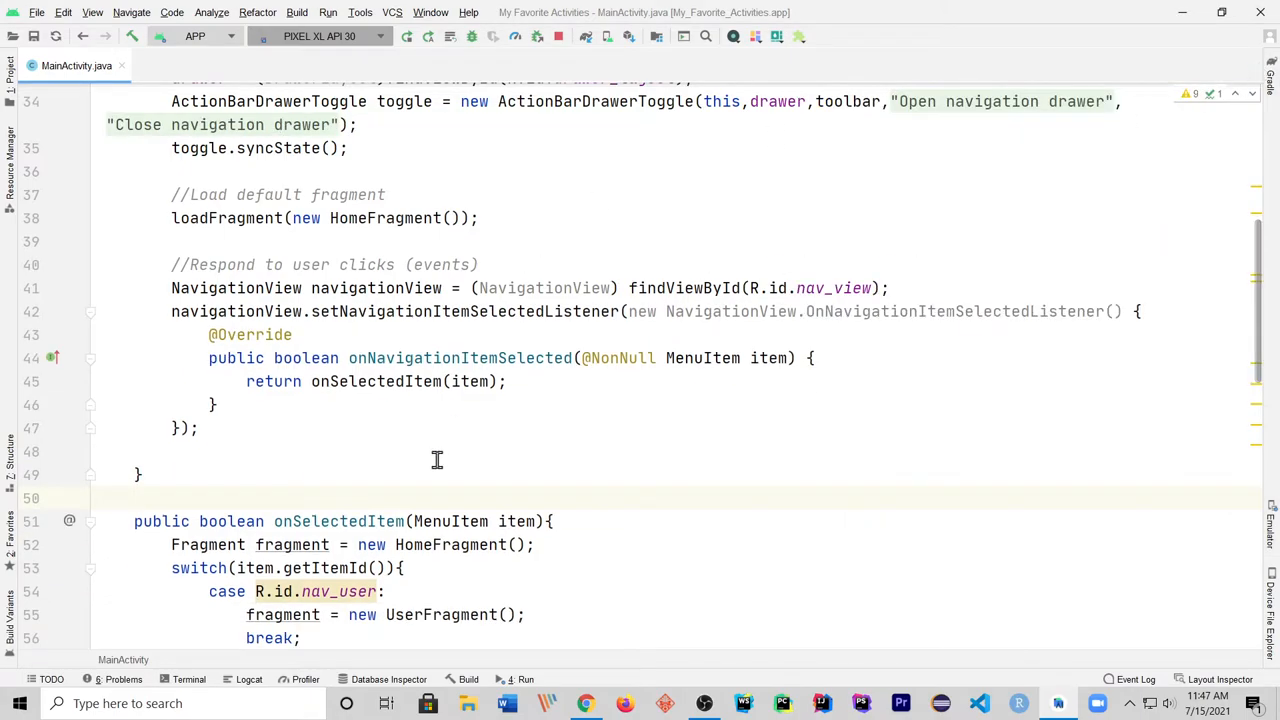
scroll(down, 3)
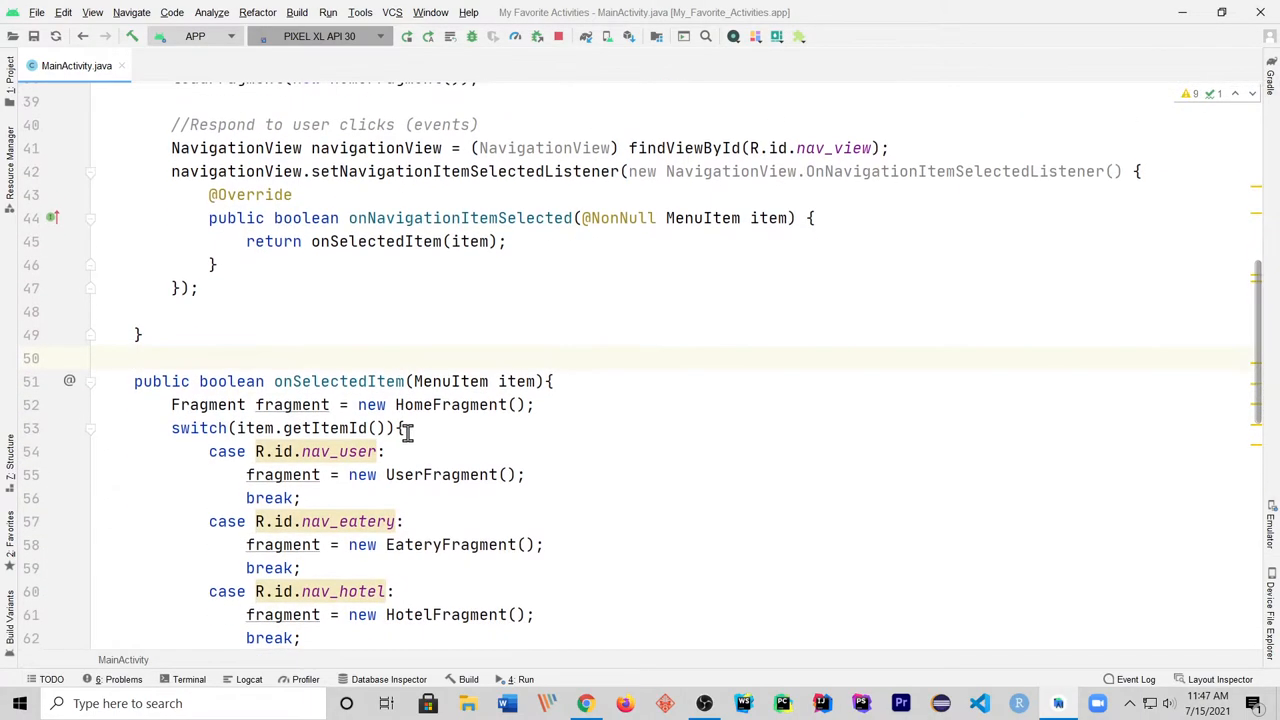
mouse_move(410, 320)
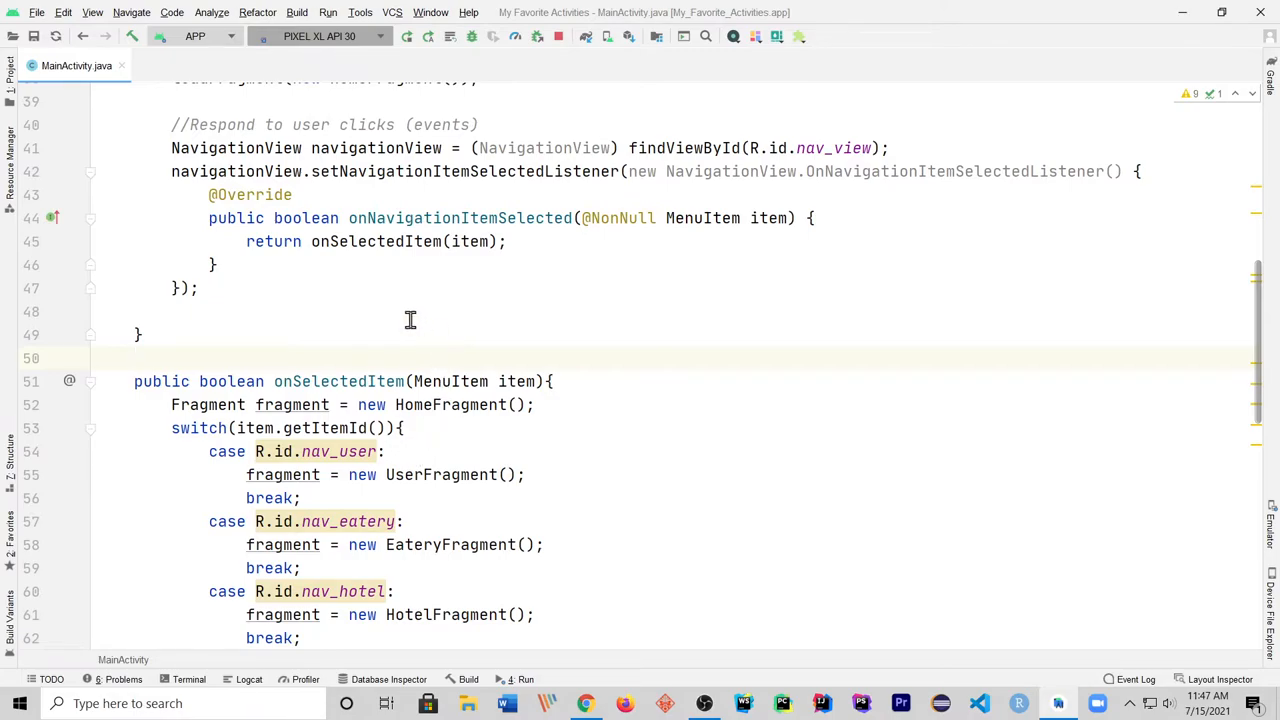
scroll(up, 3)
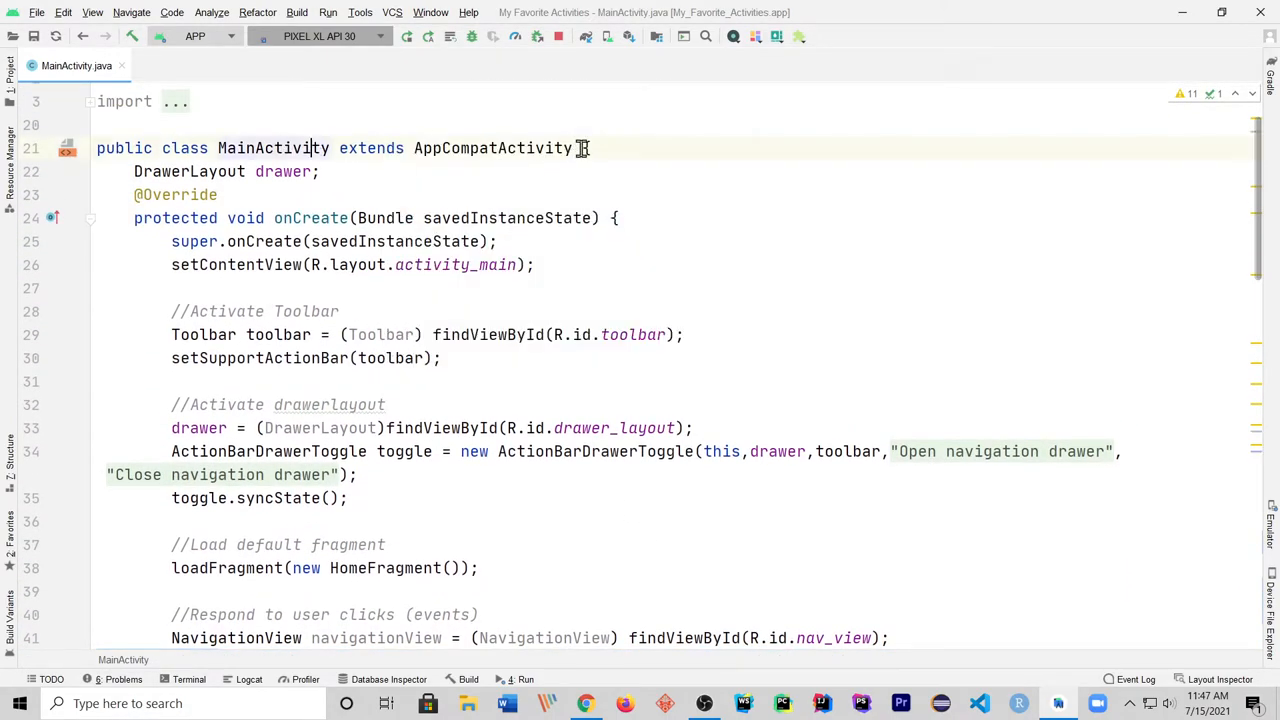
Step: Add 'implements NavigationView.OnNavigationItemSelectedListener' to MainActivity's class declaration
text(implements)
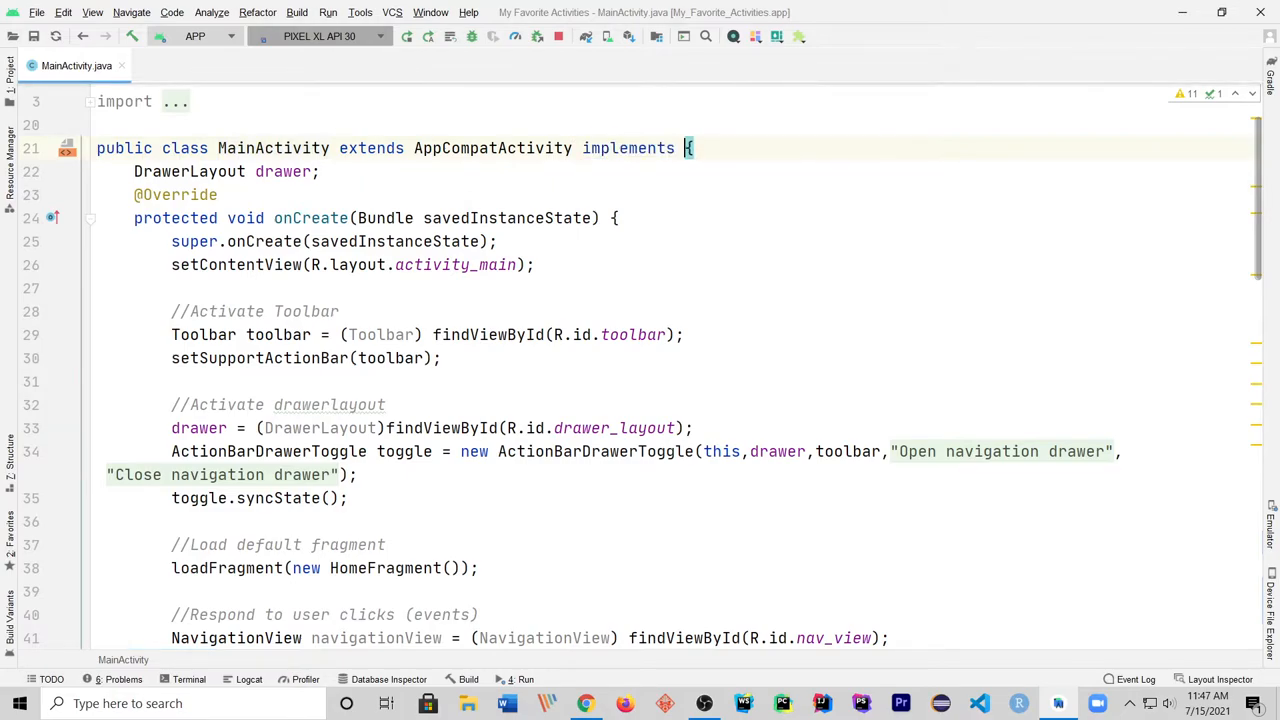
text(NavigationView)
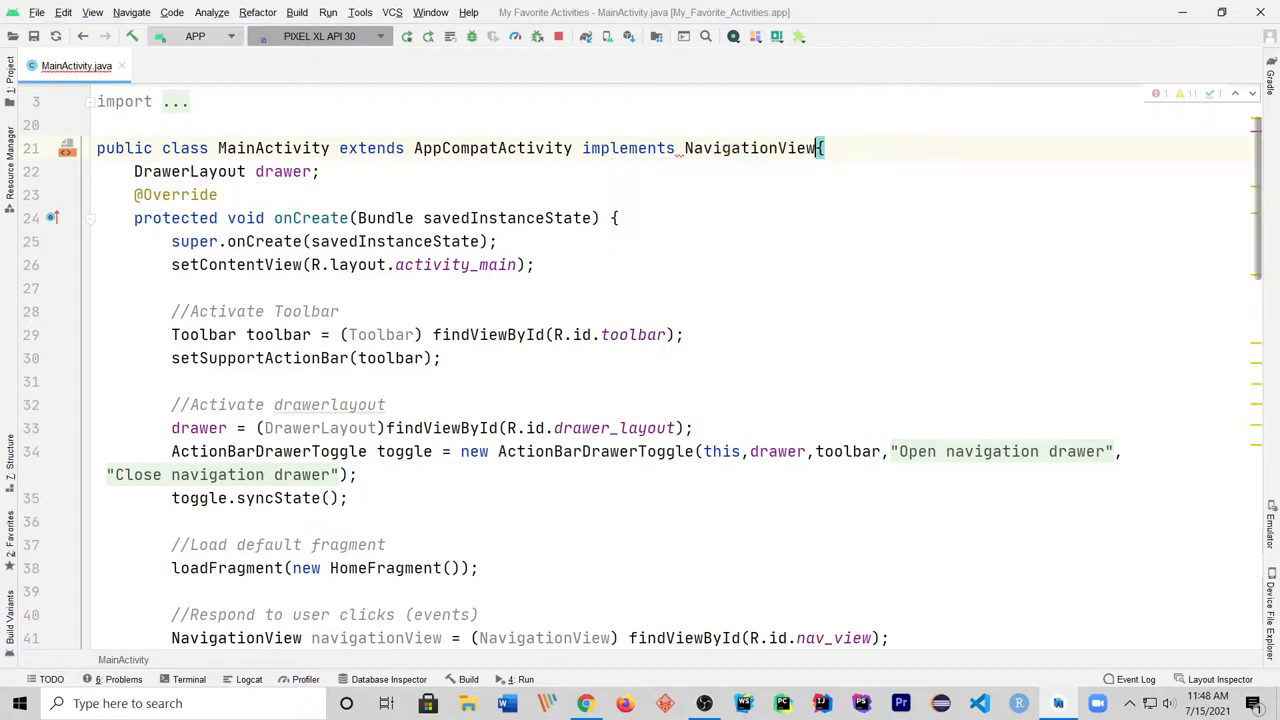
text(.)
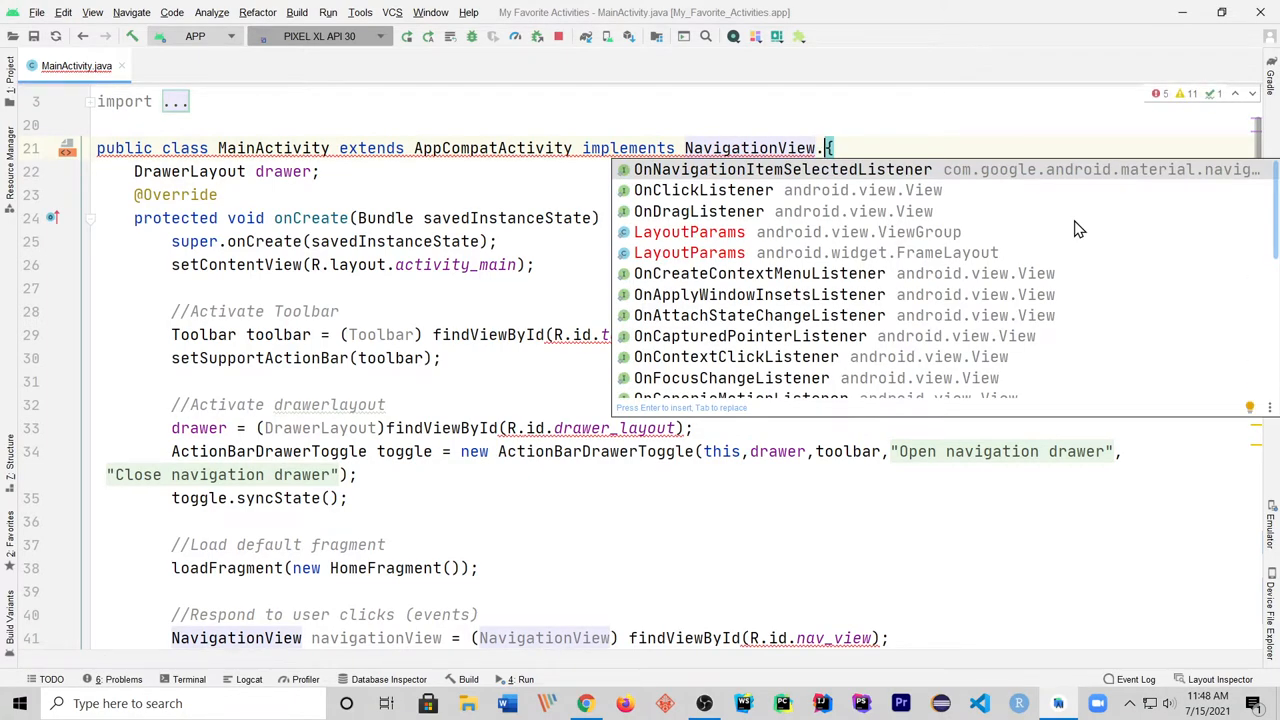
mouse_move(868, 169)
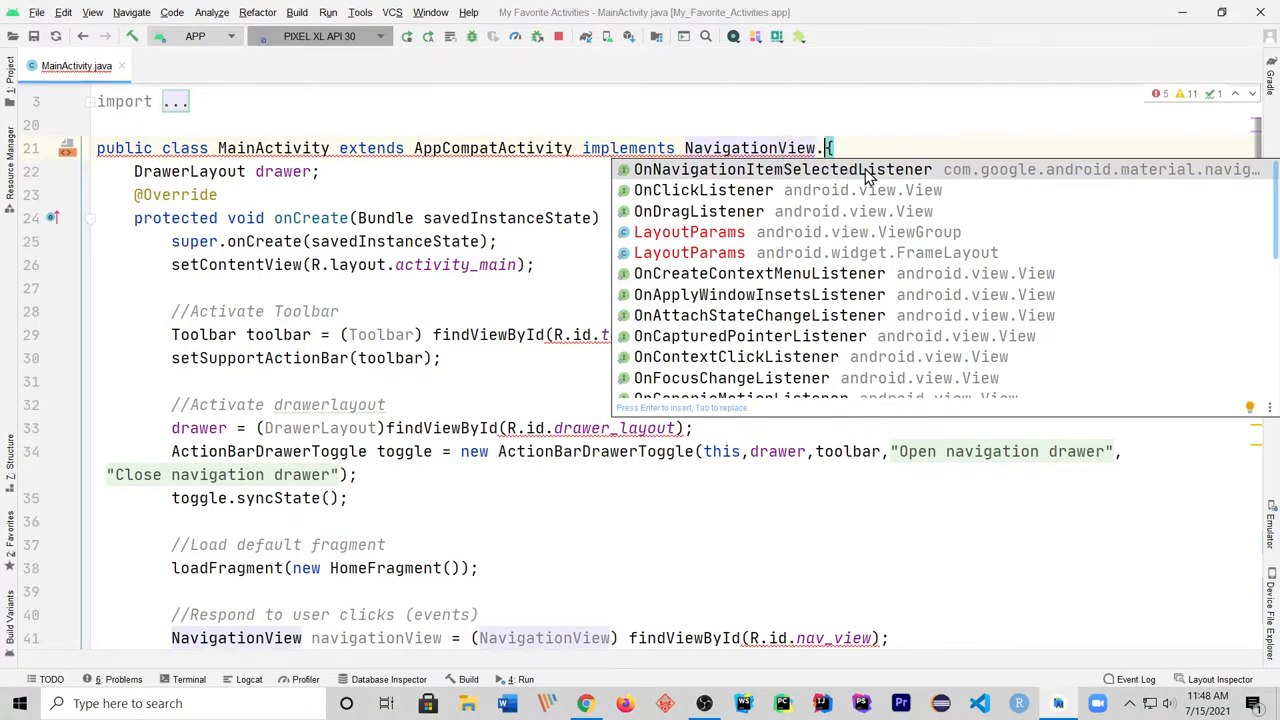
click(780, 169)
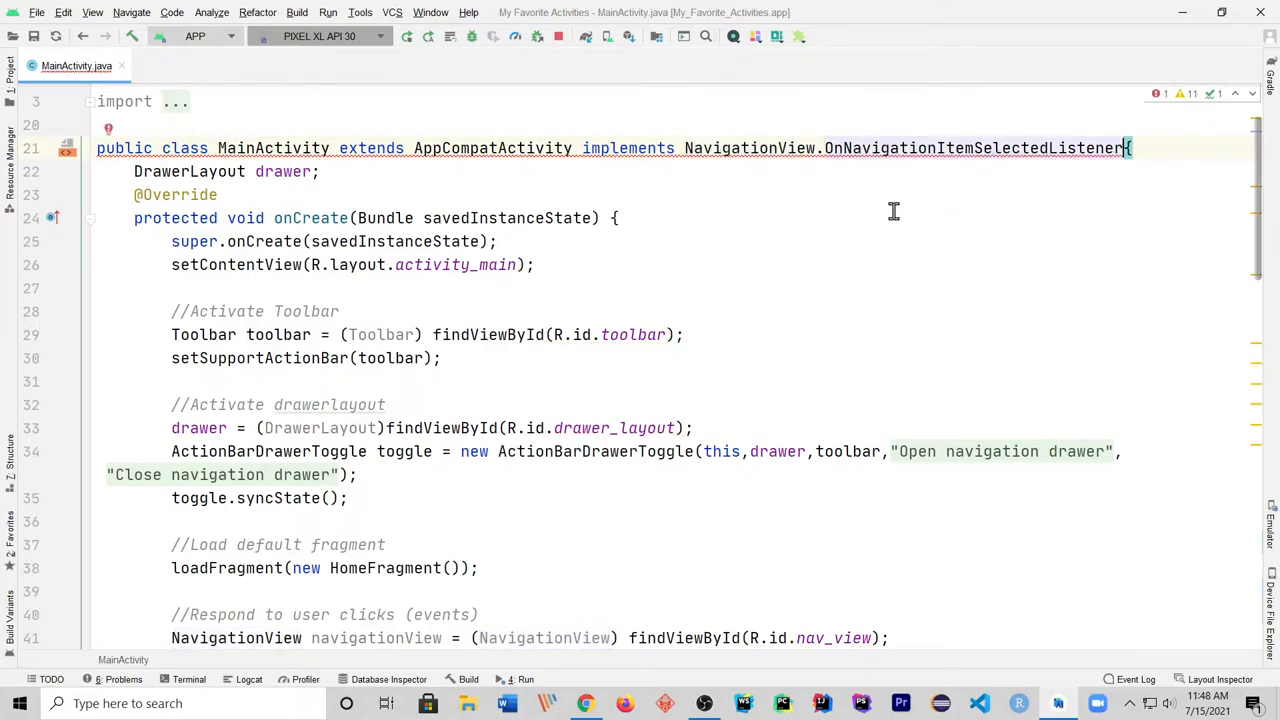
mouse_move(685, 148)
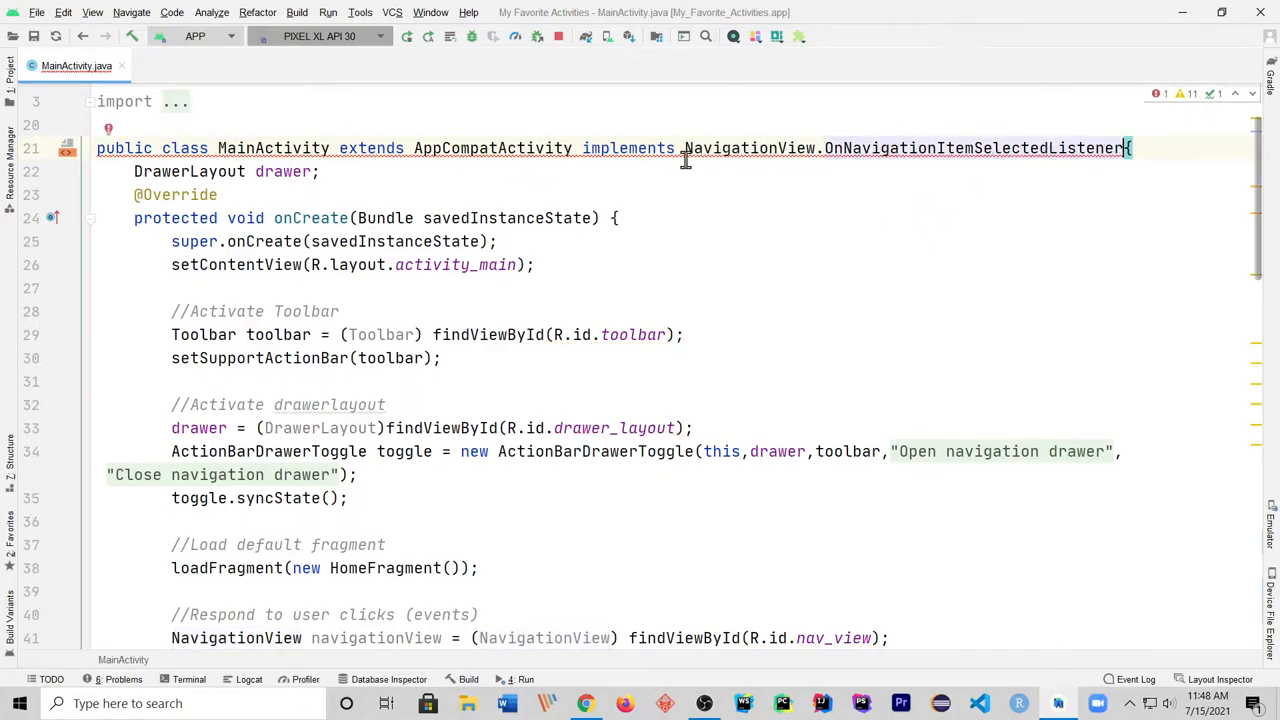
mouse_move(613, 148)
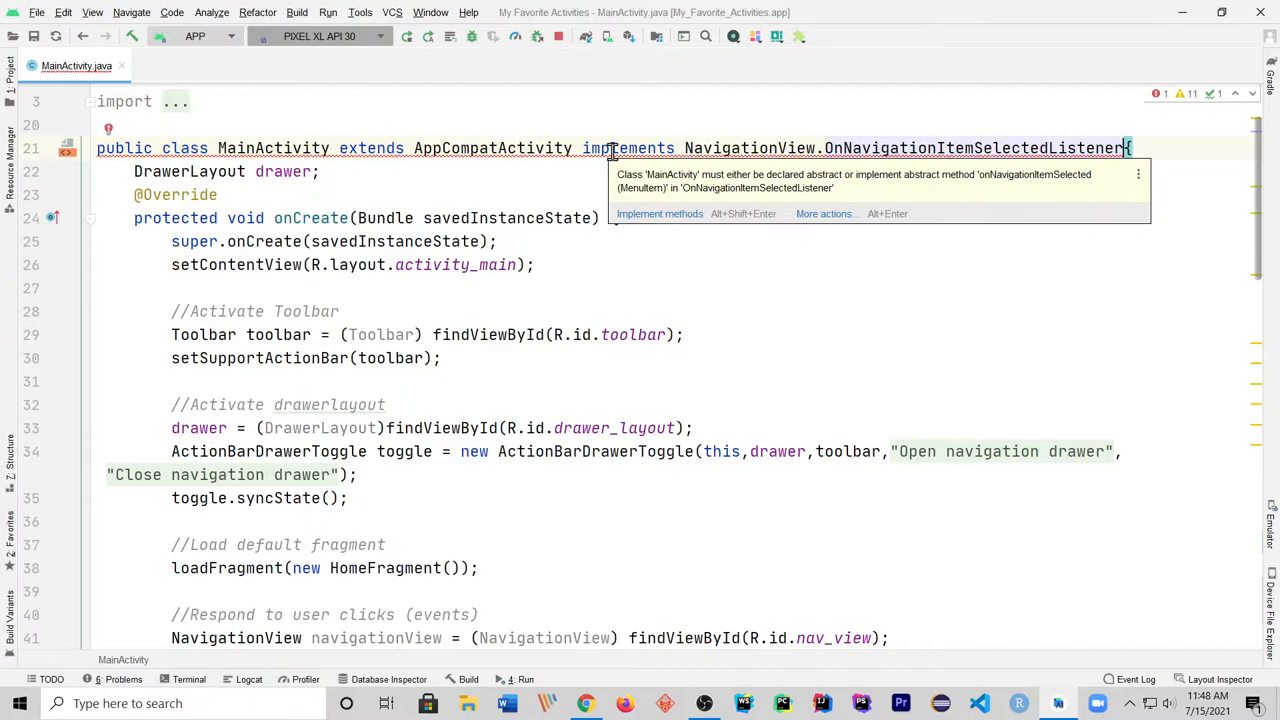
Step: Generate an onNavigationItemSelected override stub through Implement methods
click(659, 213)
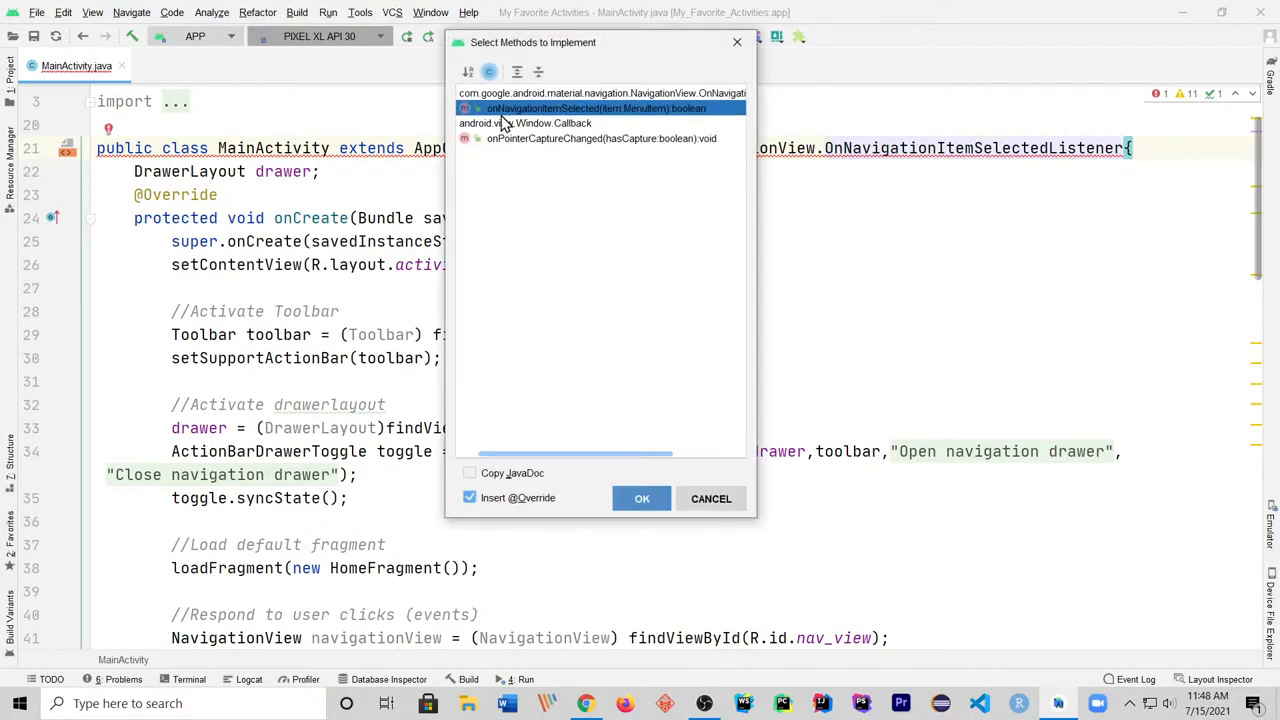
mouse_move(604, 122)
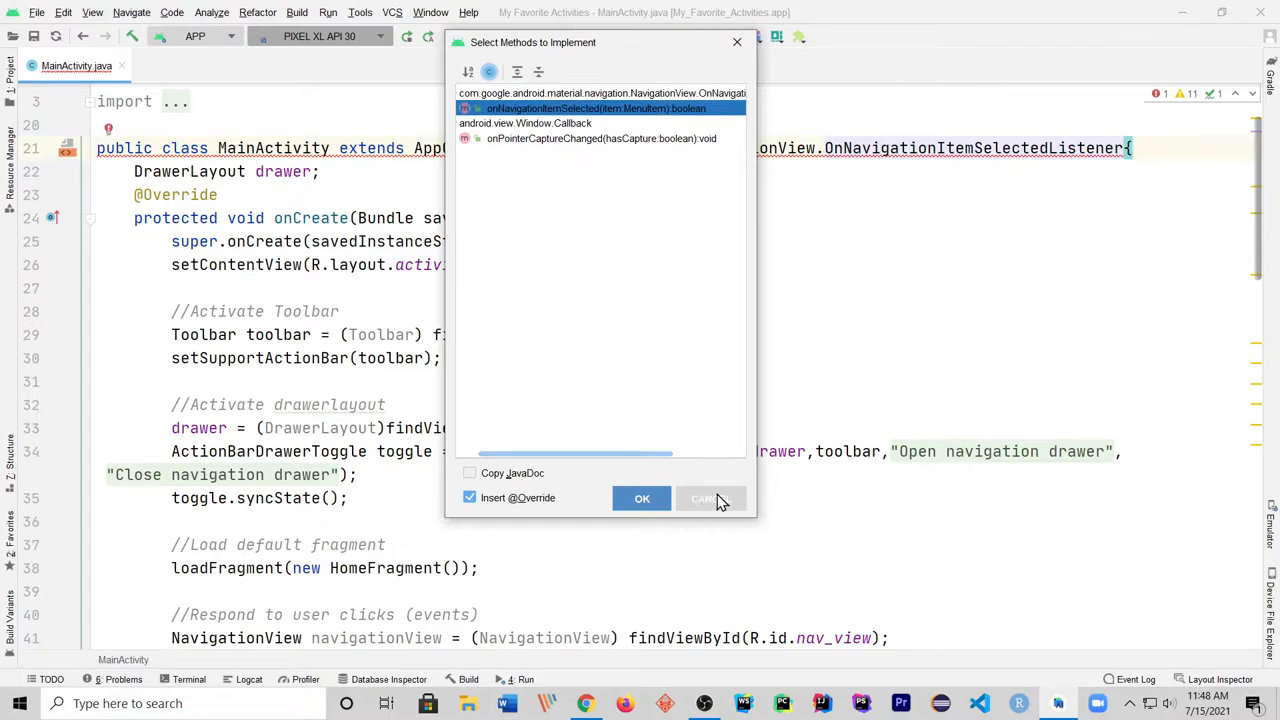
click(641, 498)
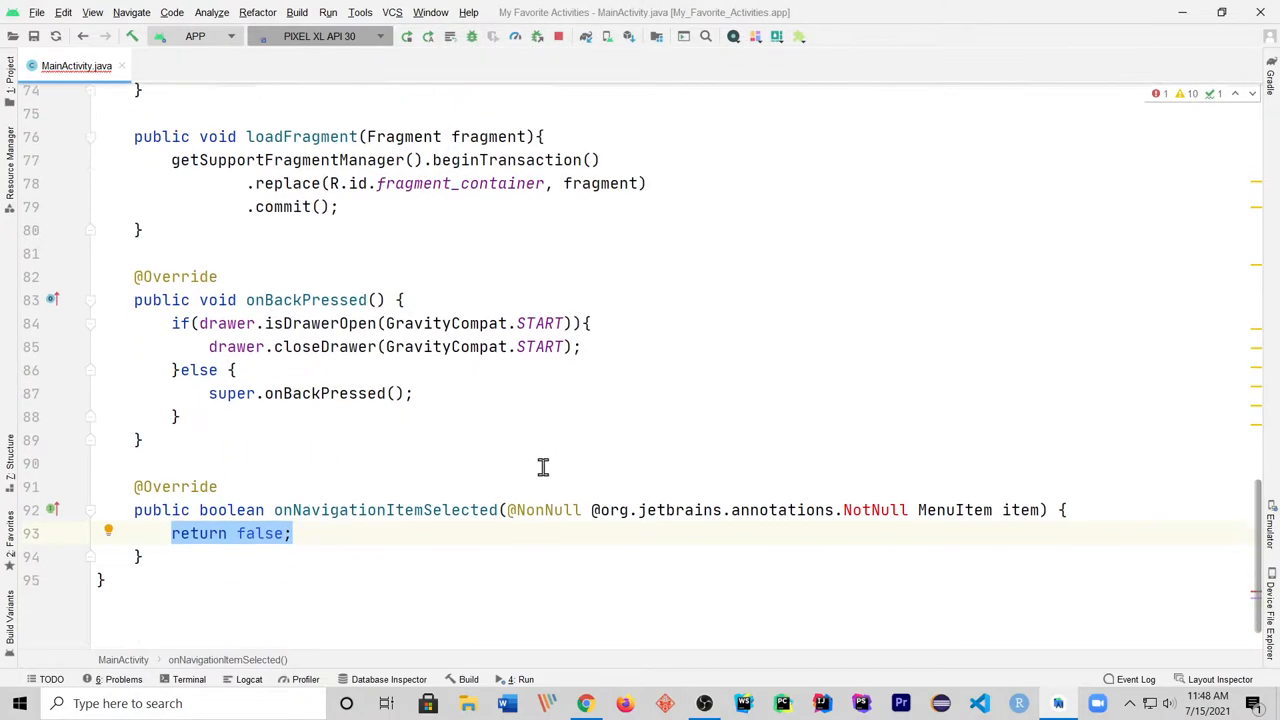
scroll(down, 3)
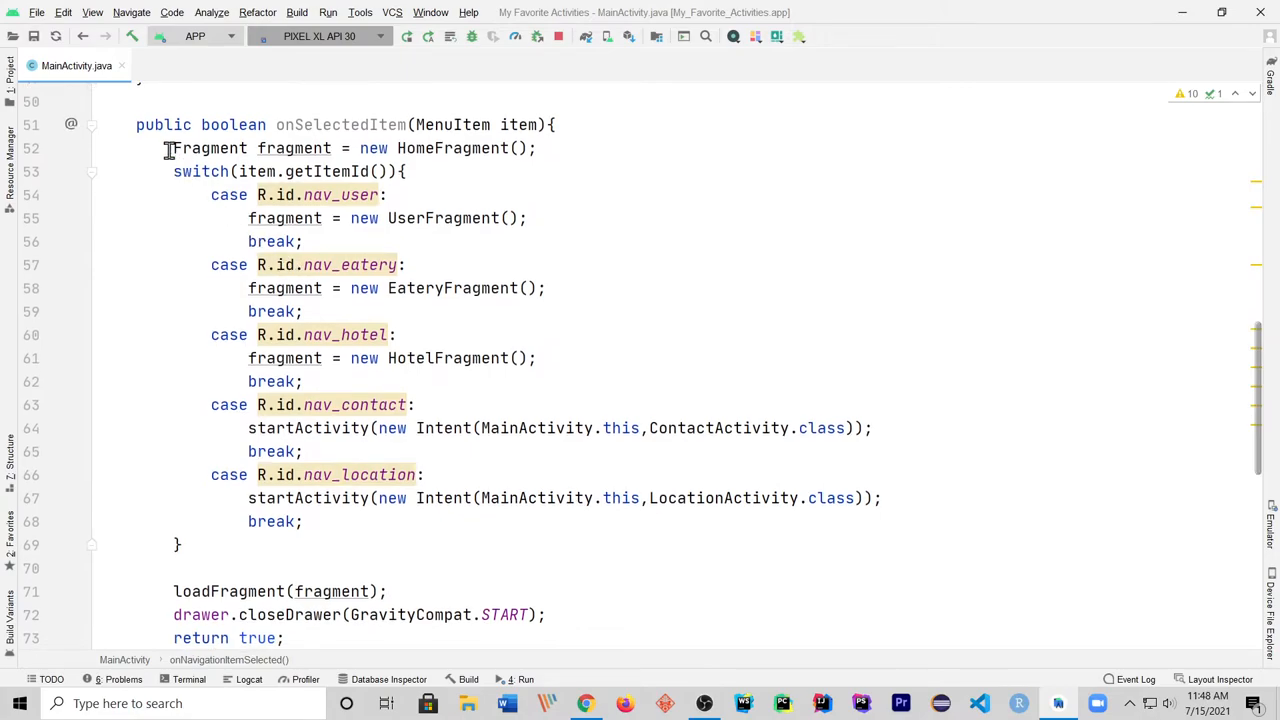
Step: Copy onSelectedItem's switch logic over 'return false;' in onNavigationItemSelected
drag(173, 148, 207, 565)
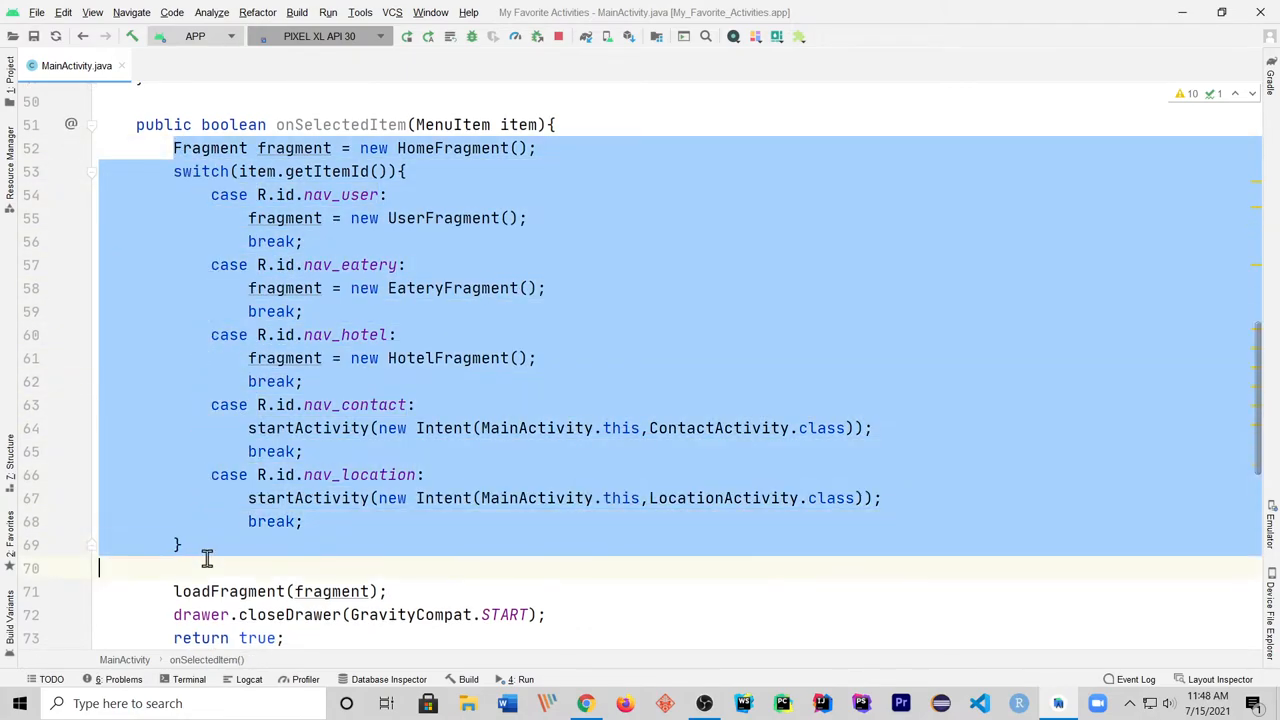
scroll(down, 3)
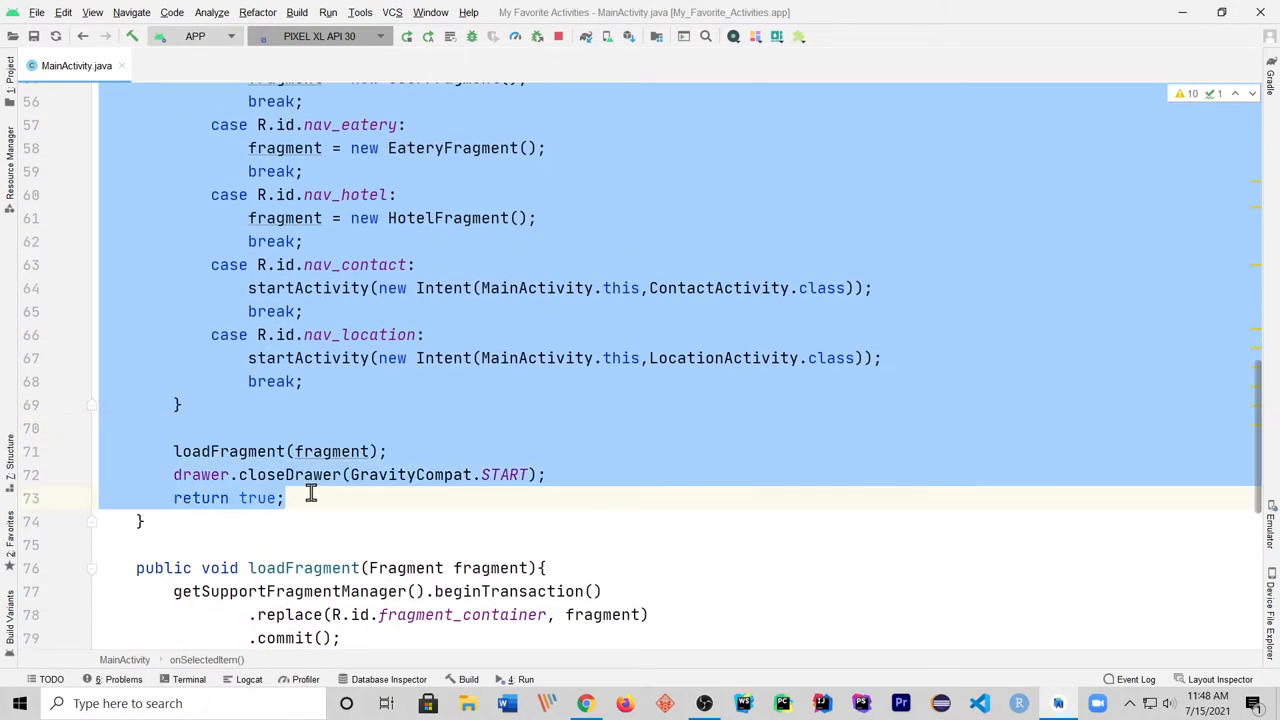
scroll(down, 3)
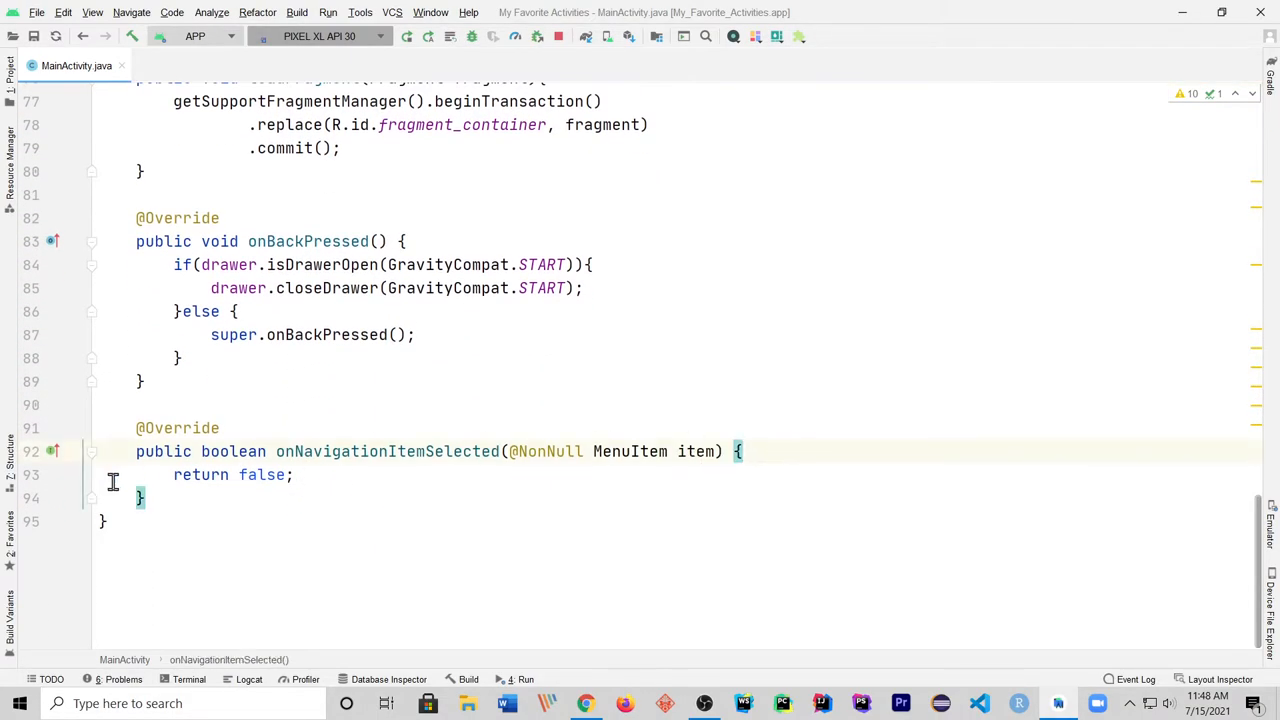
click(172, 475)
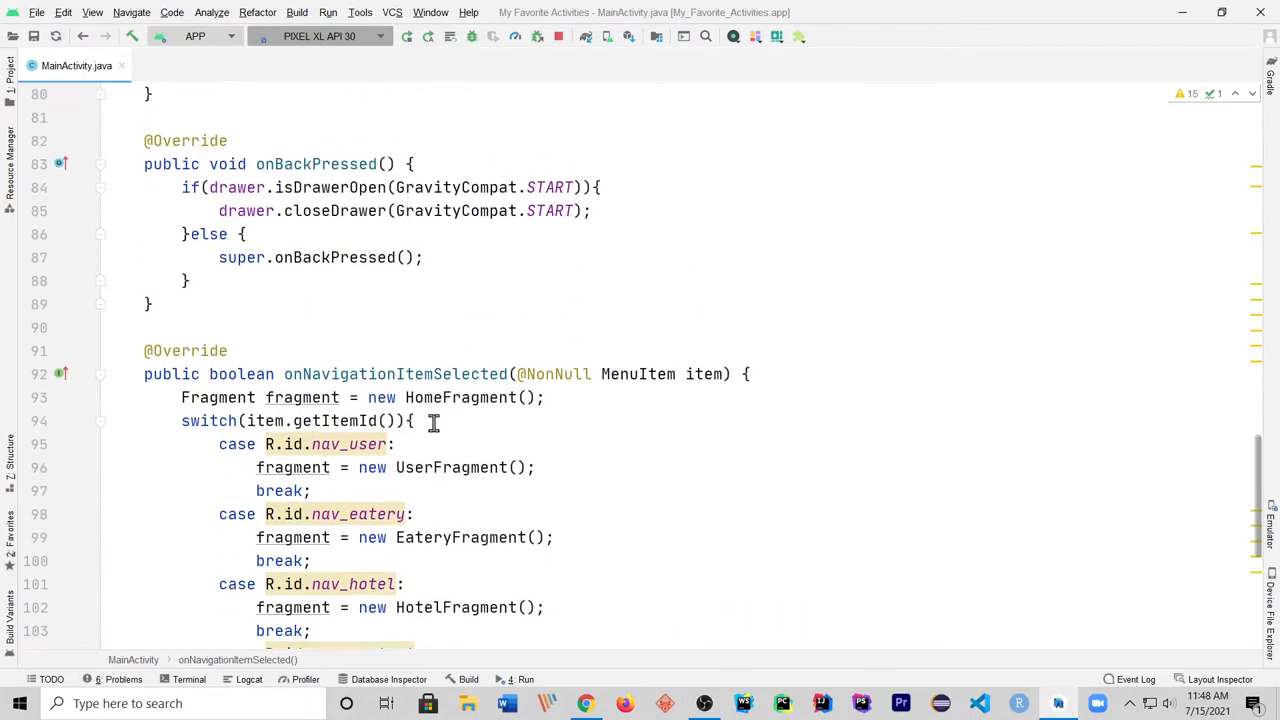
scroll(down, 3)
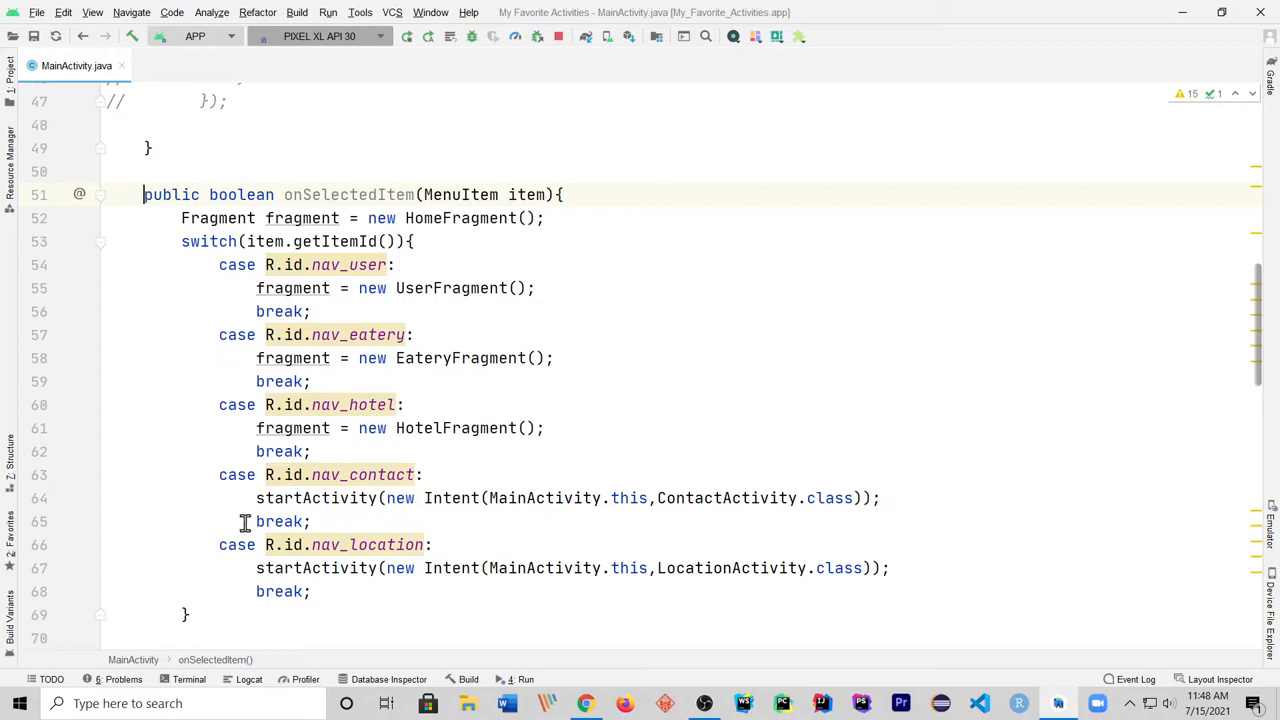
Step: Comment out onSelectedItem and place the cursor after the navigationView line
scroll(down, 3)
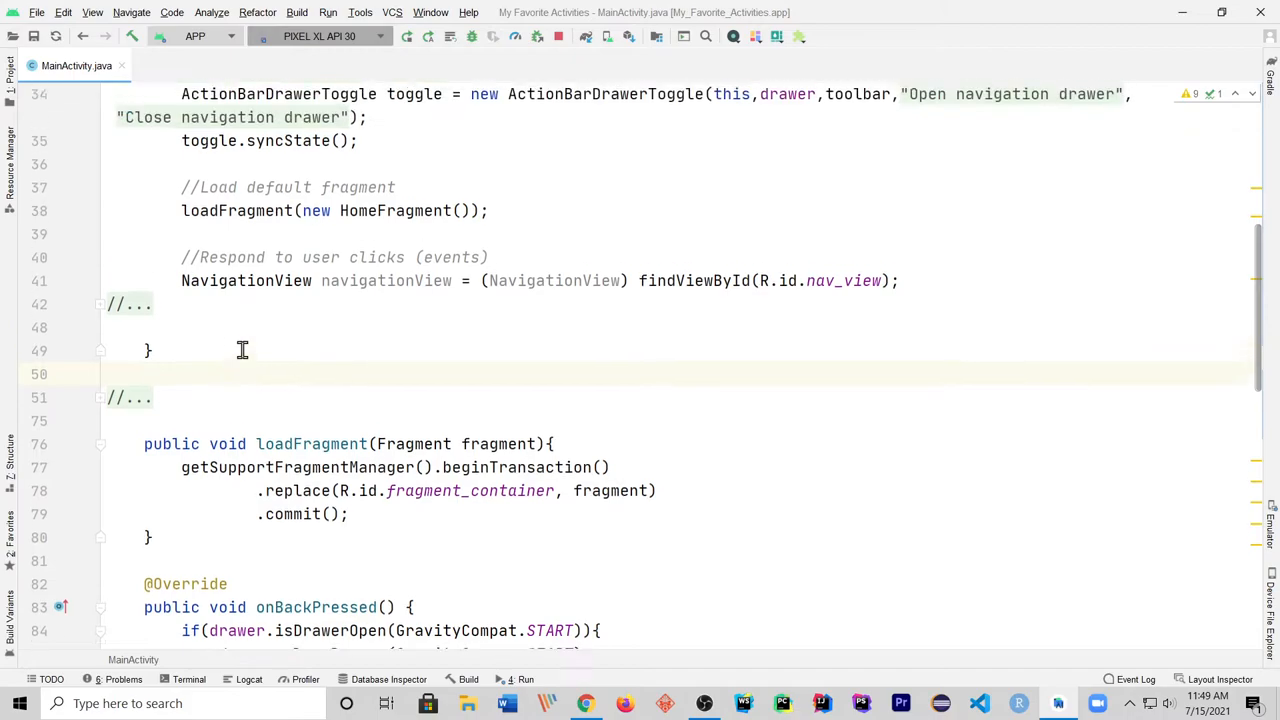
scroll(up, 3)
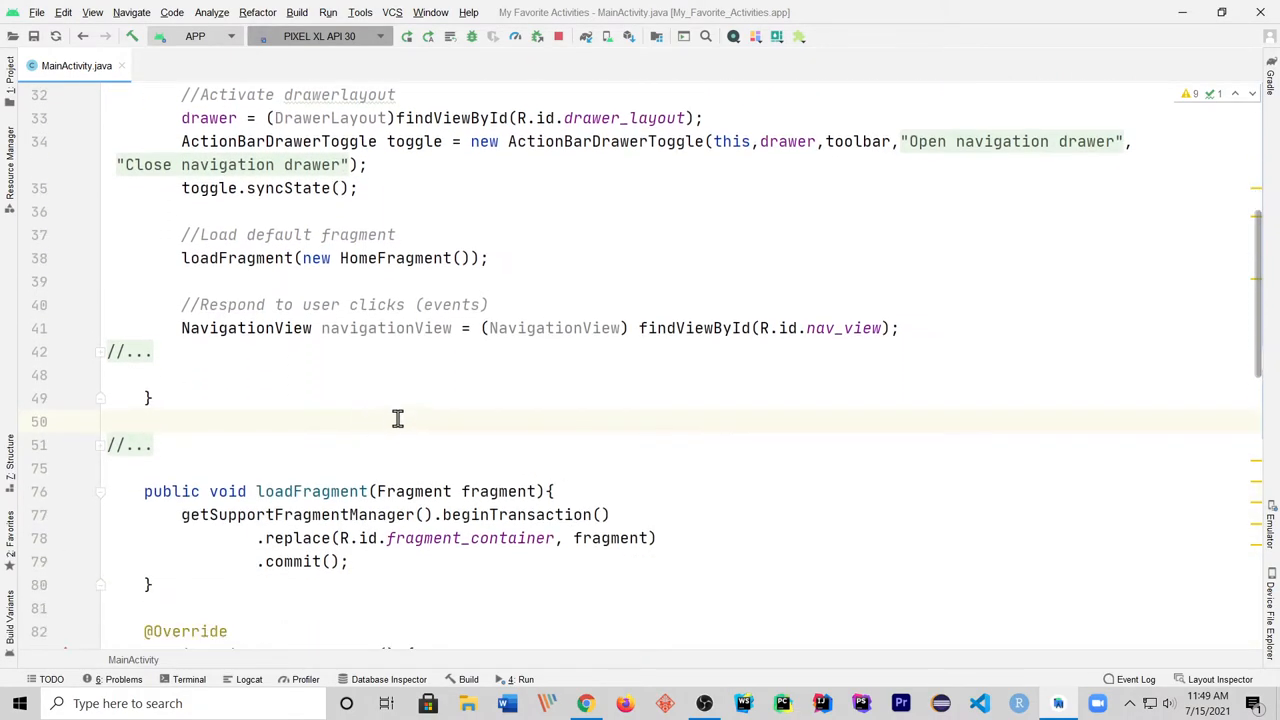
mouse_move(438, 287)
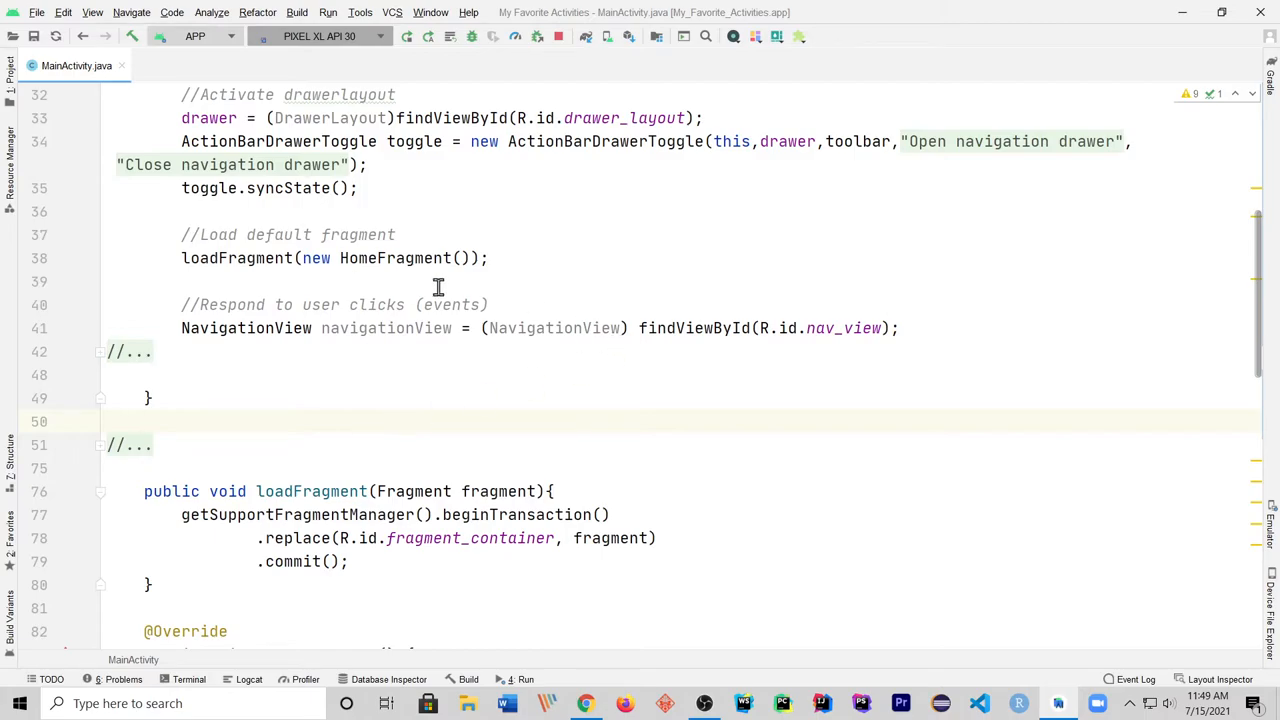
click(904, 328)
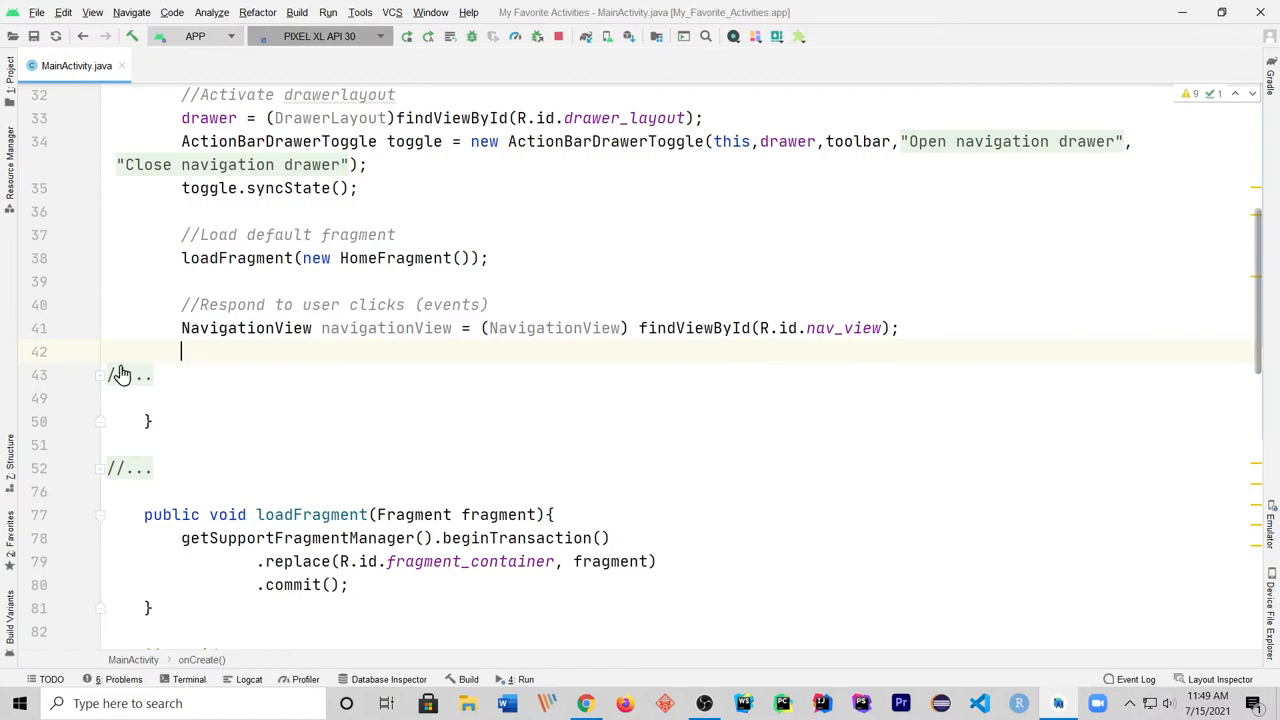
Step: Add navigationView.setNavigationItemSelectedListener(this); after the findViewById(R.id.nav_view) line
click(120, 375)
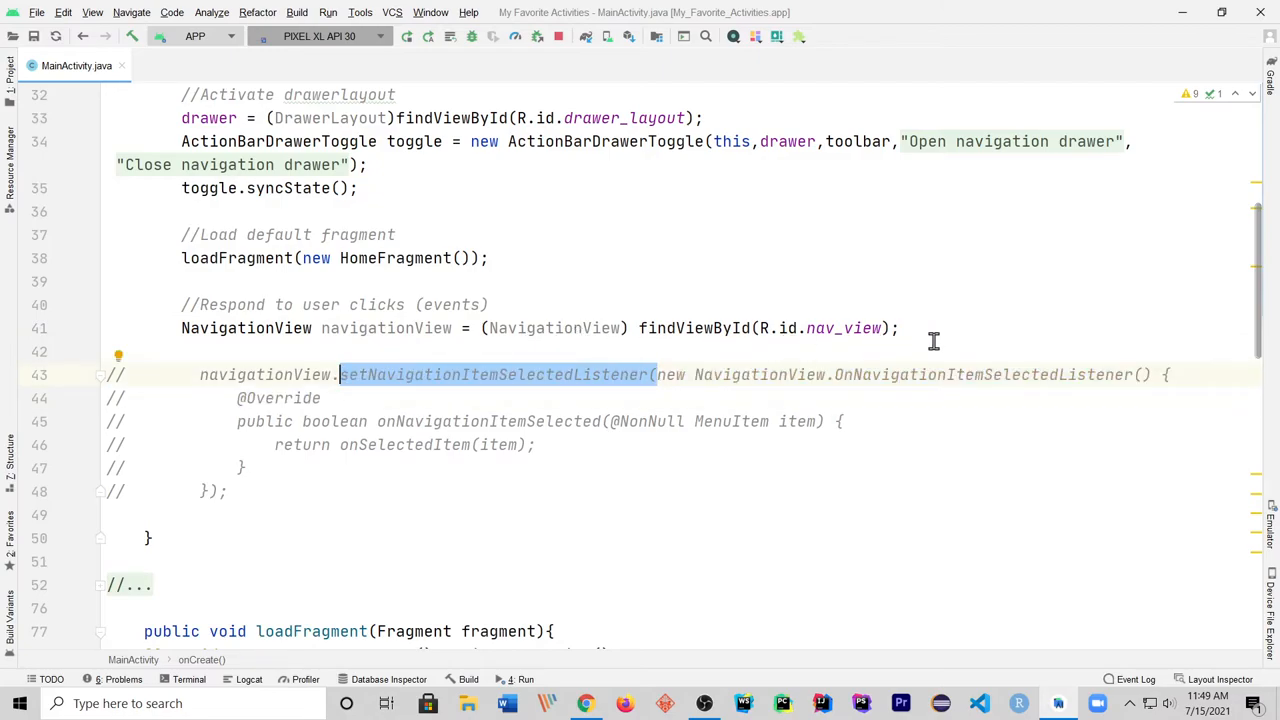
text(nav)
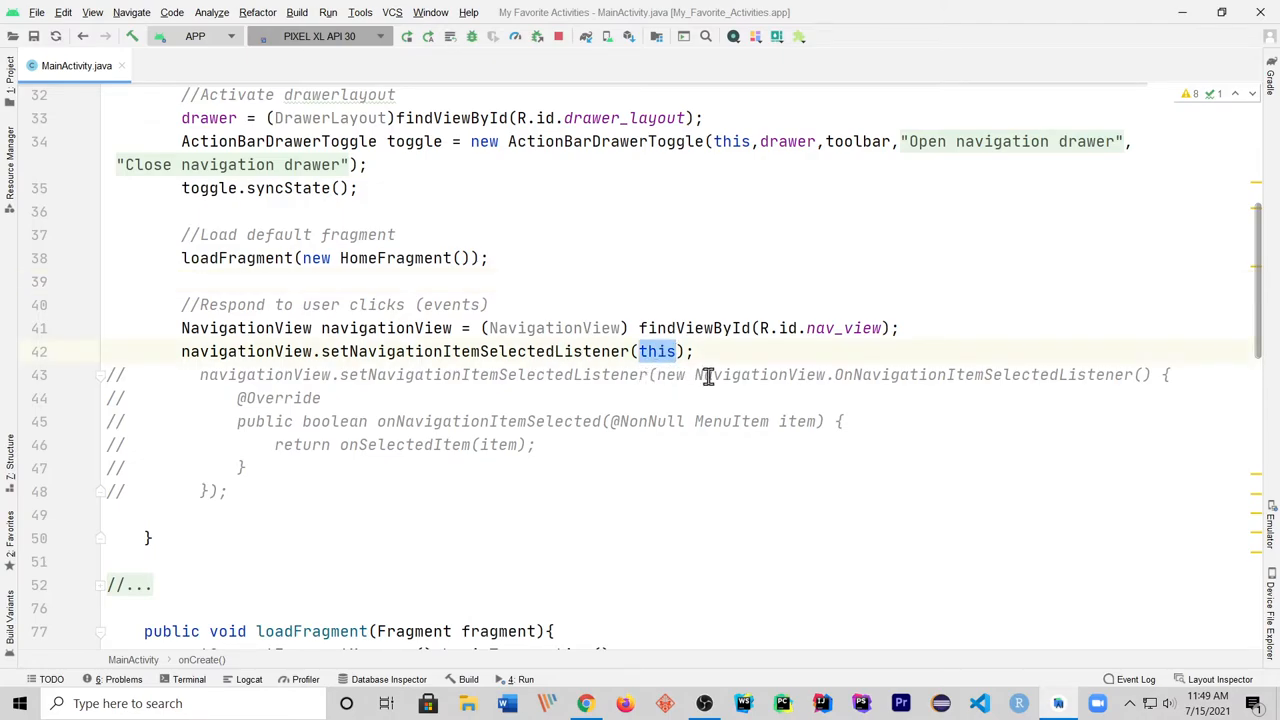
scroll(down, 3)
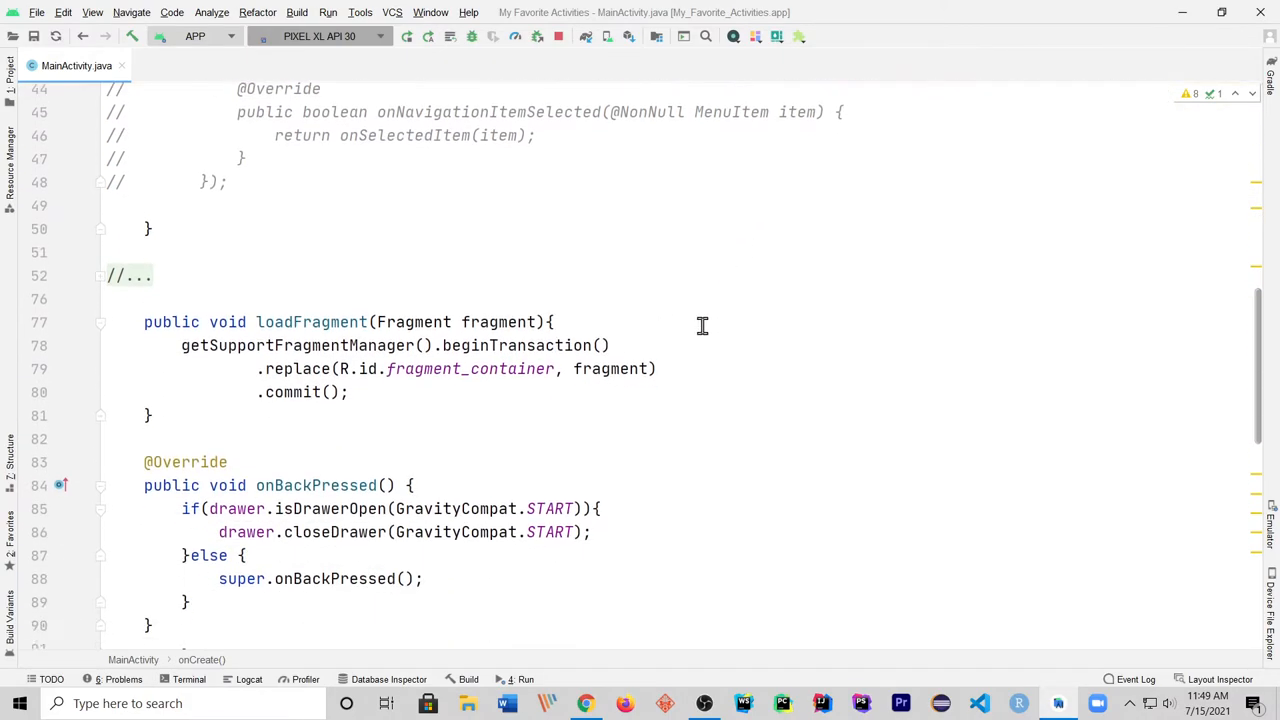
scroll(down, 3)
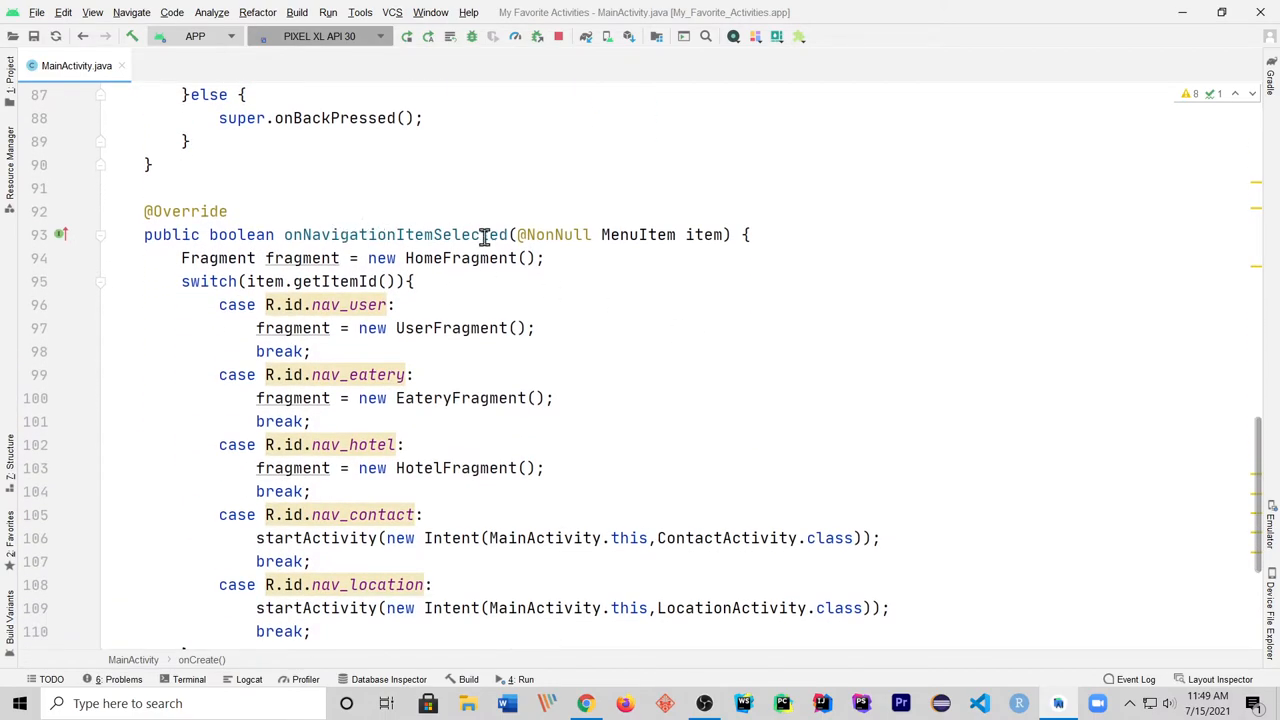
scroll(down, 3)
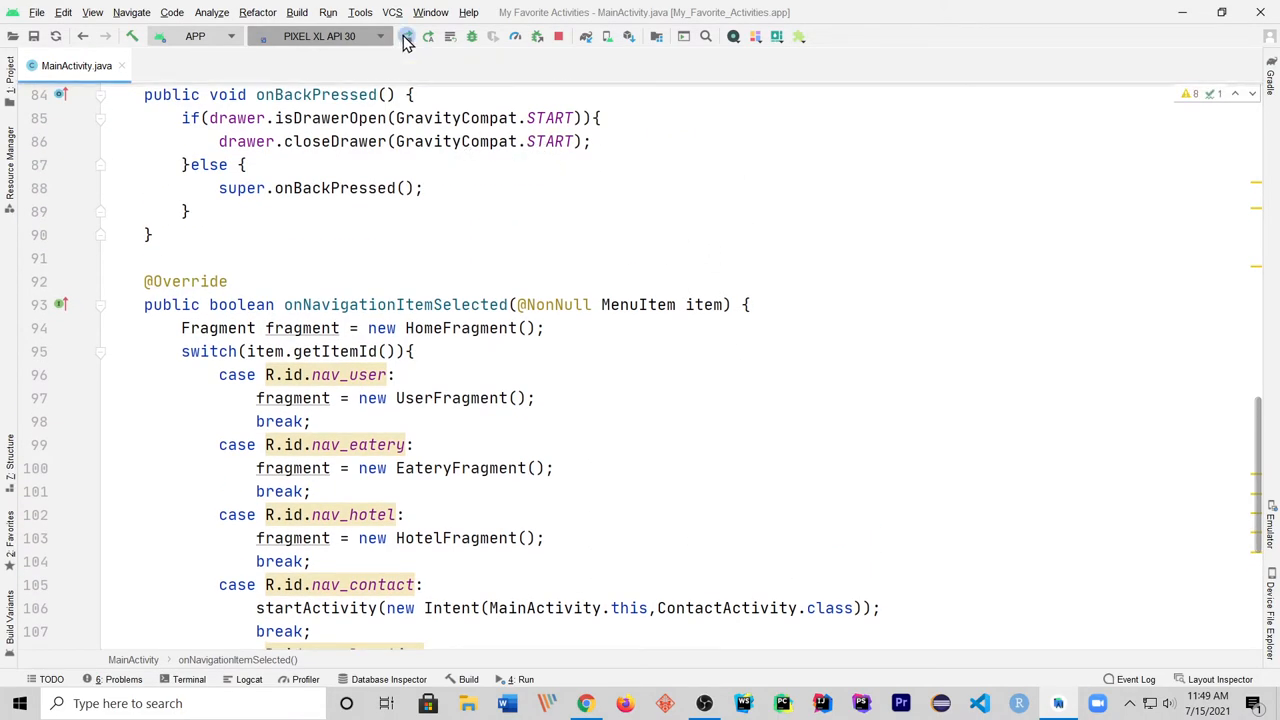
Step: Run the app, view User Info, then open Contact Us from the drawer
click(406, 36)
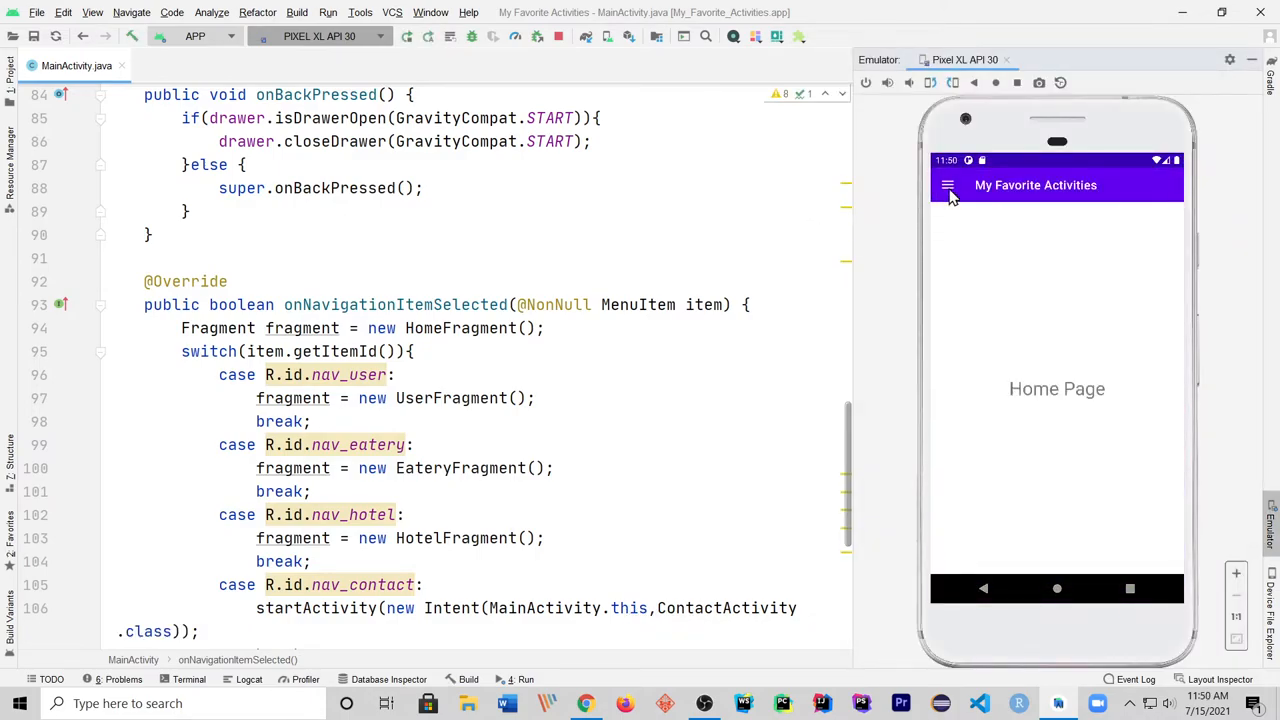
click(949, 185)
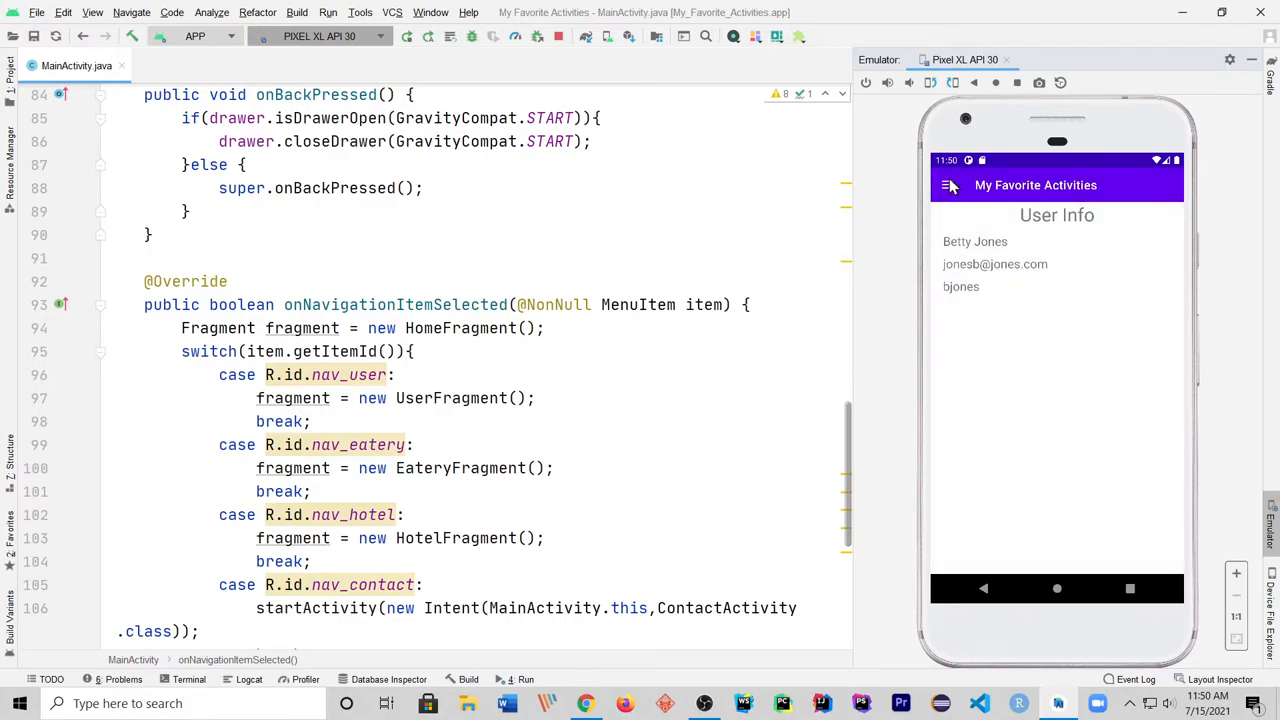
click(949, 185)
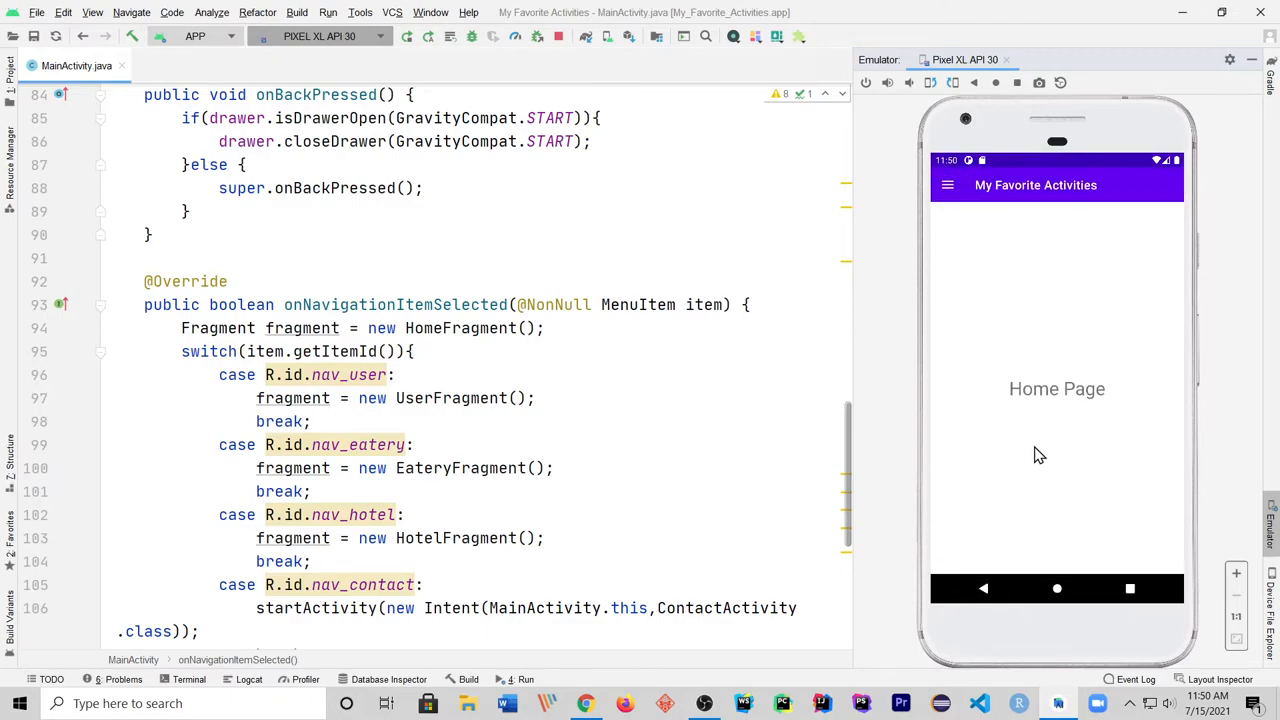
mouse_move(983, 380)
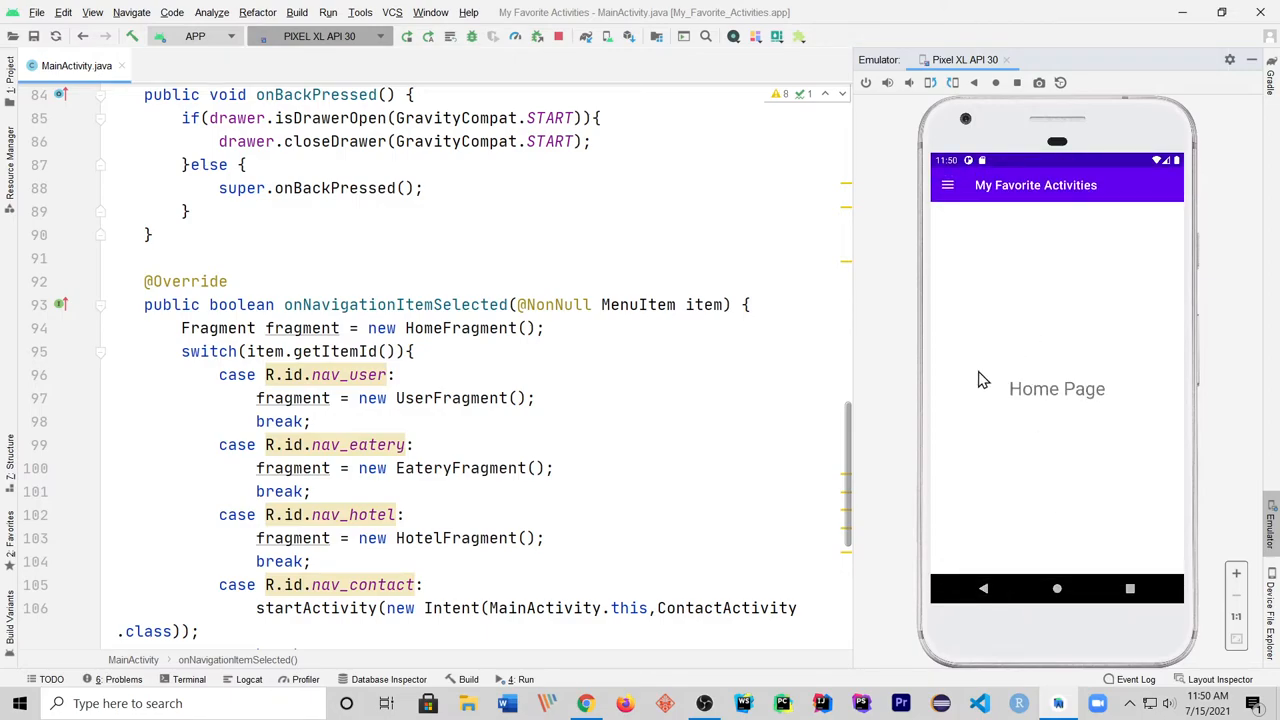
mouse_move(970, 435)
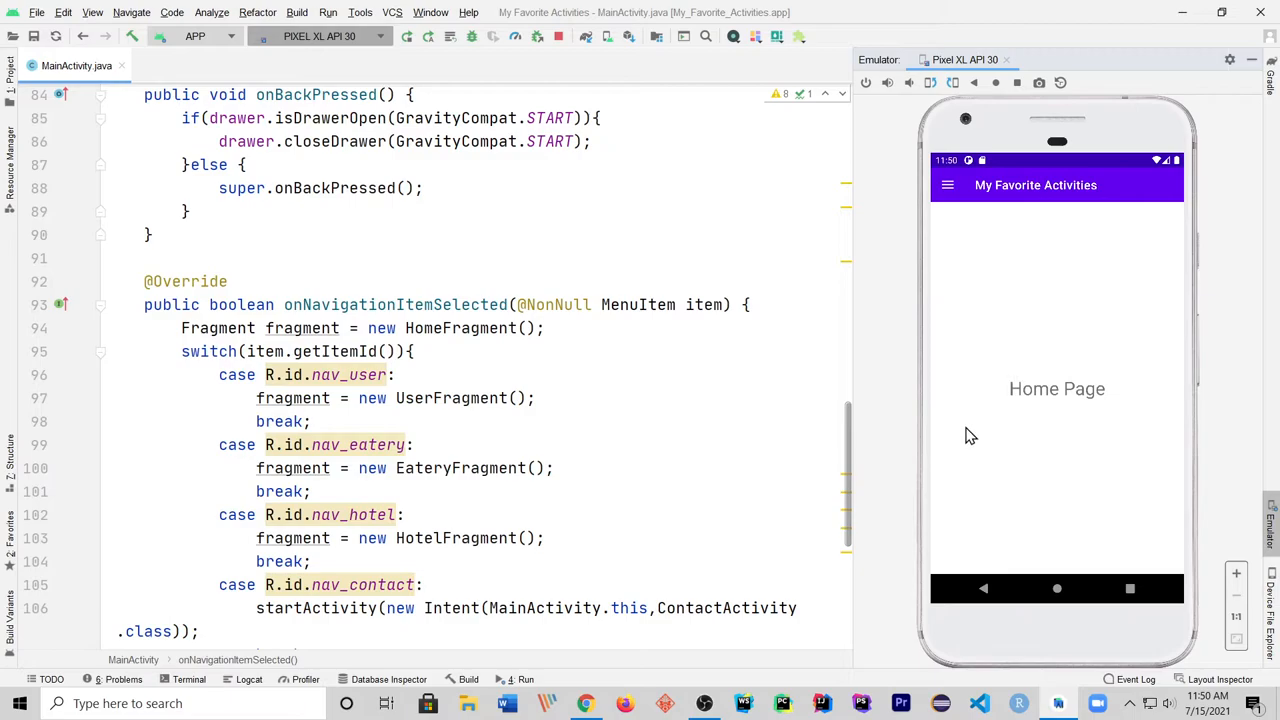
click(947, 185)
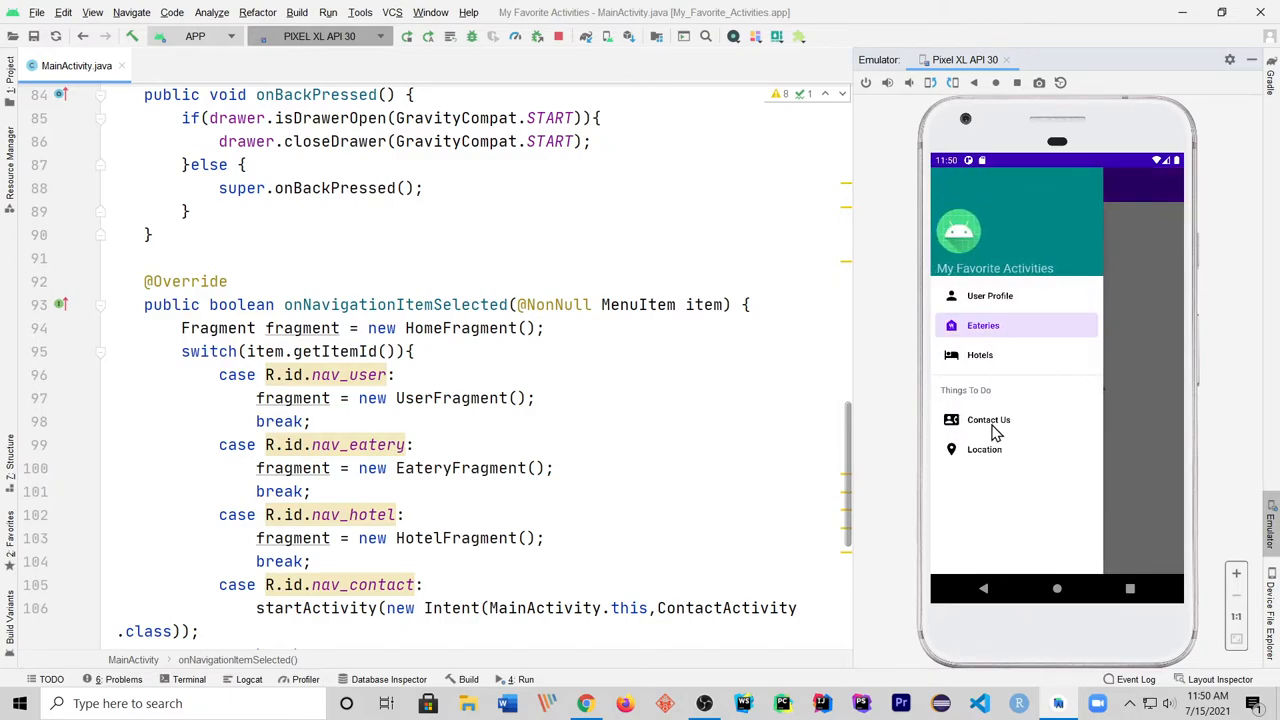
click(988, 420)
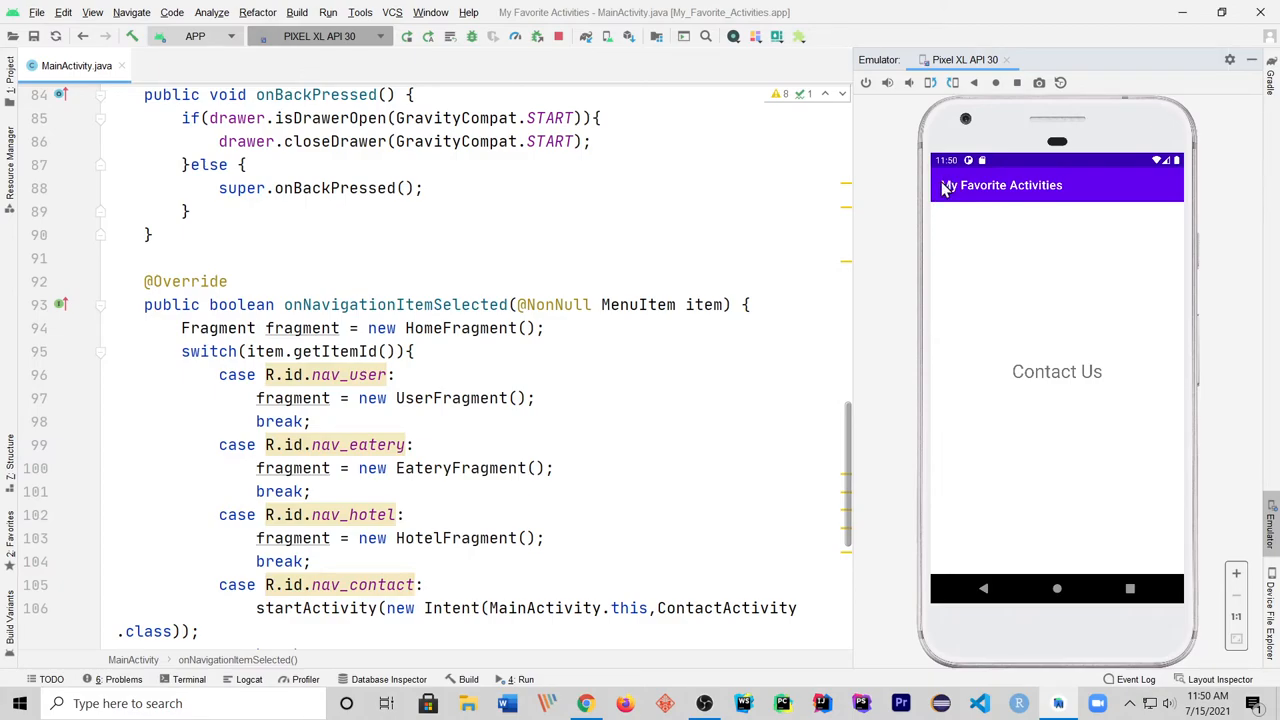
mouse_move(949, 194)
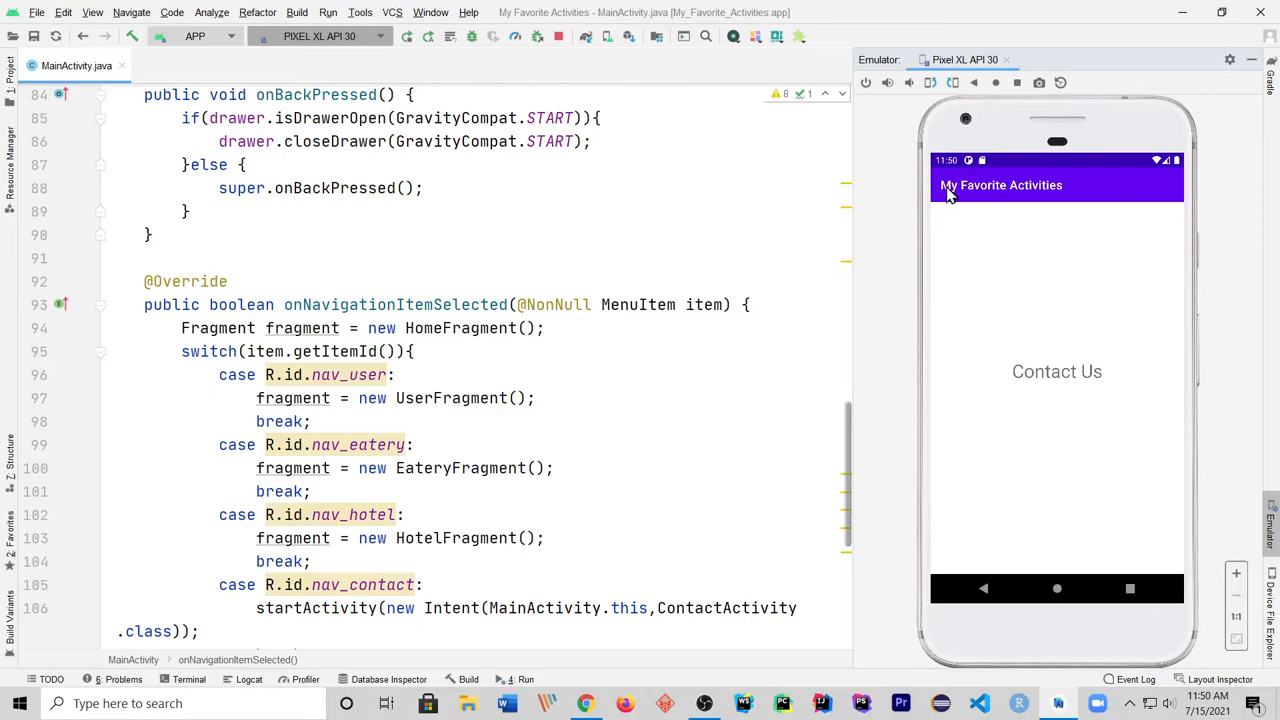
mouse_move(955, 210)
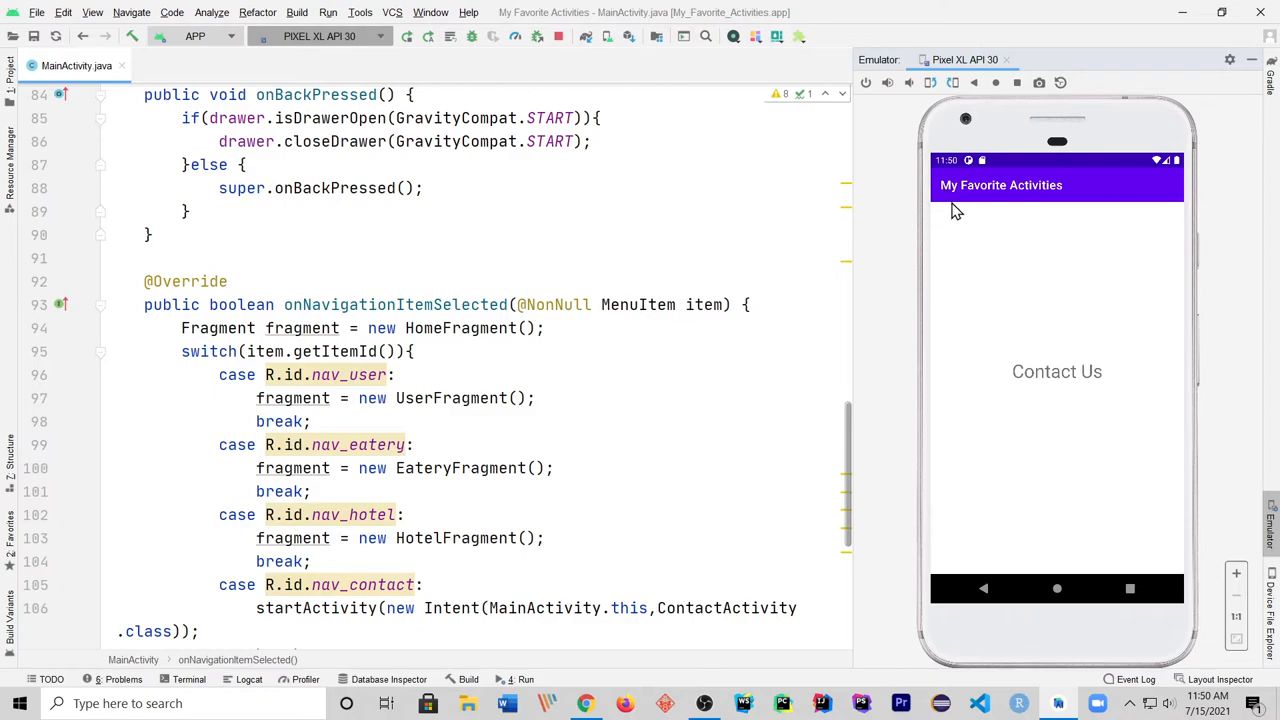
mouse_move(1020, 616)
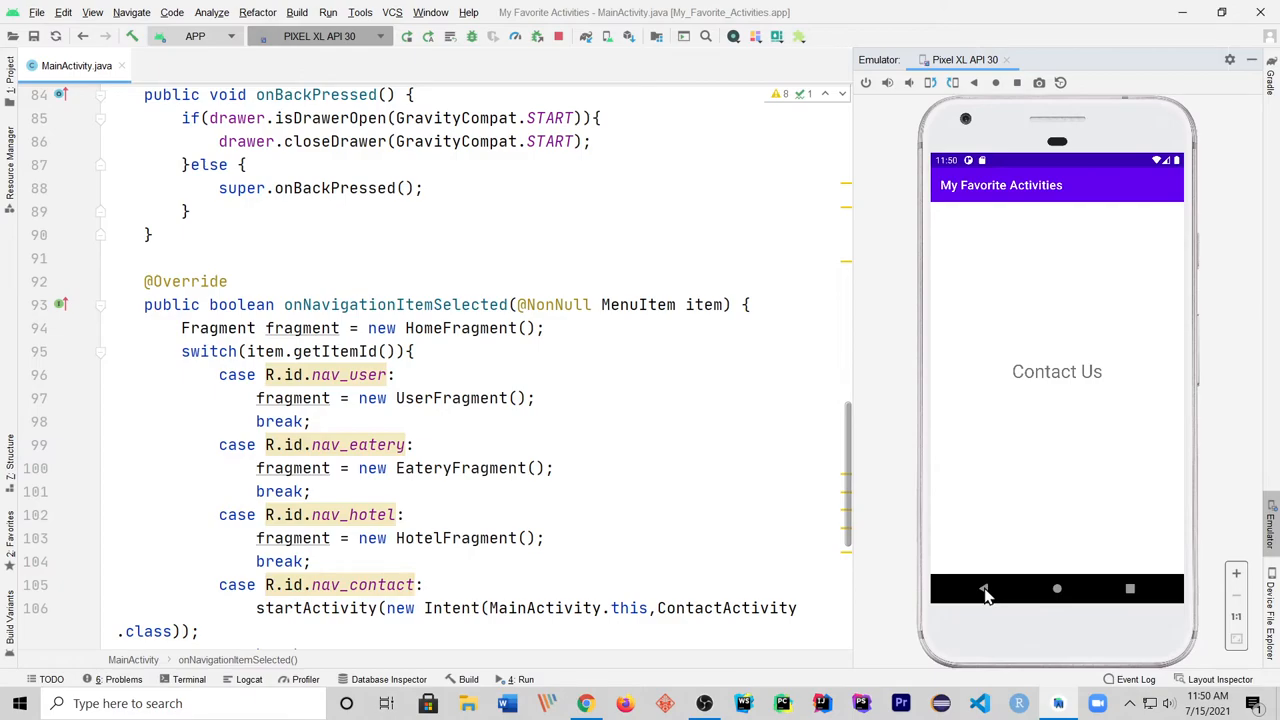
mouse_move(1080, 268)
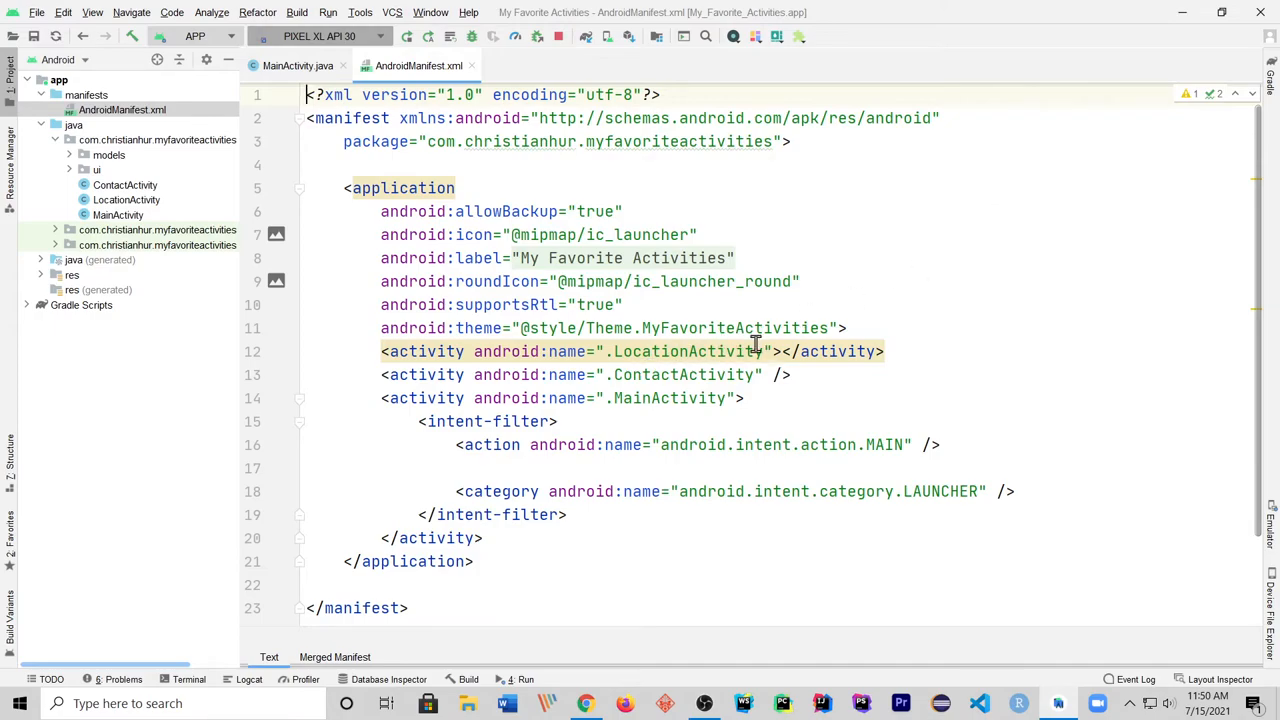
Step: Add android:parentActivityName=".MainActivity" to the activity declarations in AndroidManifest.xml
click(773, 351)
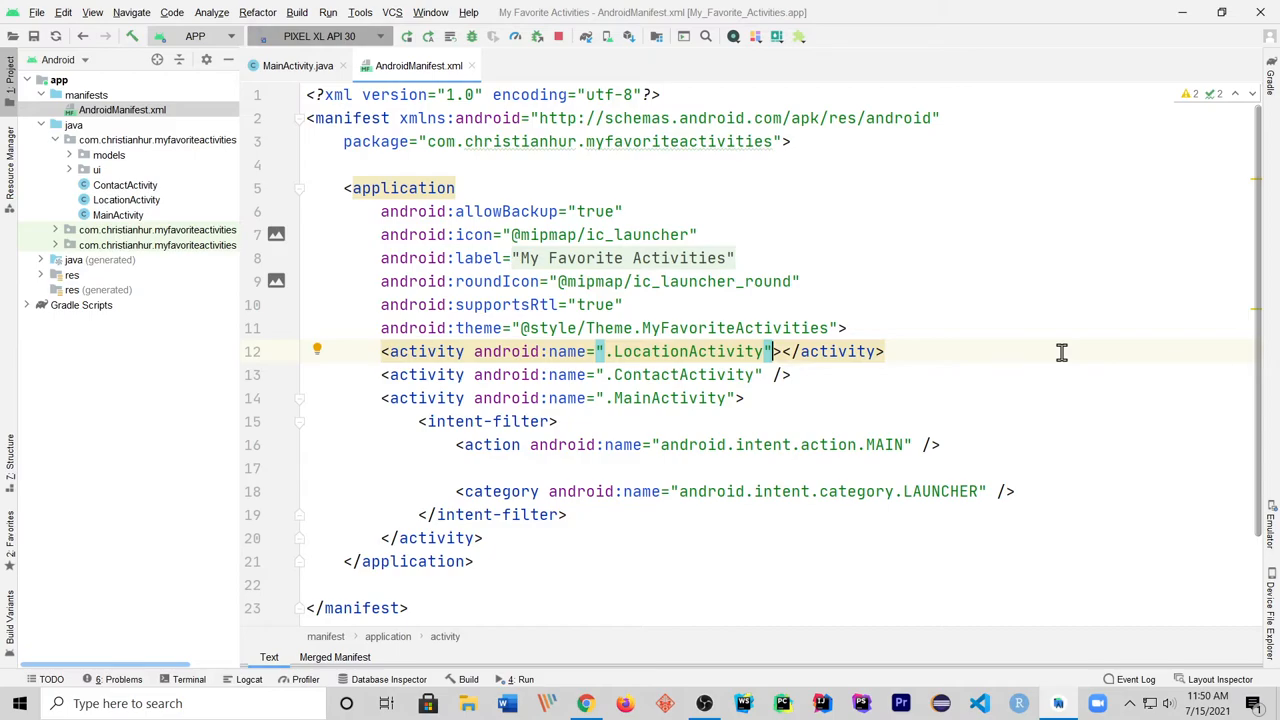
key(Enter)
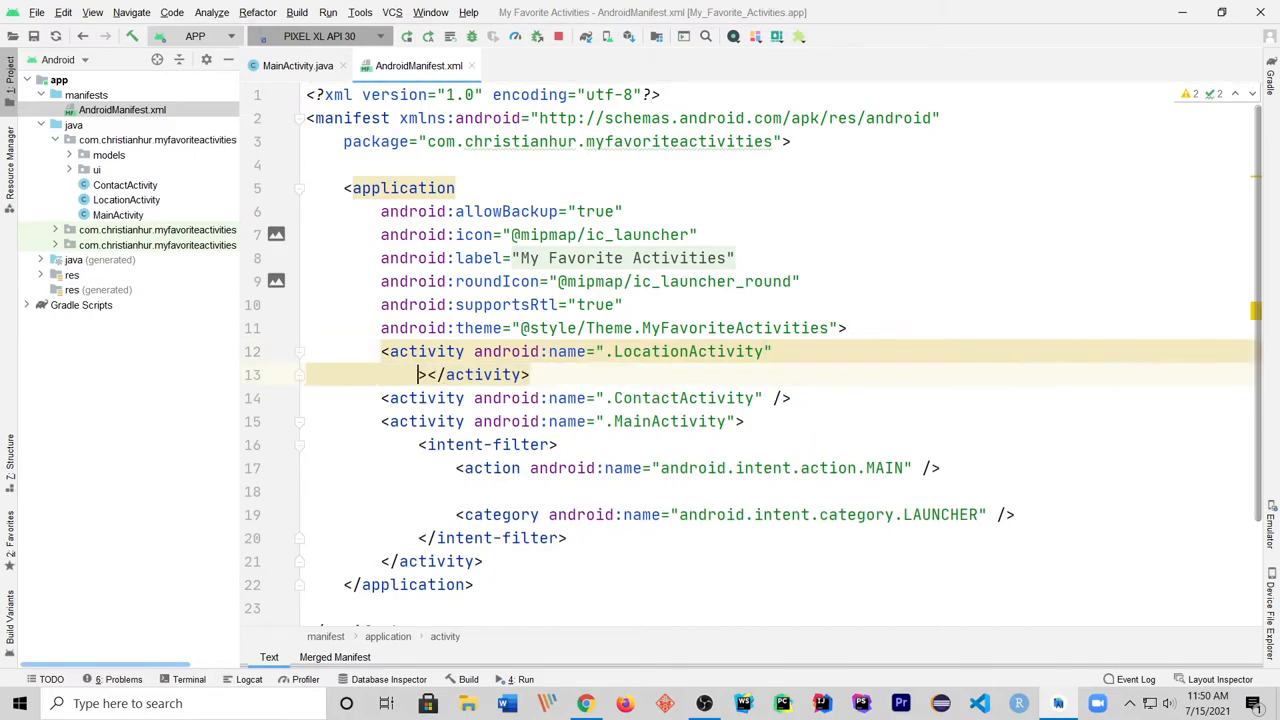
text(android:parentActivityName="")
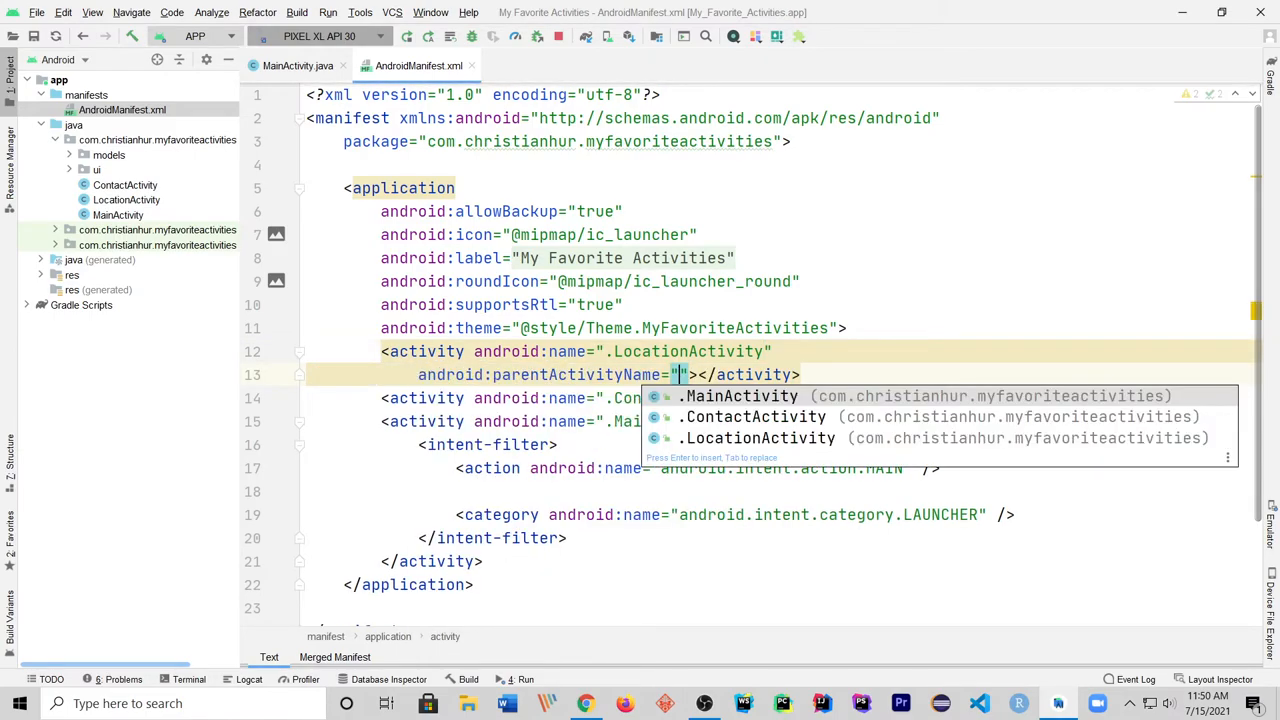
click(740, 396)
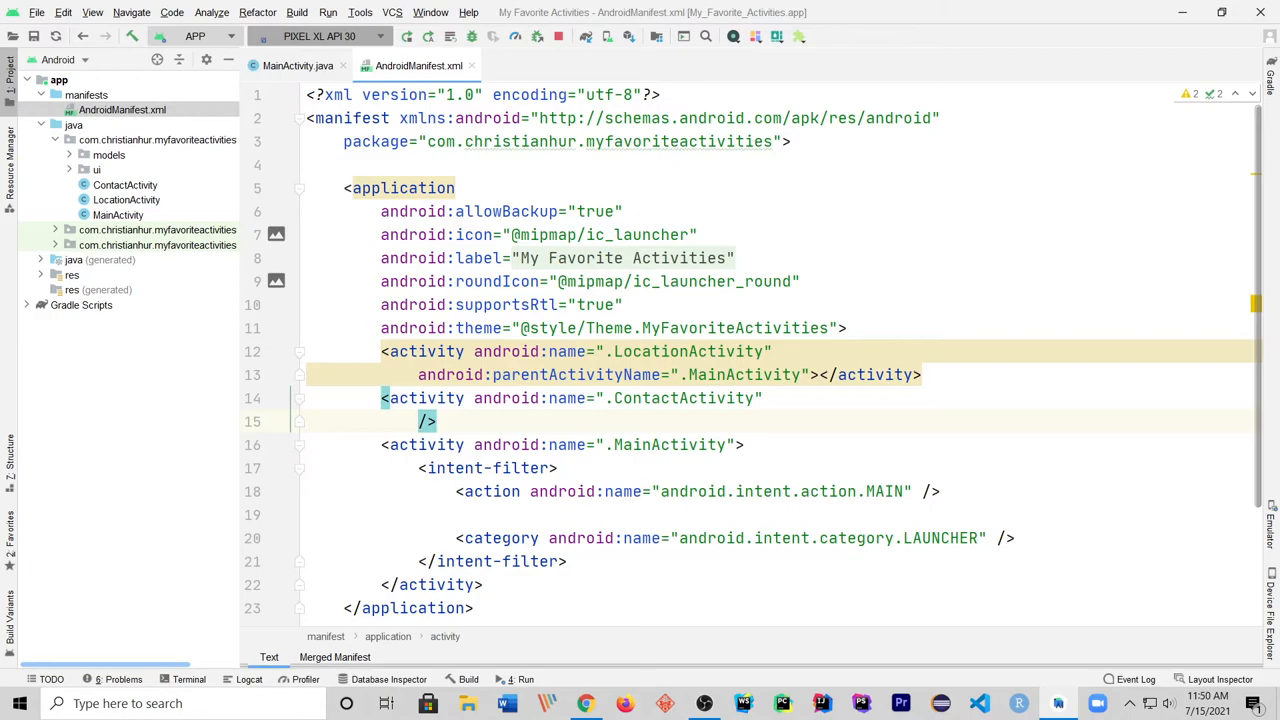
text(android:parentActivityName=".MainActivity")
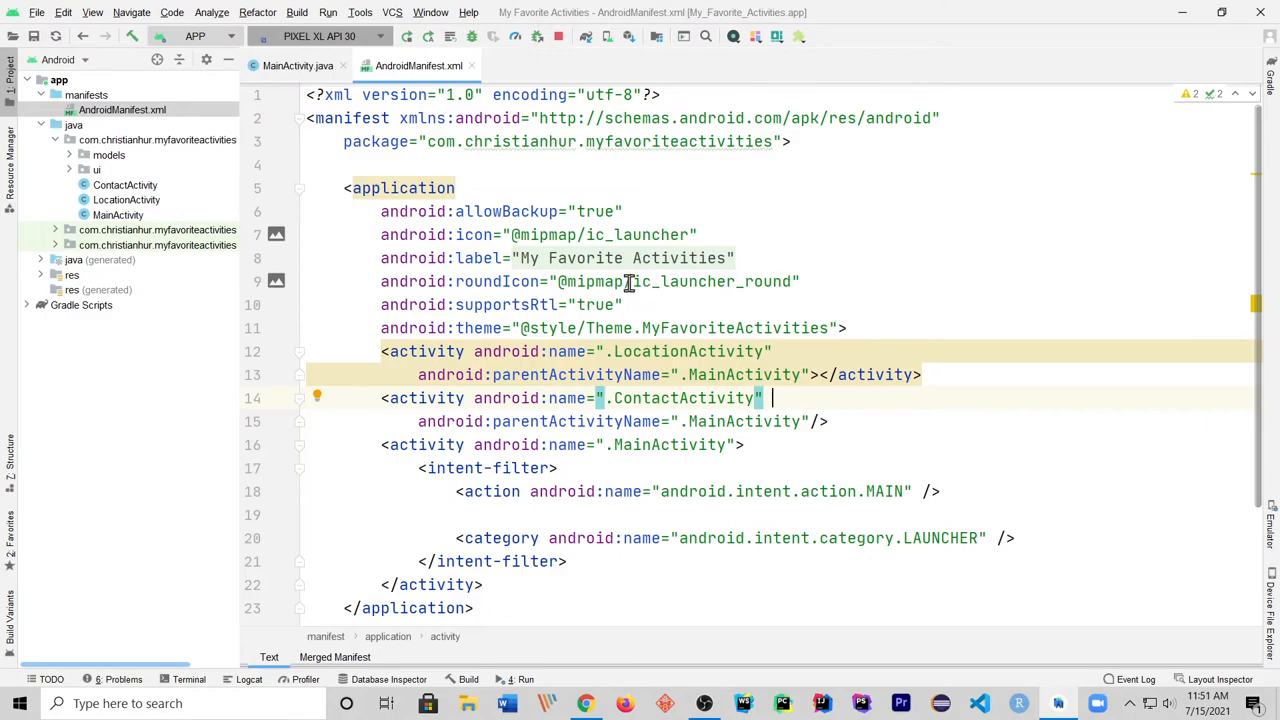
mouse_move(629, 398)
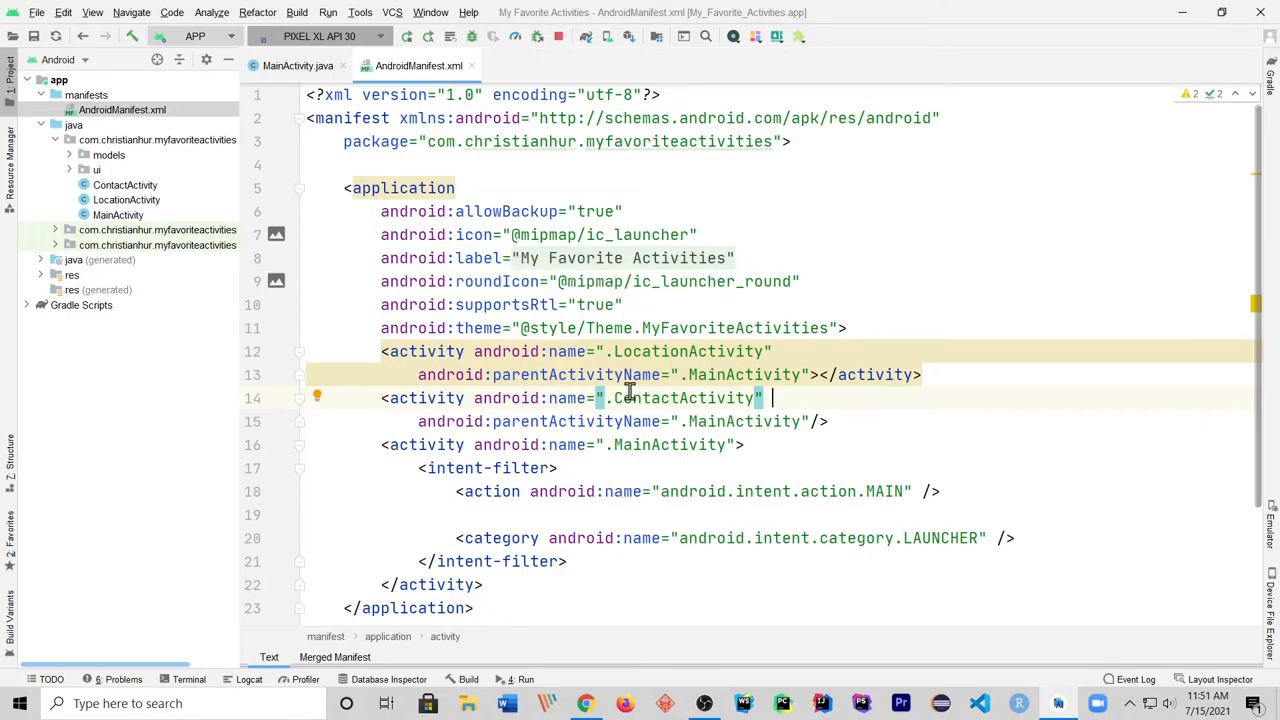
Step: Label ContactActivity "Contact Us" and LocationActivity "Our Location" in the manifest
key(Enter)
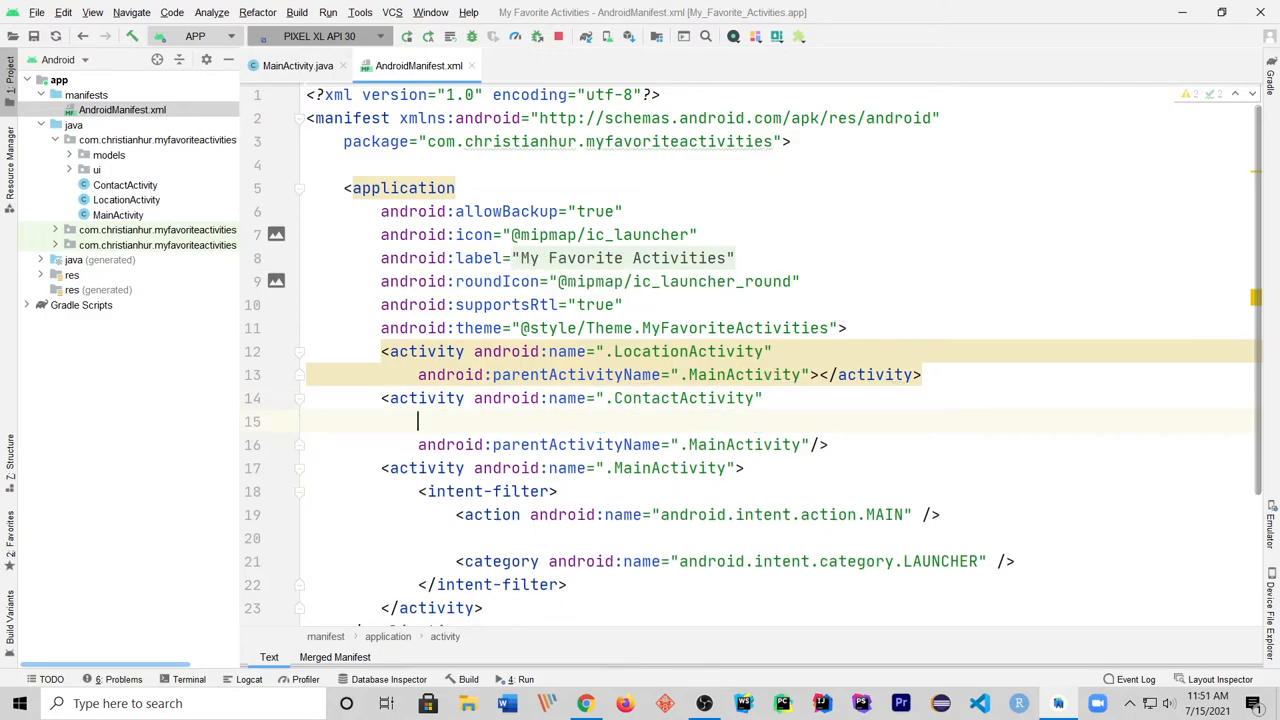
text(android:label=")
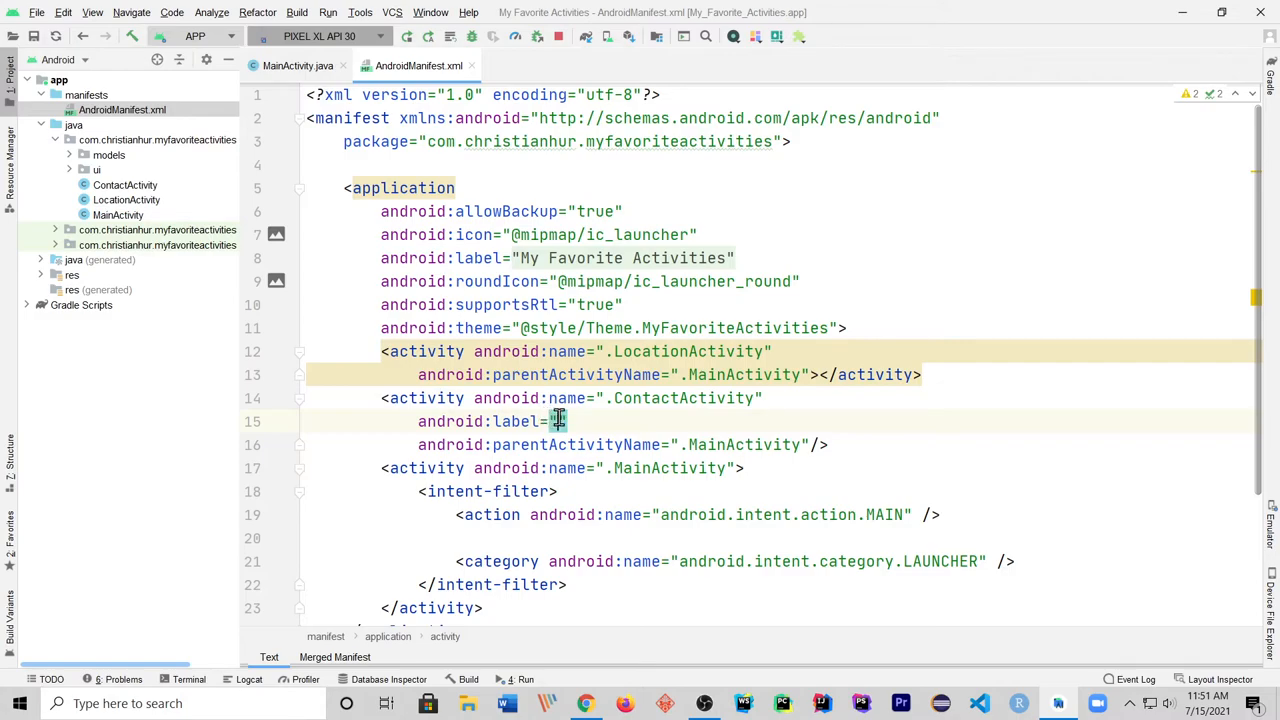
text(Contact Us)
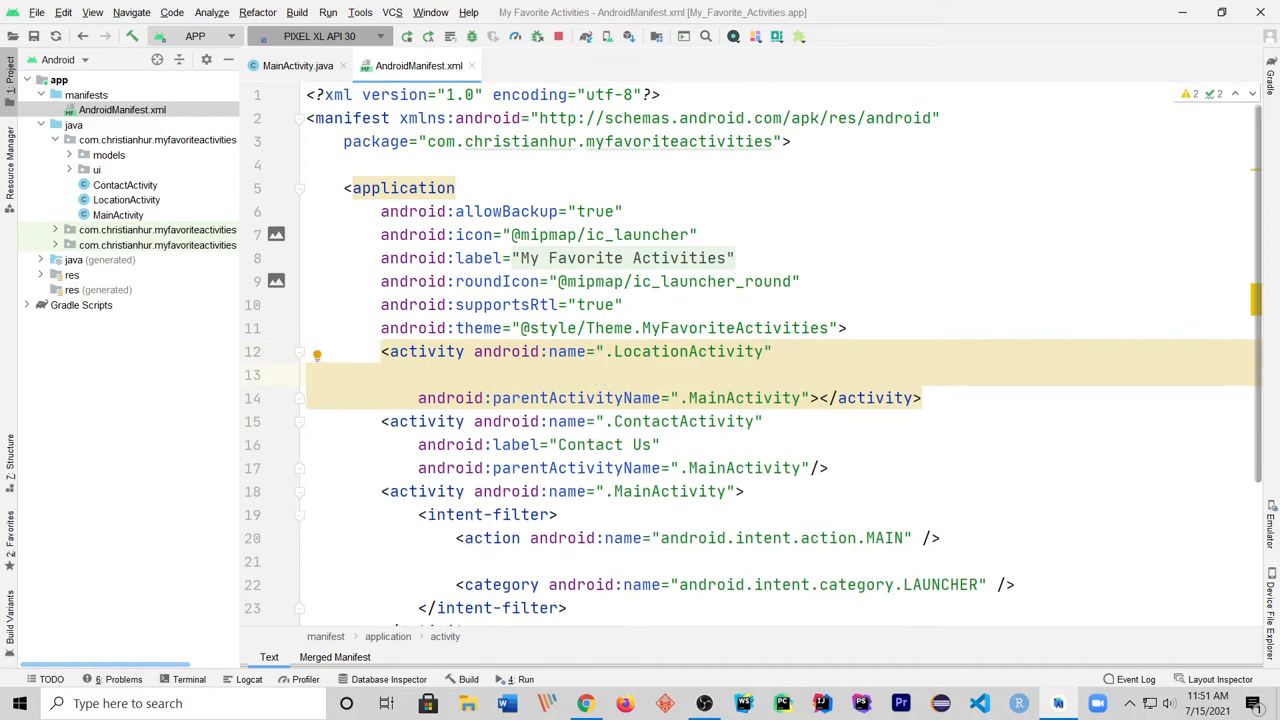
text(android:label="")
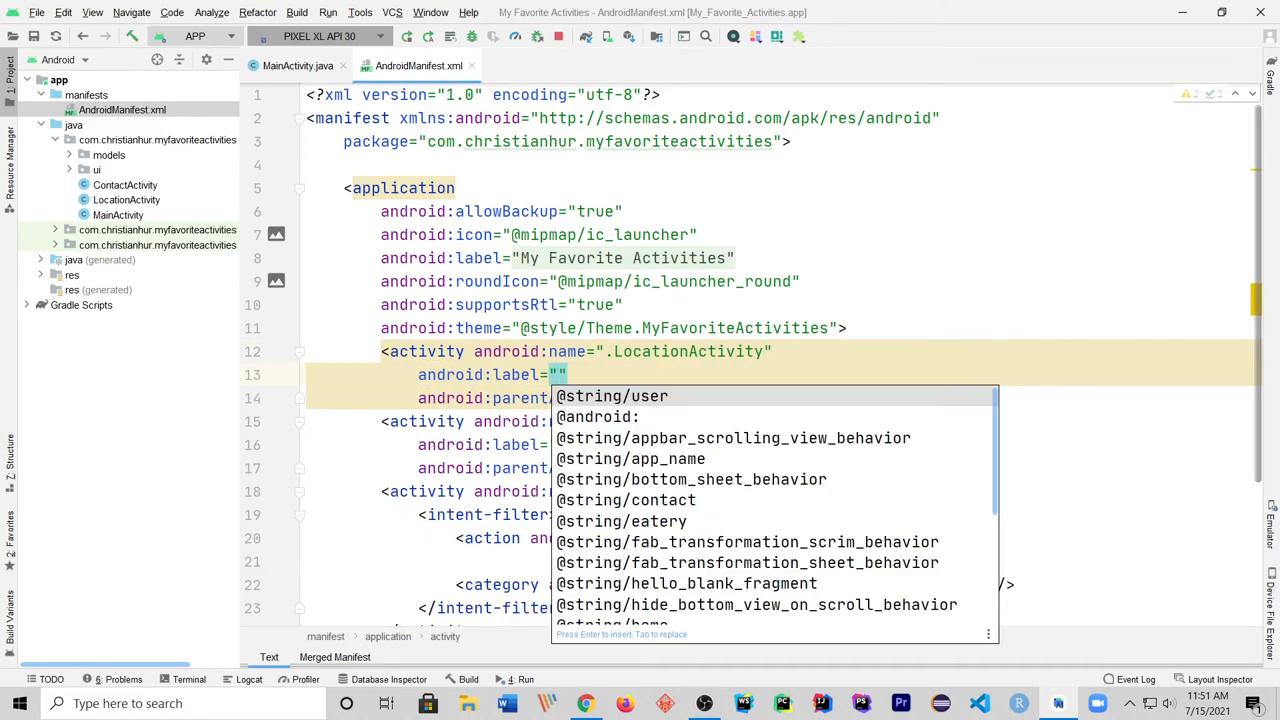
text(Our Location)
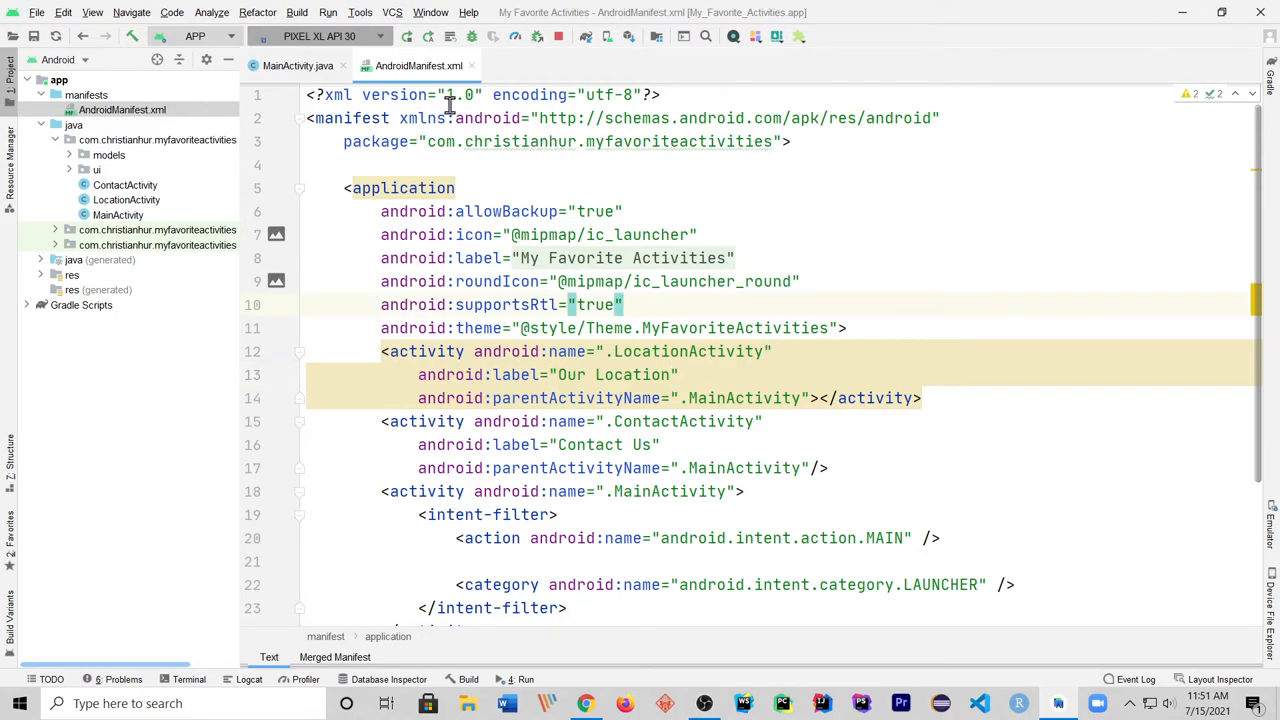
mouse_move(475, 66)
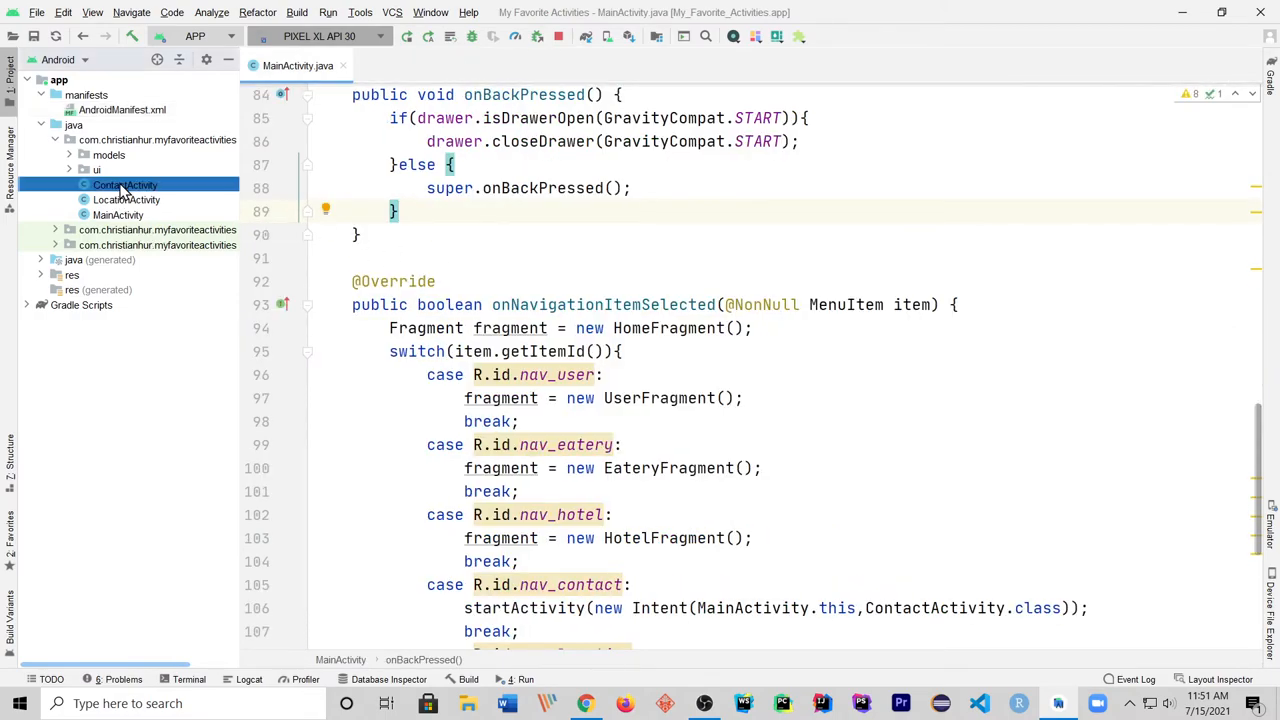
Step: In ContactActivity.java, get the support ActionBar and call setDisplayHomeAsUpEnabled(true)
double_click(123, 184)
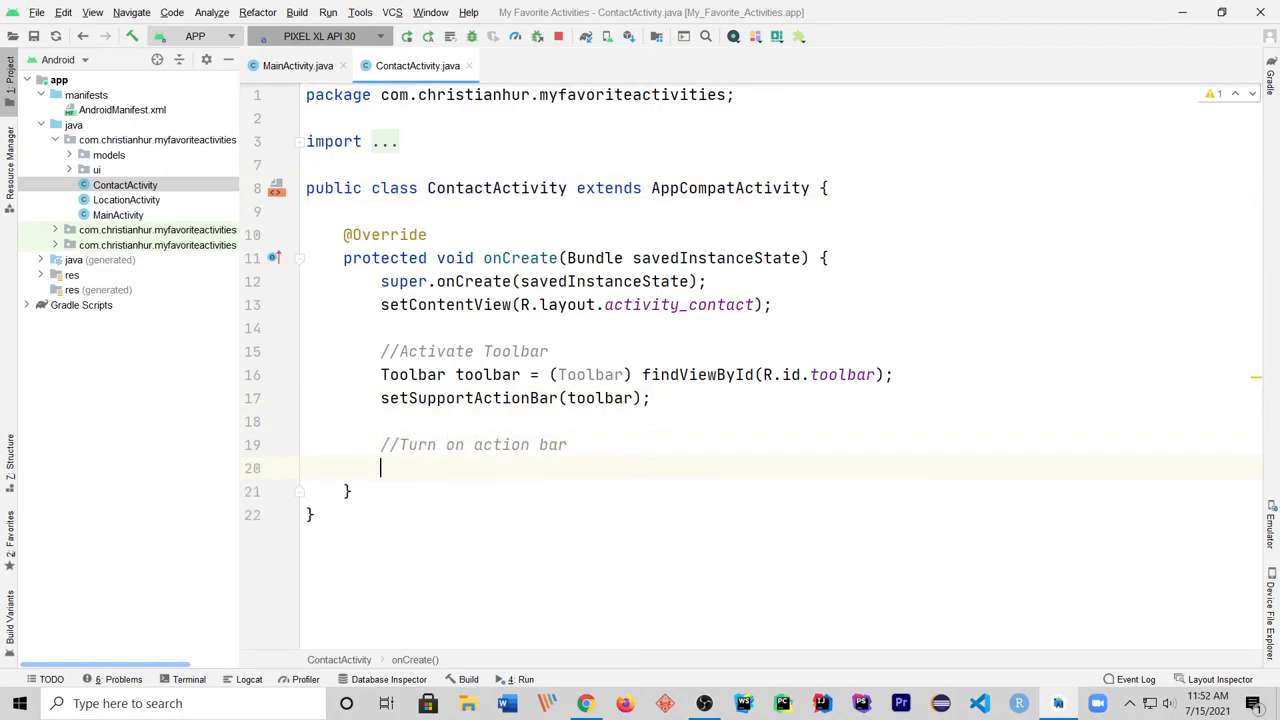
text(ActionBar)
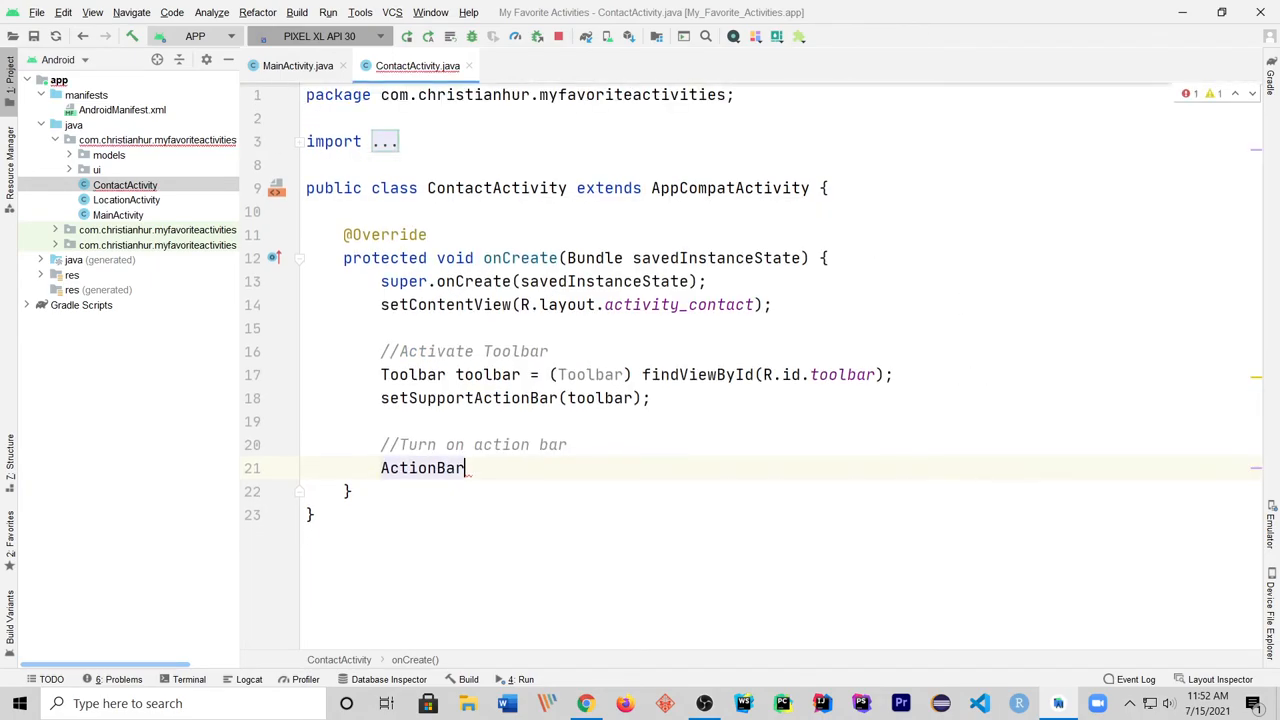
text(actionBar =)
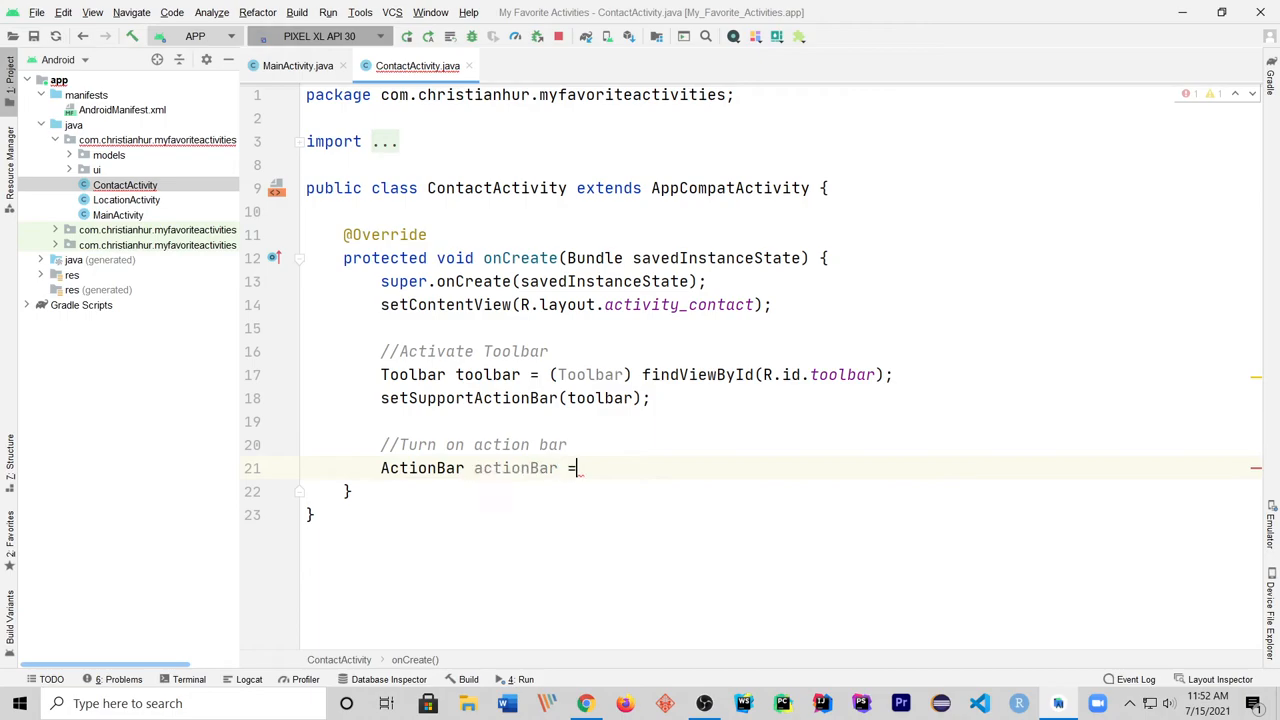
text(" ")
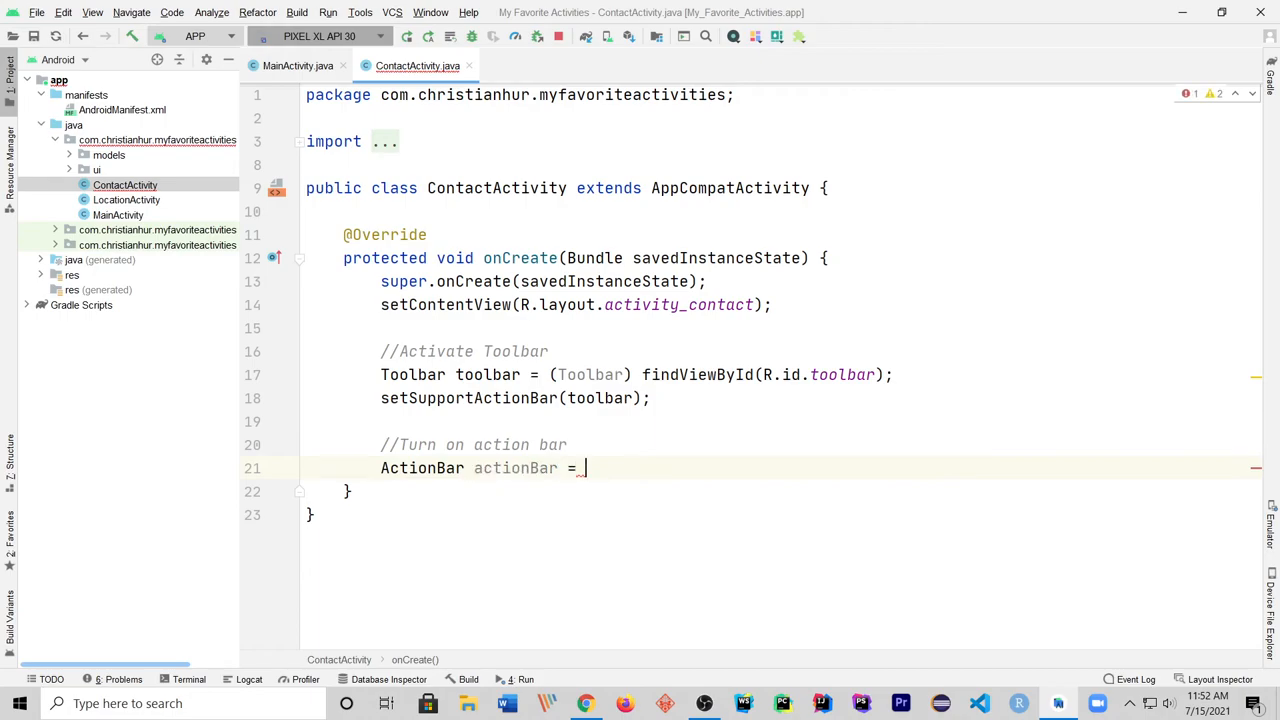
text(getSupportActionBar();)
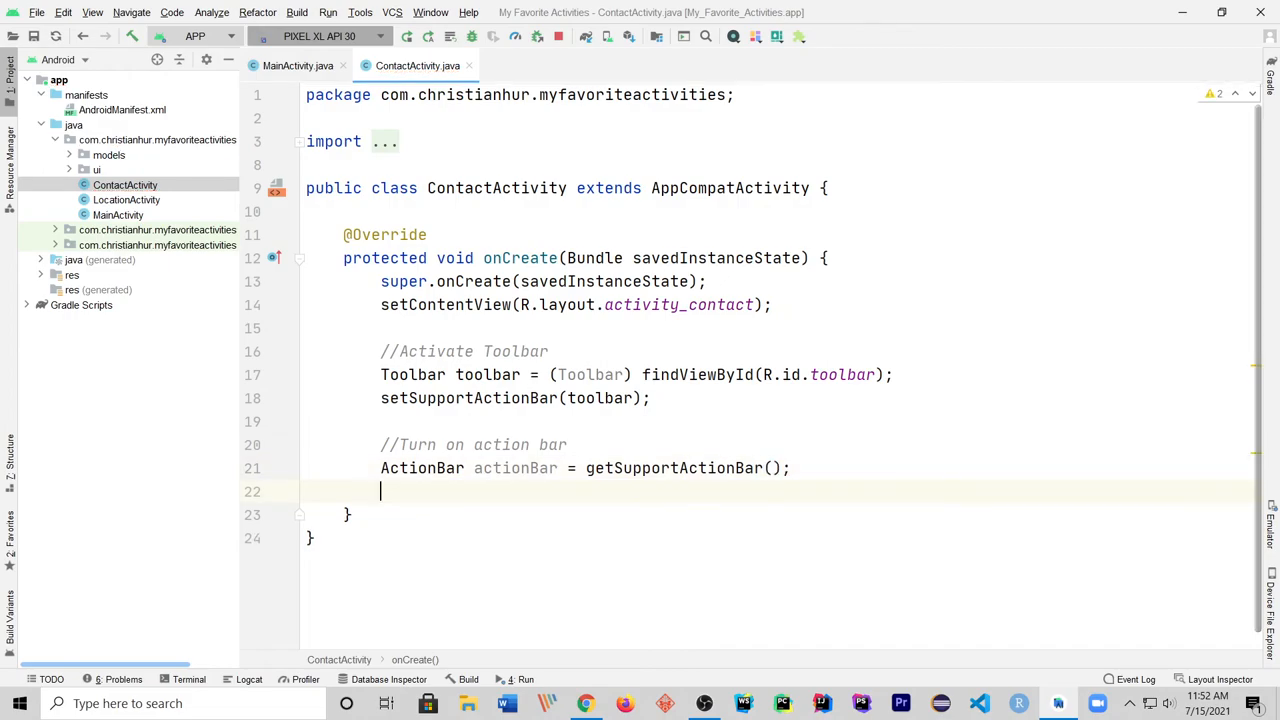
text(actionBar)
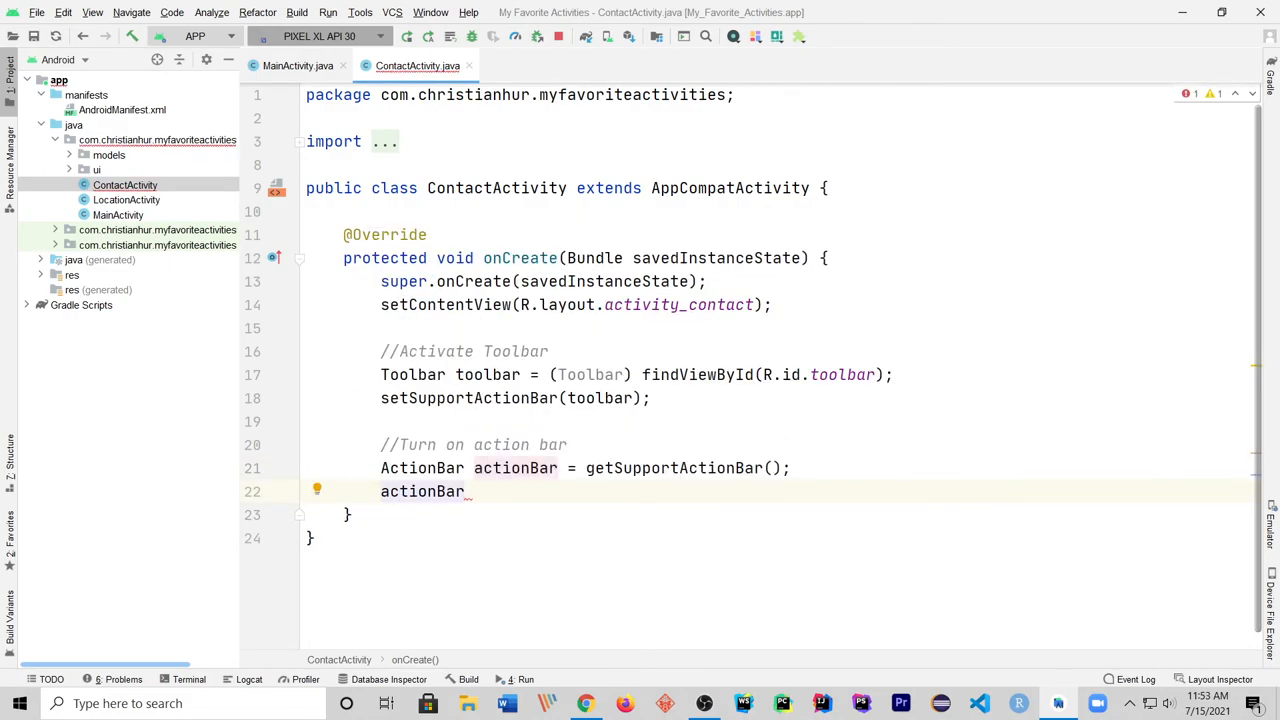
text(.set)
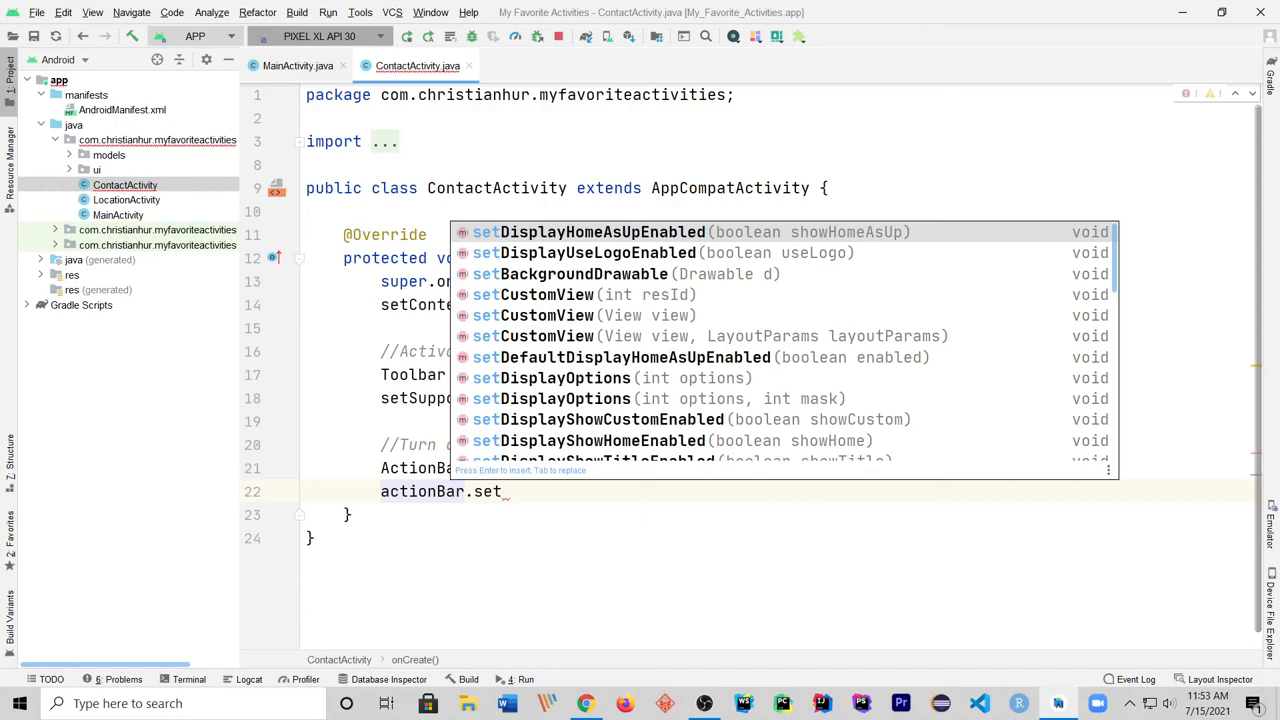
mouse_move(636, 232)
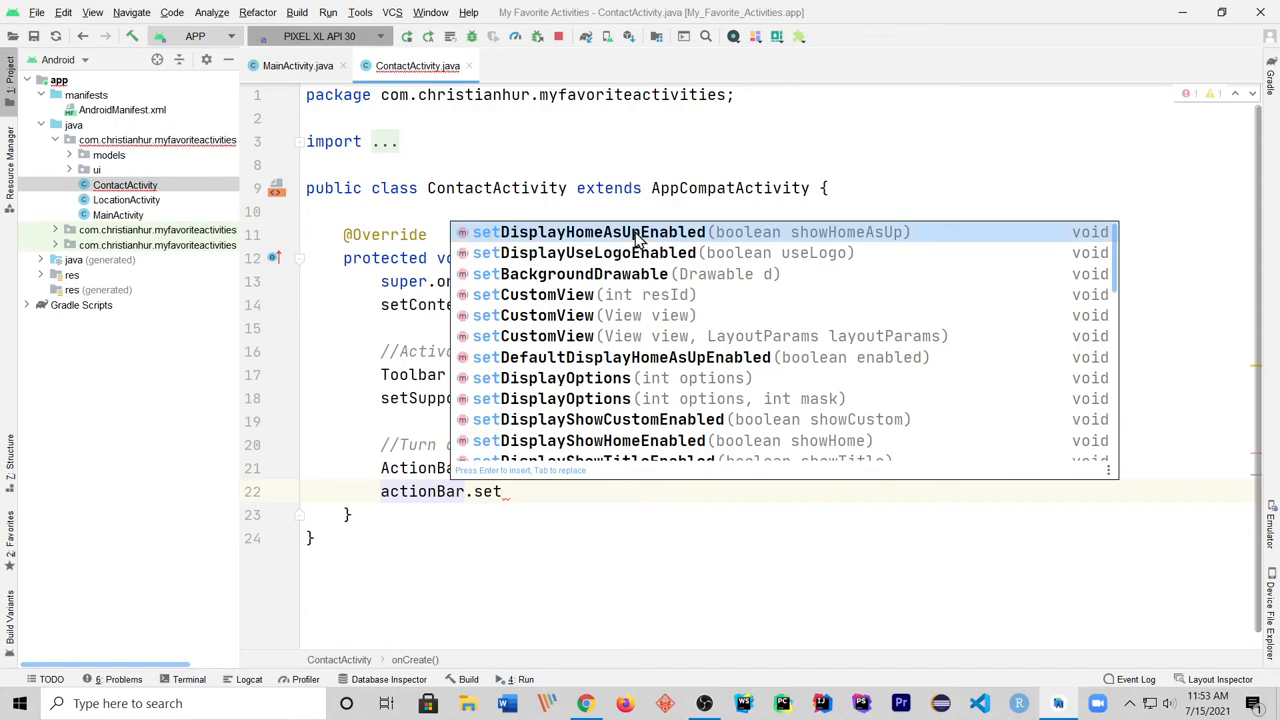
click(601, 231)
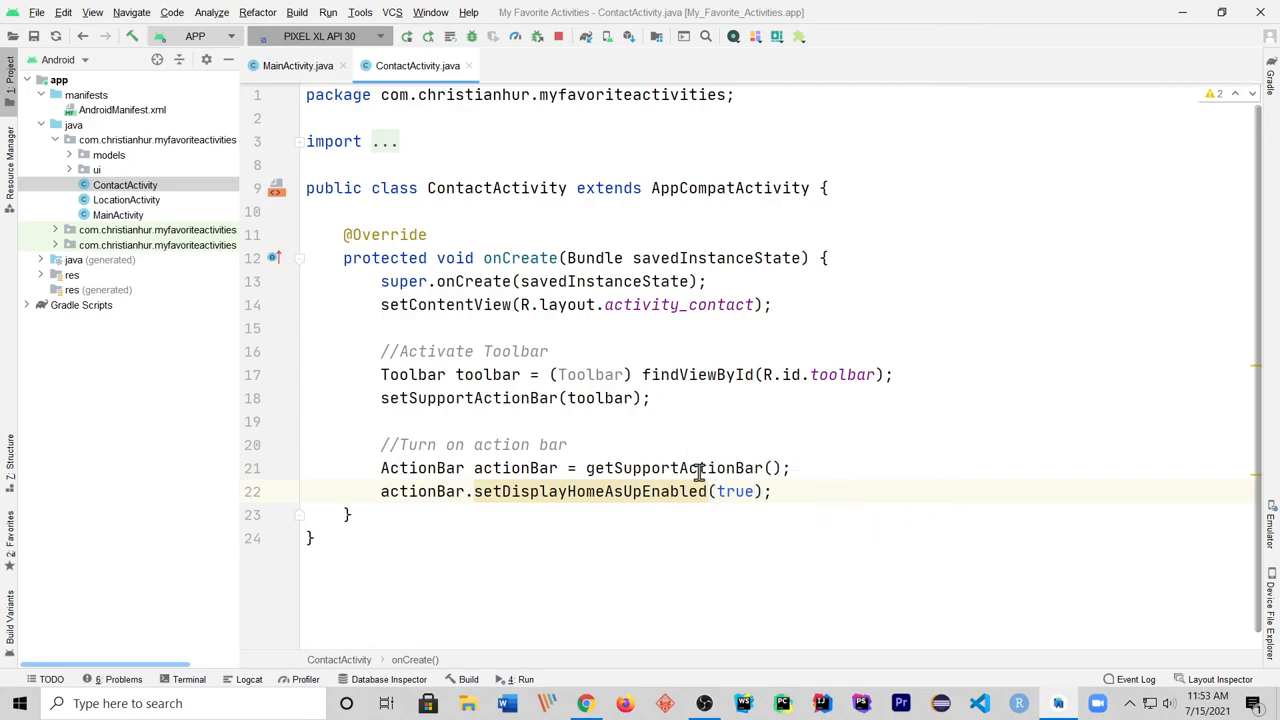
Step: Update the code comment to mention the back icon (home)
text(- back)
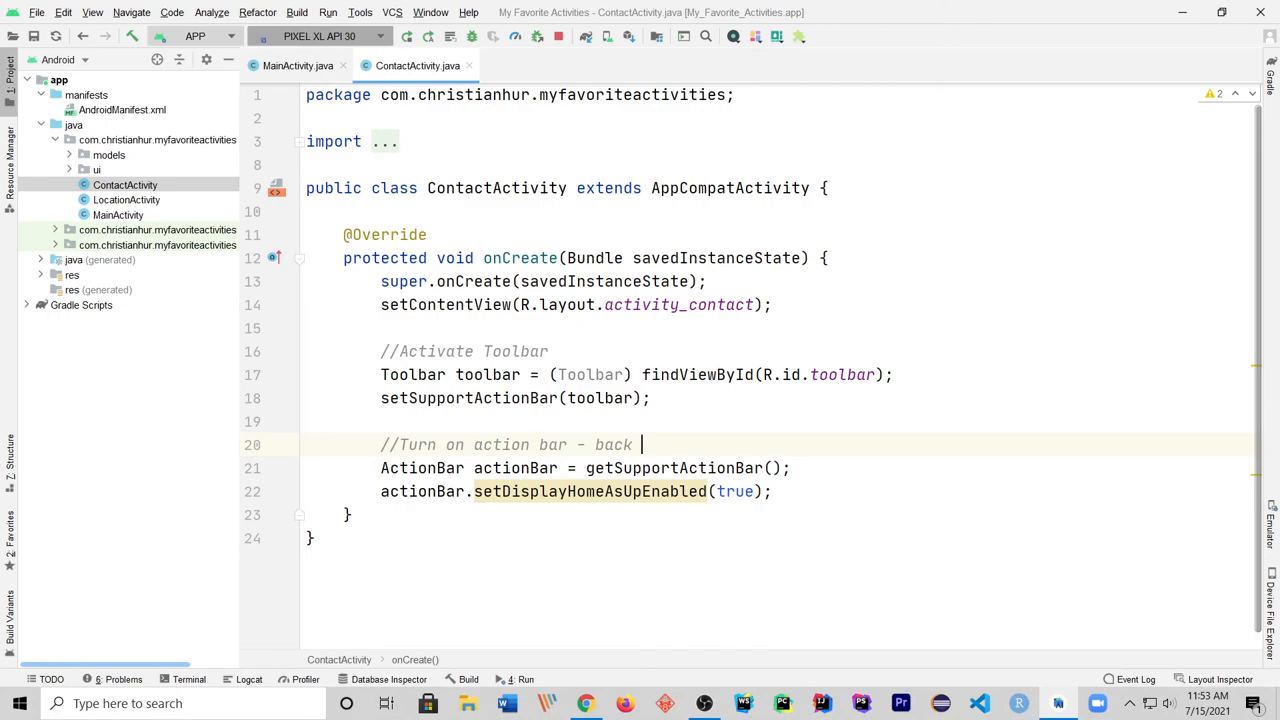
text(icon (home))
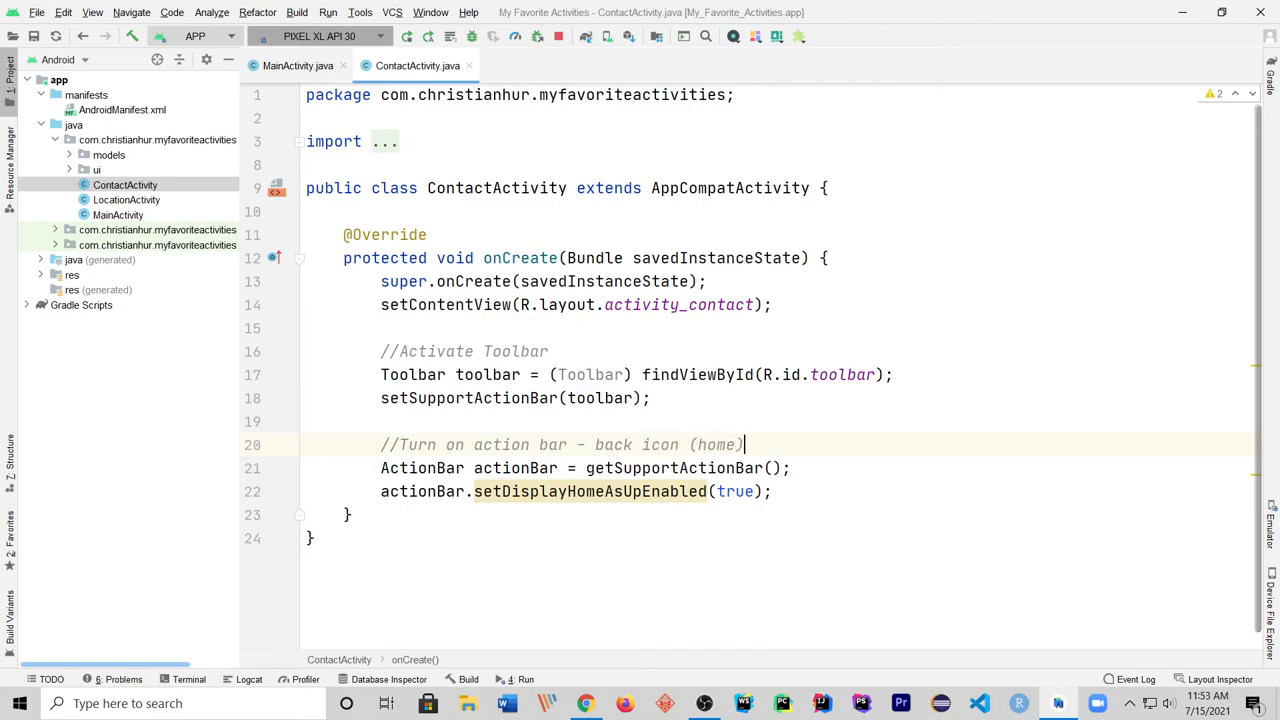
click(714, 421)
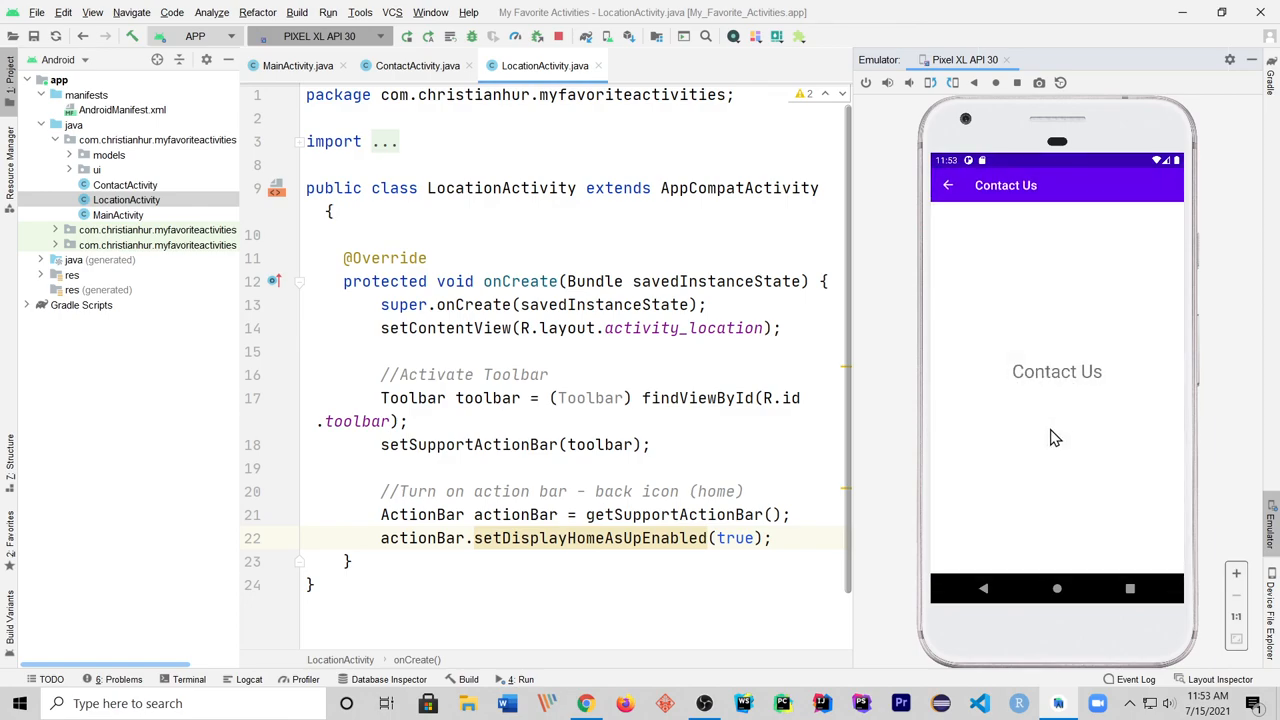
mouse_move(1024, 218)
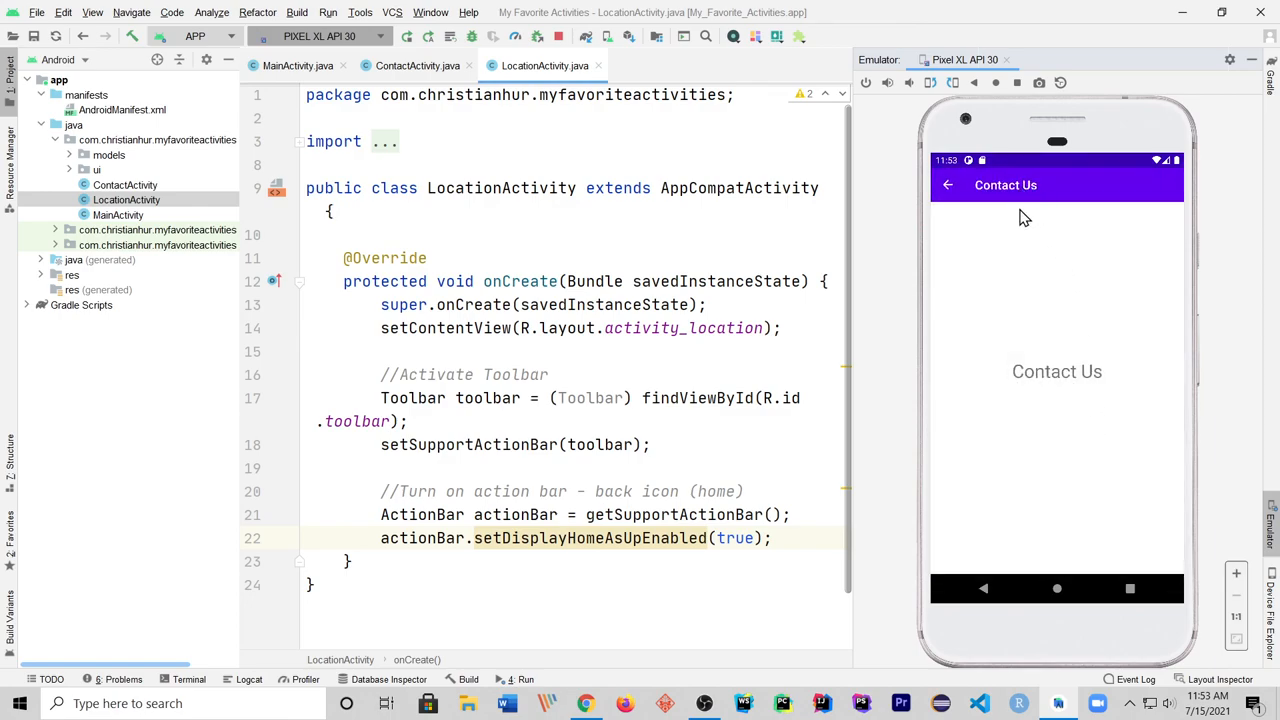
Step: Tap the toolbar up arrow on Contact Us to return to the home page
click(947, 185)
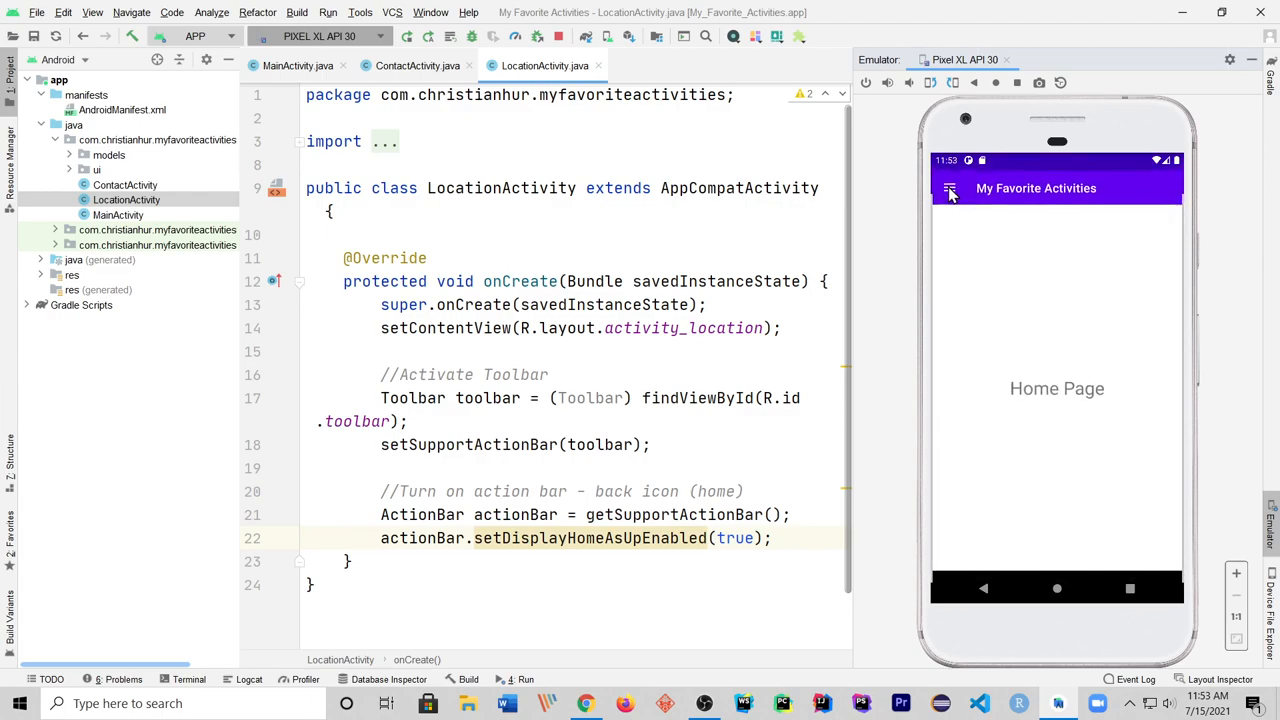